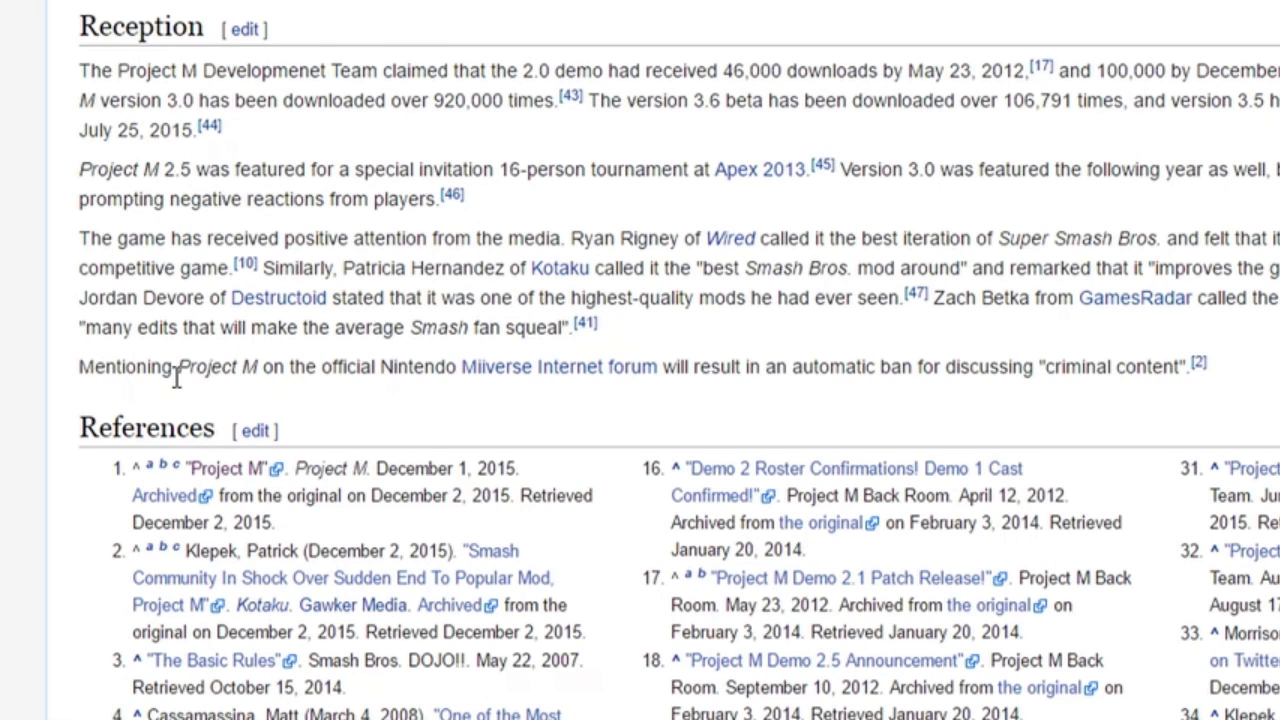
# Step: Skim the article text about the Miiverse ban and Project M, then select the Super Smash Bros. Brawl entry
pyautogui.moveTo(78, 366); pyautogui.dragTo(304, 366)
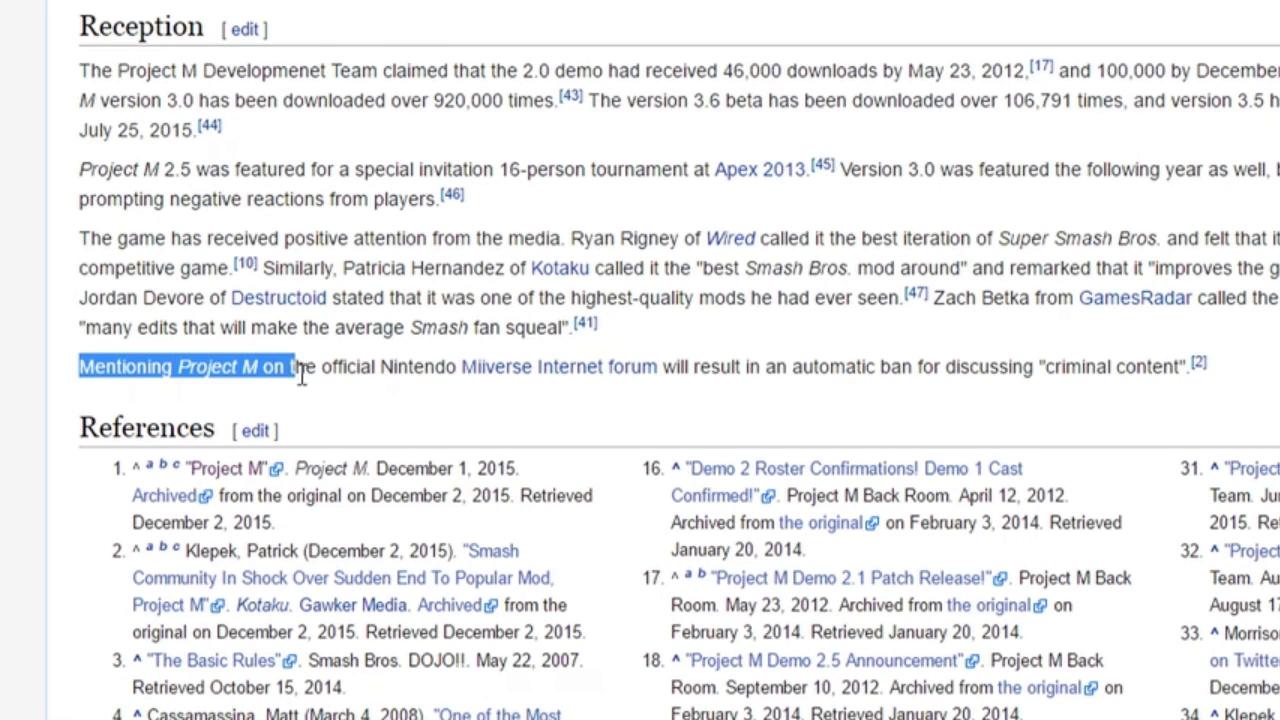
pyautogui.moveTo(290, 366); pyautogui.dragTo(570, 366)
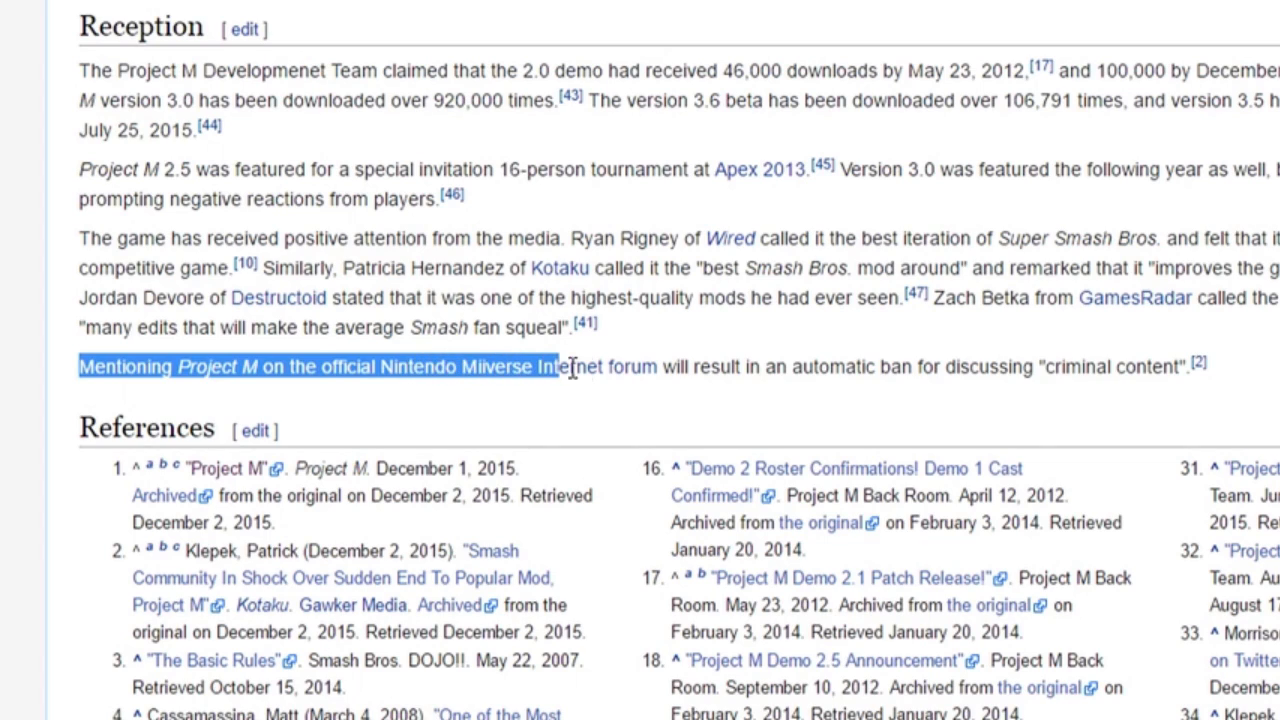
pyautogui.click(790, 368)
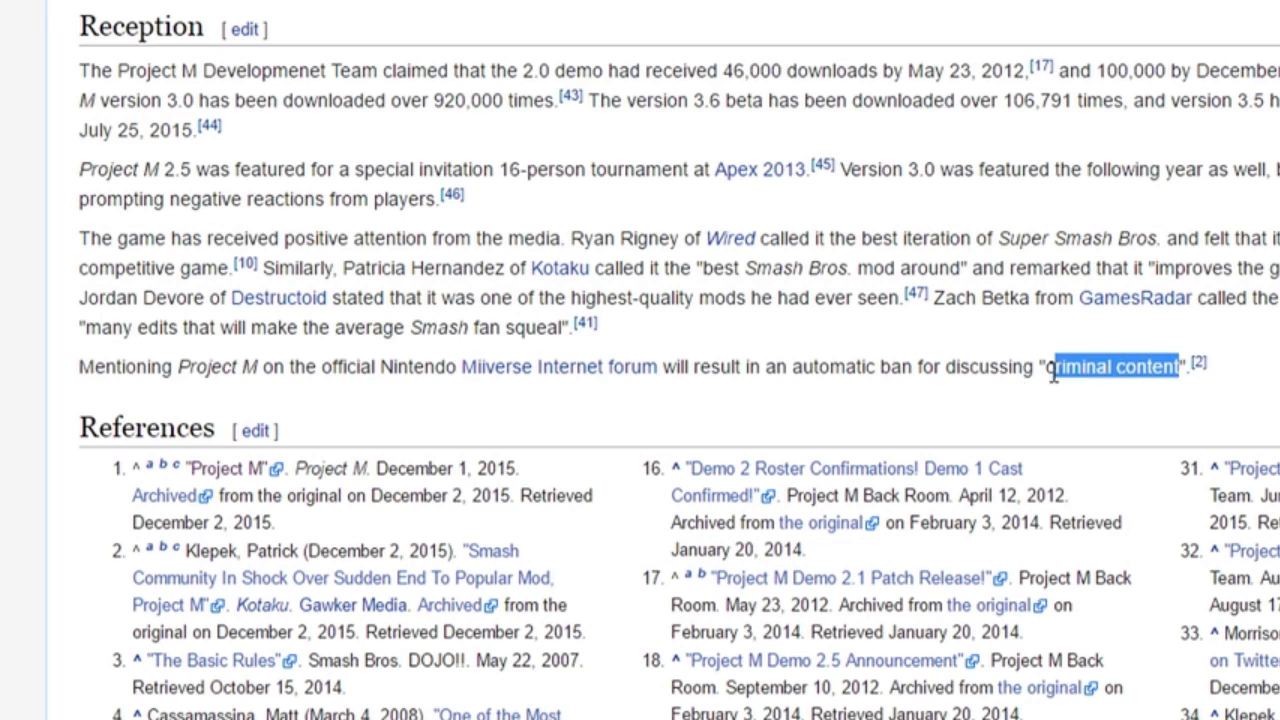
pyautogui.doubleClick(216, 366)
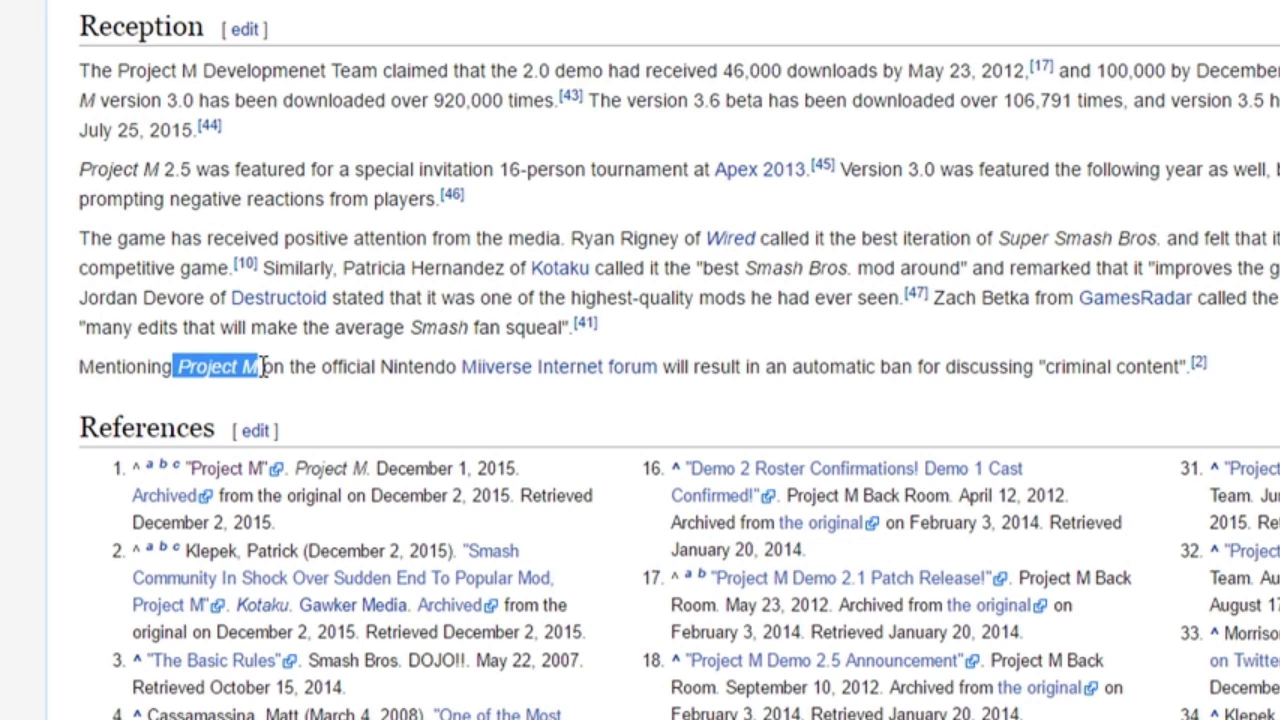
pyautogui.click(804, 376)
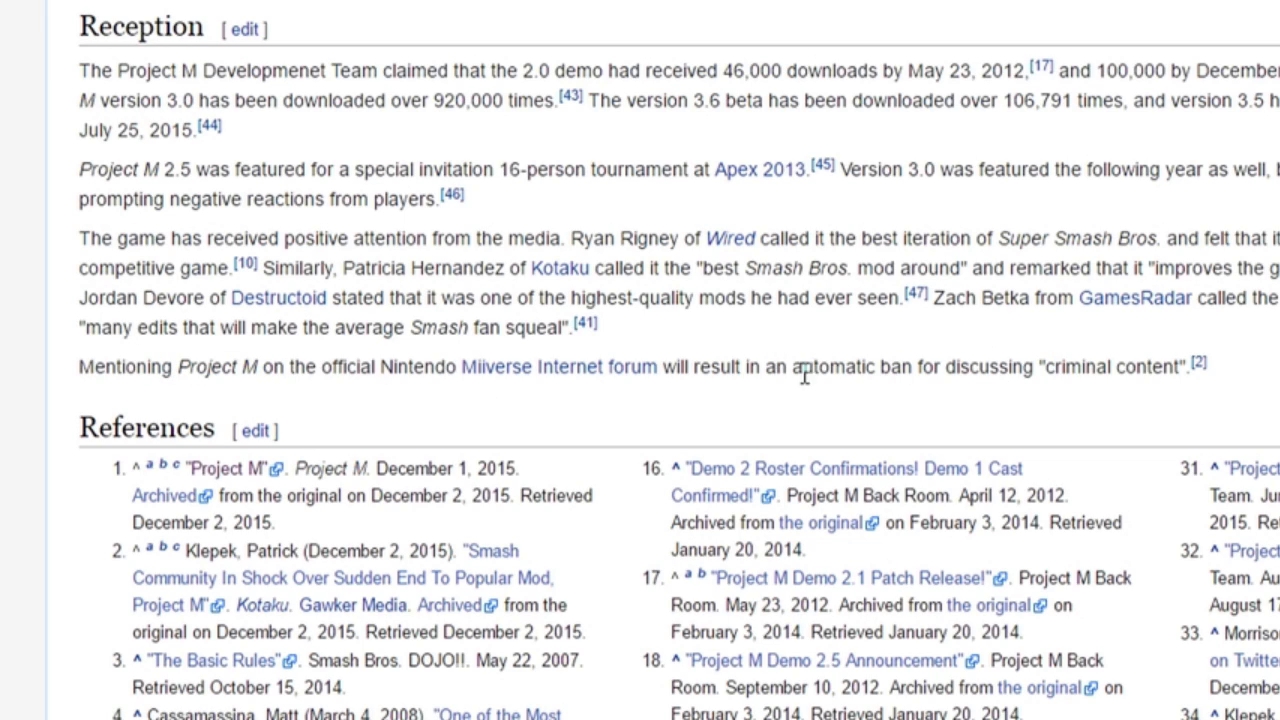
pyautogui.doubleClick(1076, 368)
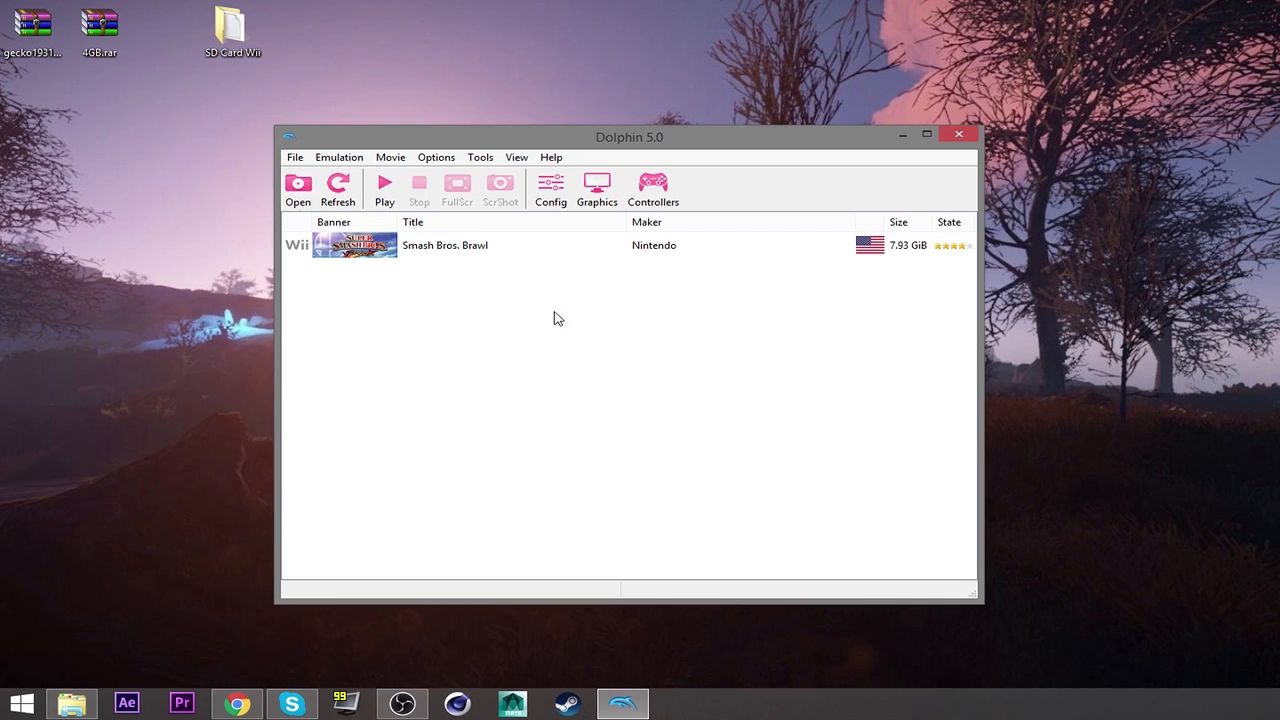
pyautogui.click(444, 244)
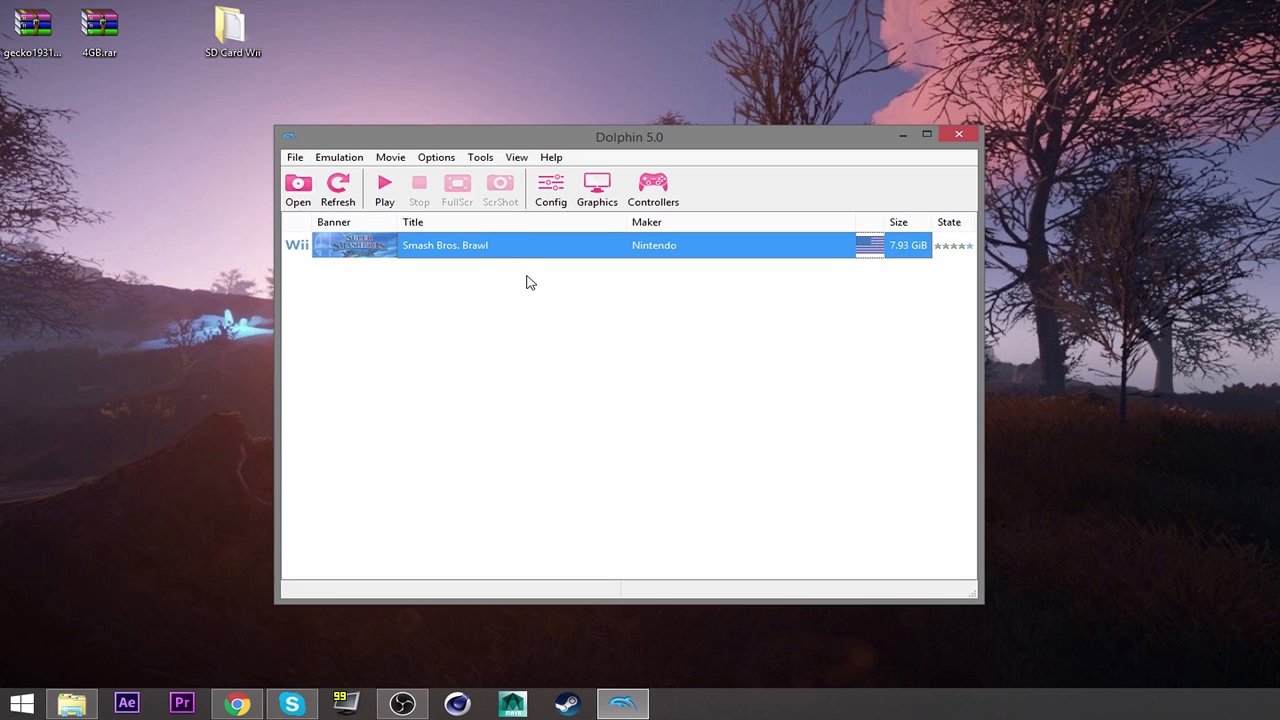
pyautogui.moveTo(542, 312)
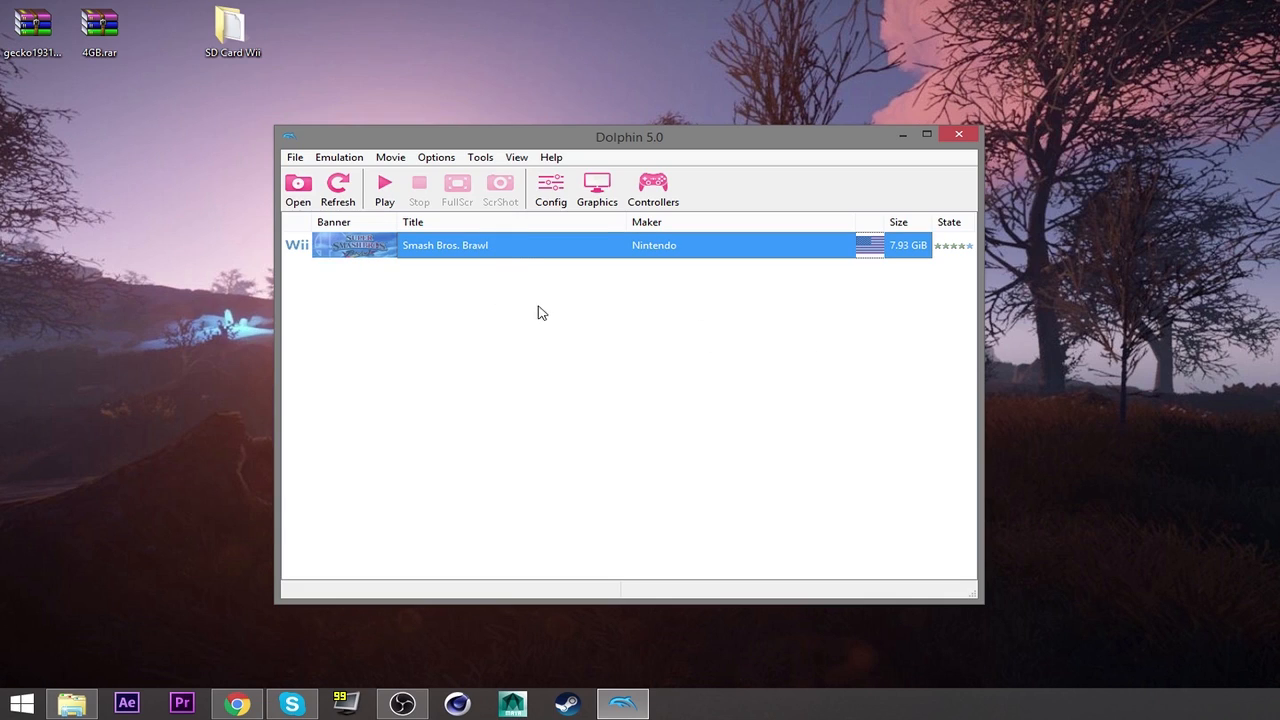
pyautogui.moveTo(556, 300)
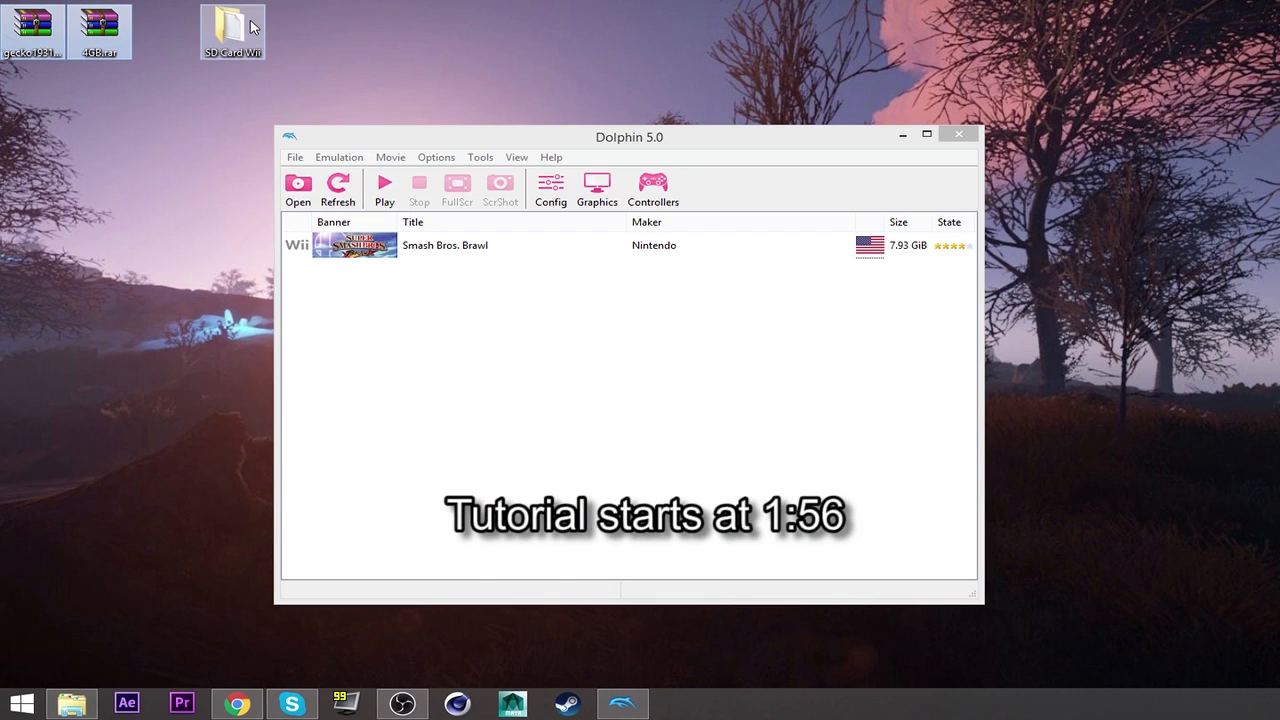
pyautogui.moveTo(232, 30)
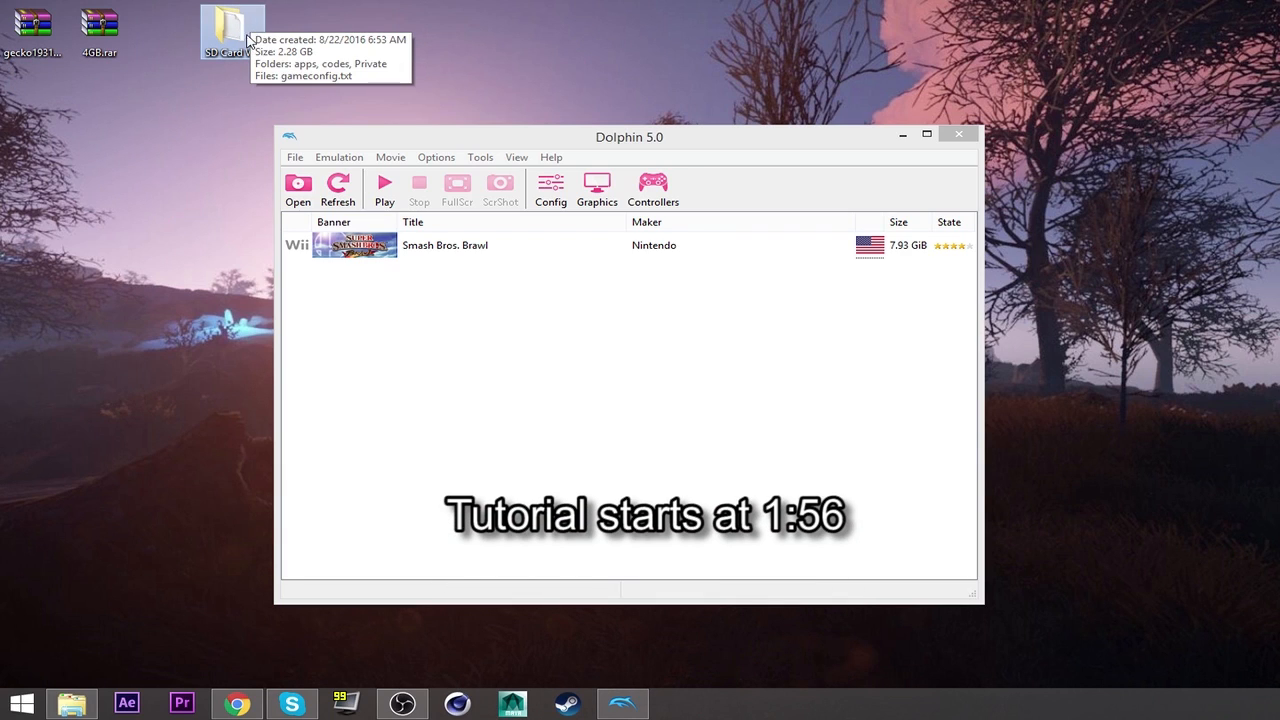
pyautogui.moveTo(868, 64)
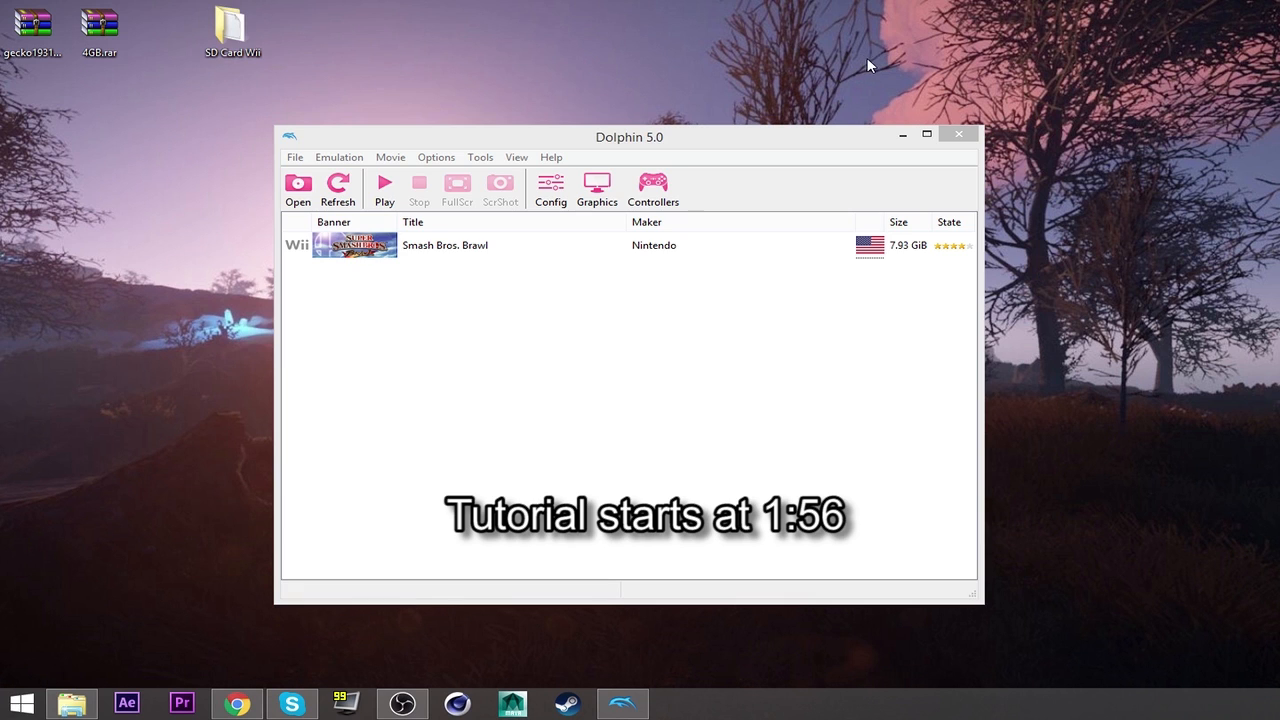
# Step: Pause the Legacy XP reveal trailer and scroll through the video page down to its published date
pyautogui.click(236, 704)
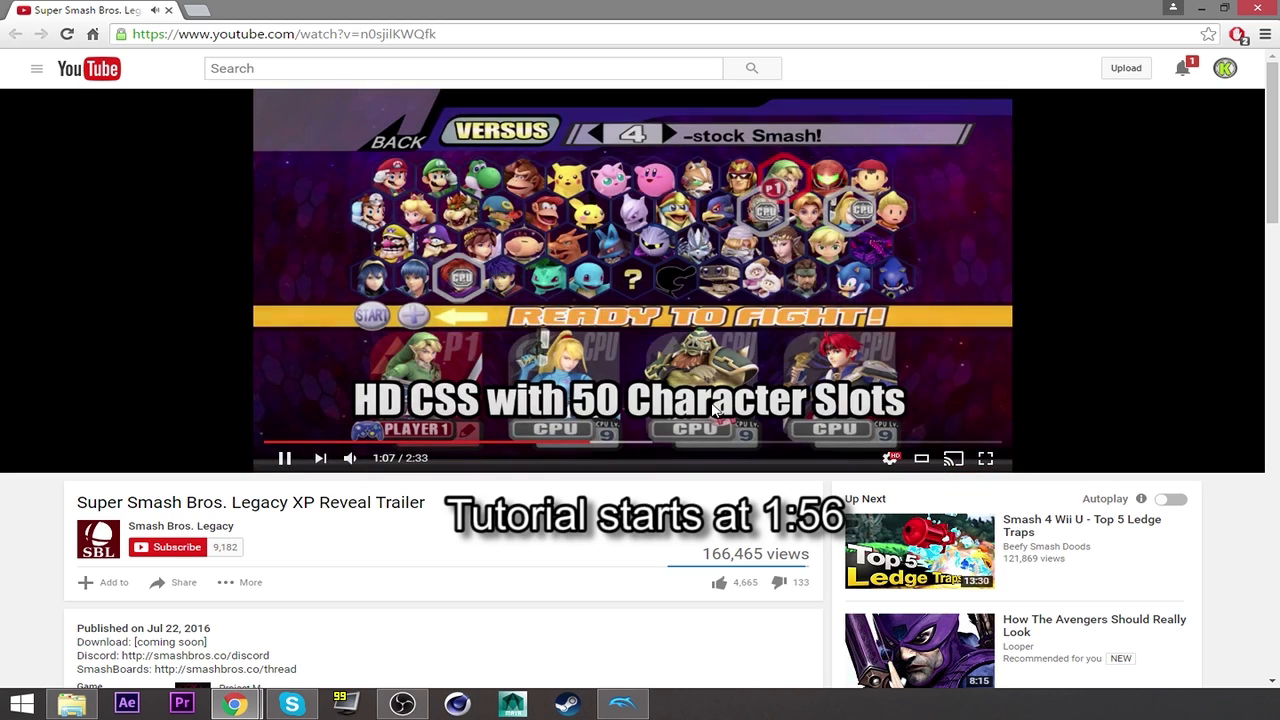
pyautogui.click(284, 458)
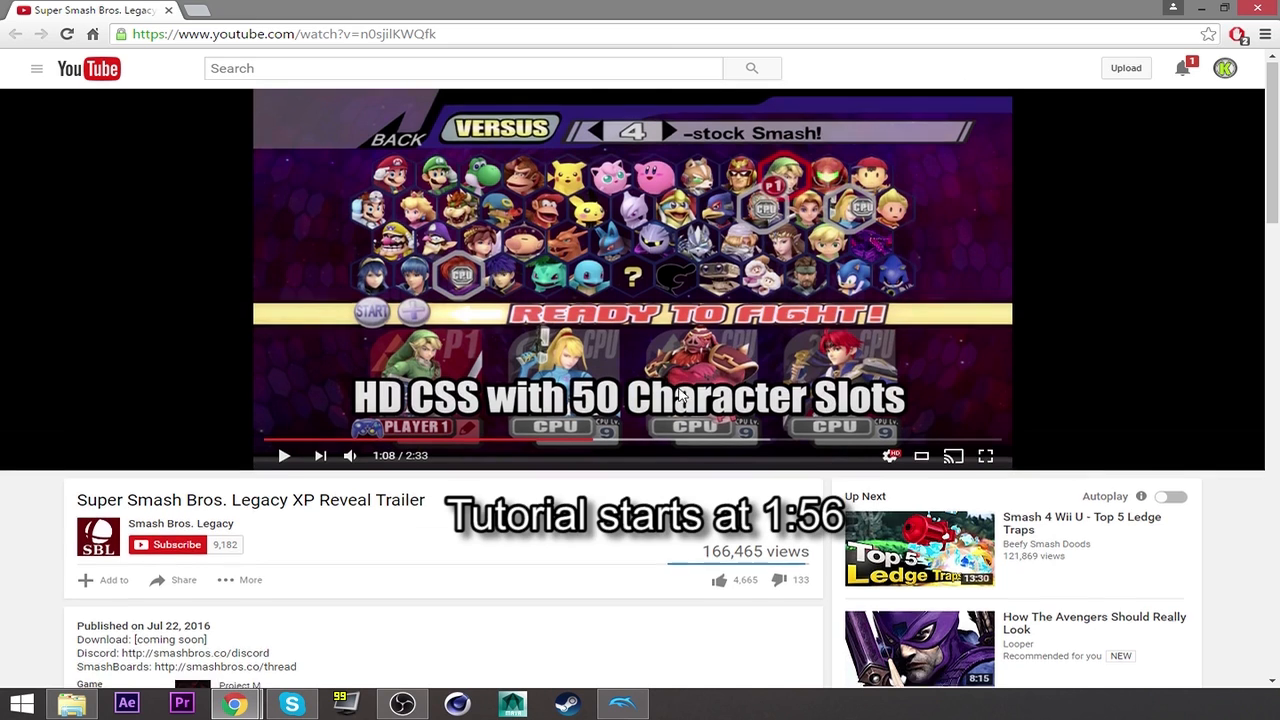
pyautogui.scroll(-3)
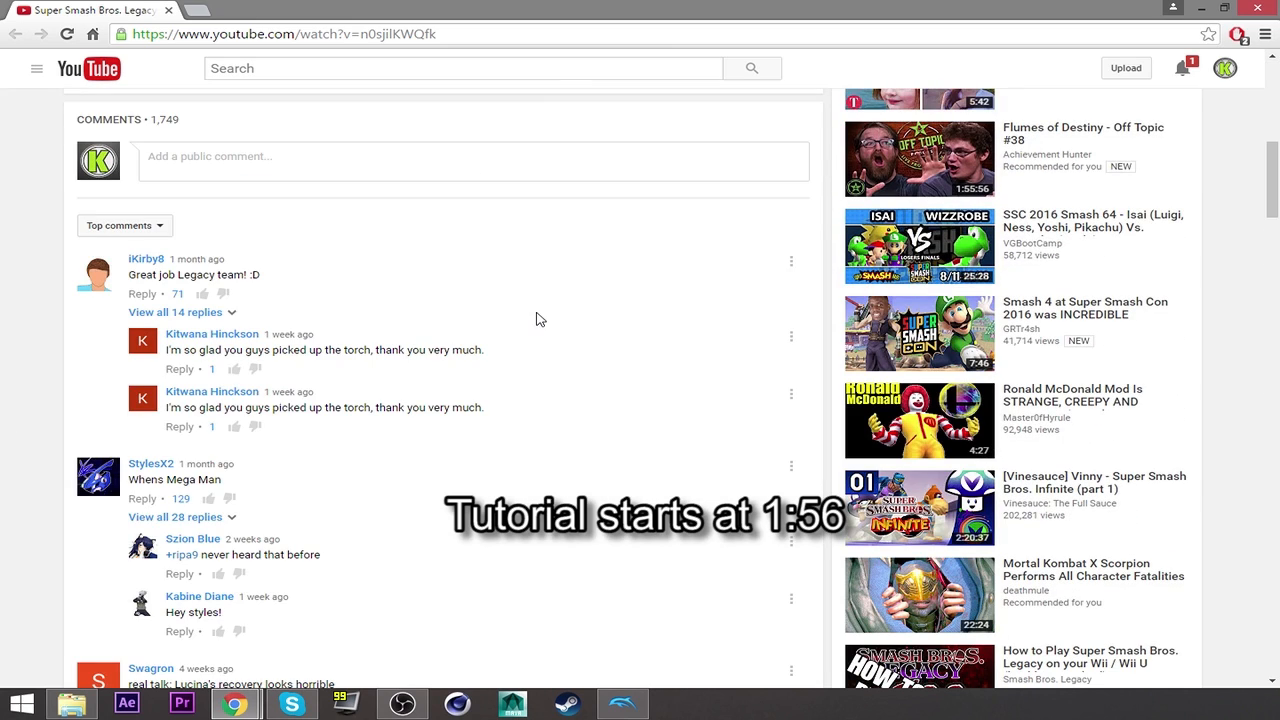
pyautogui.scroll(-3)
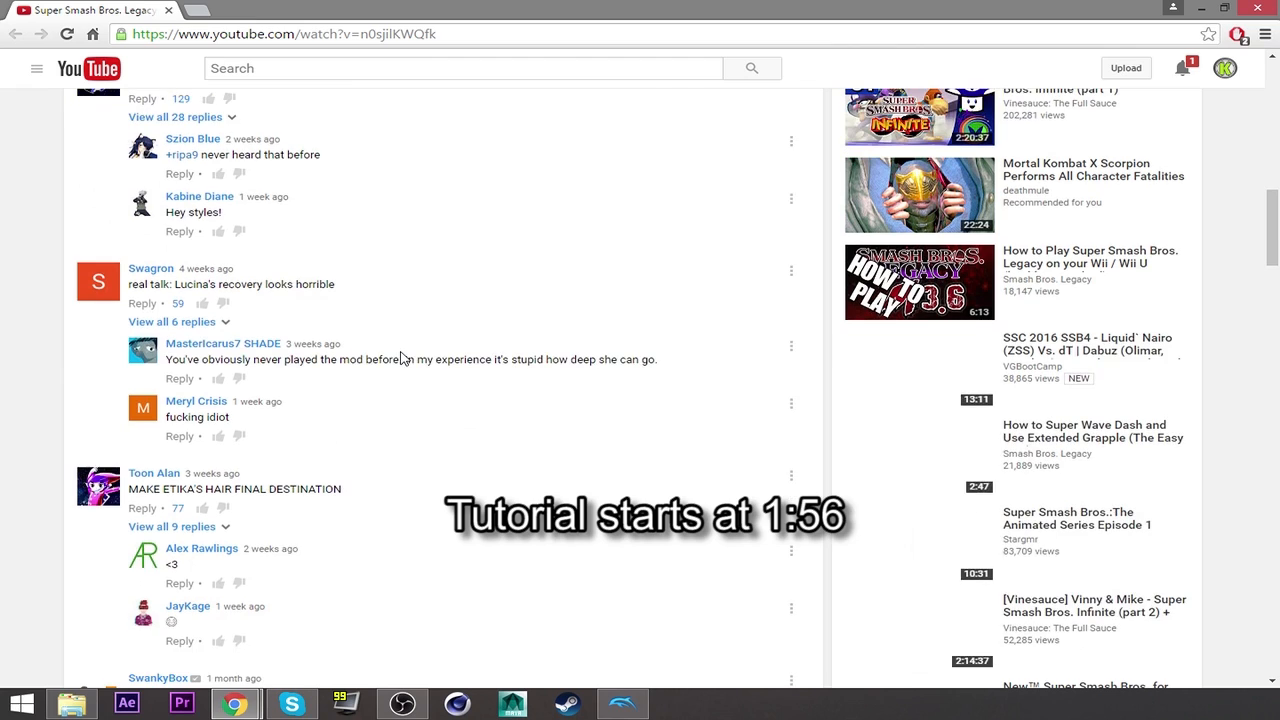
pyautogui.scroll(-3)
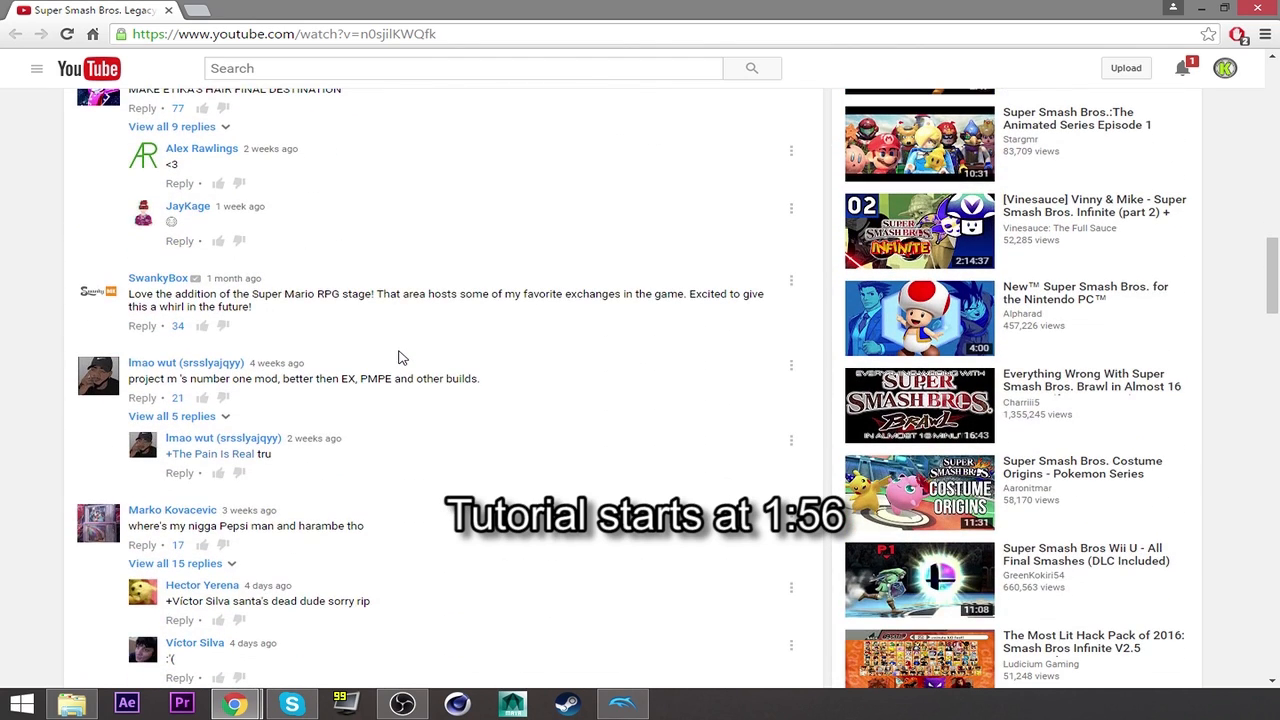
pyautogui.scroll(-3)
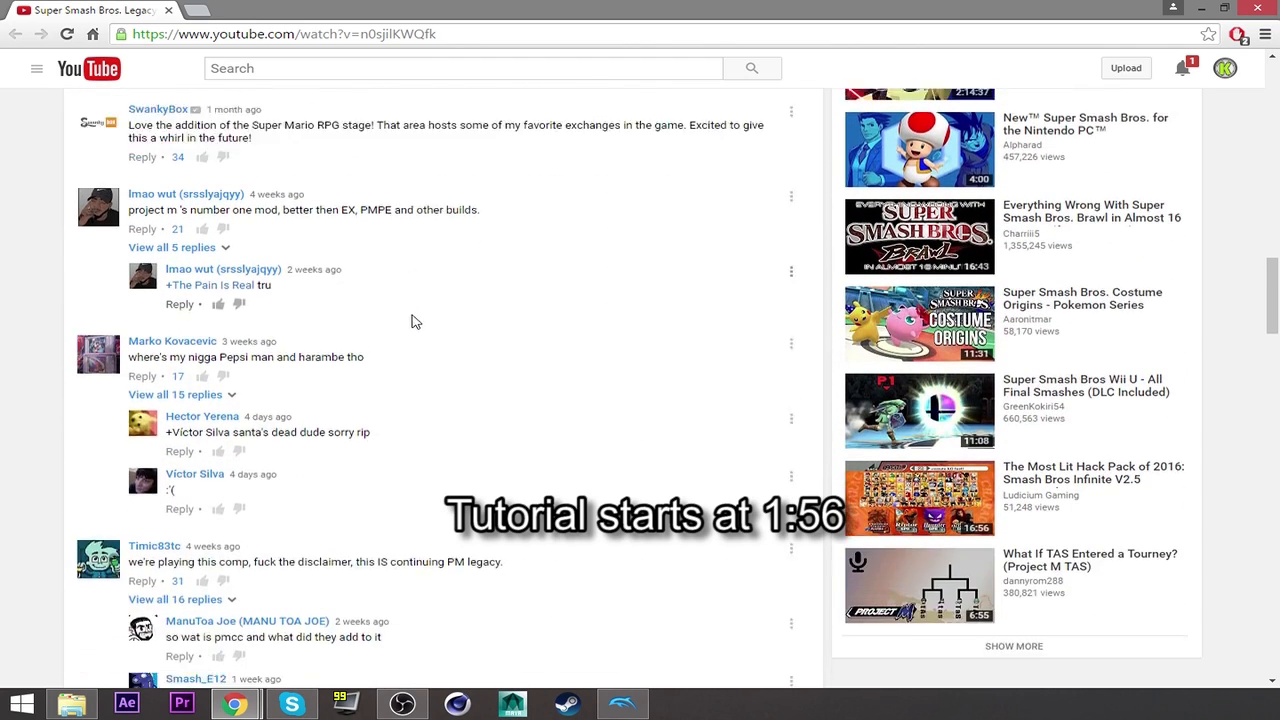
pyautogui.scroll(-3)
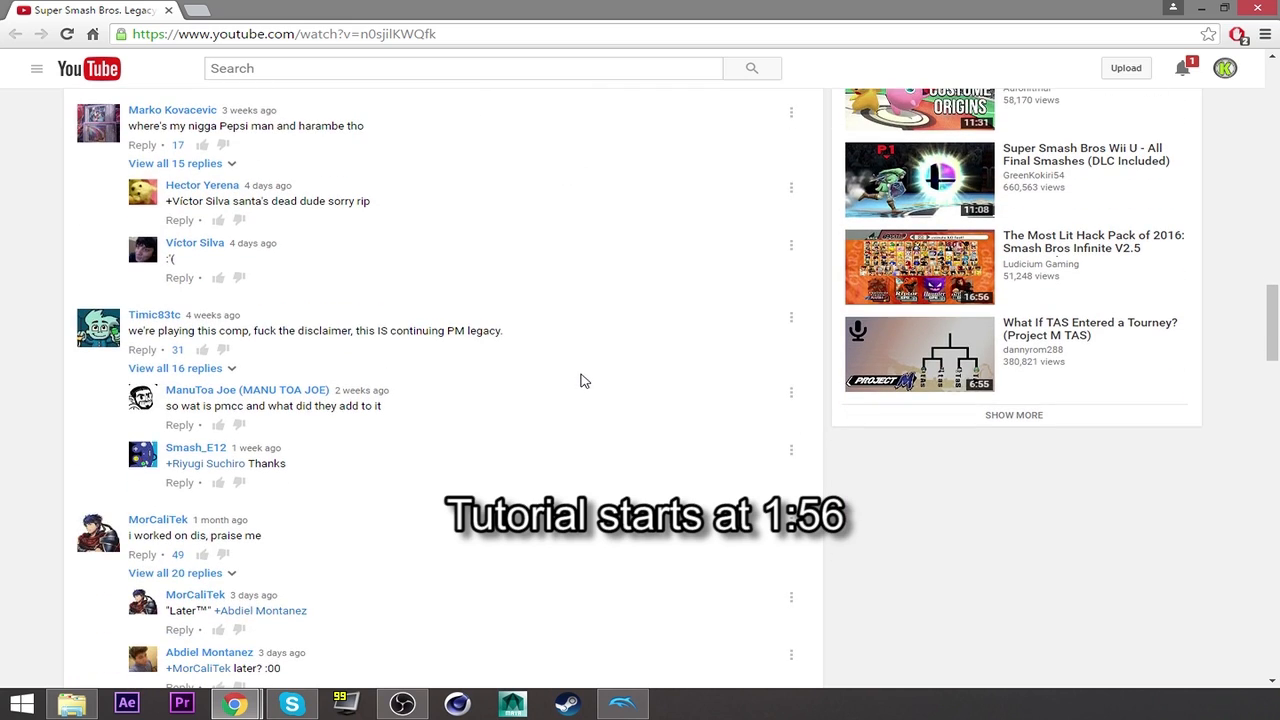
pyautogui.moveTo(564, 372)
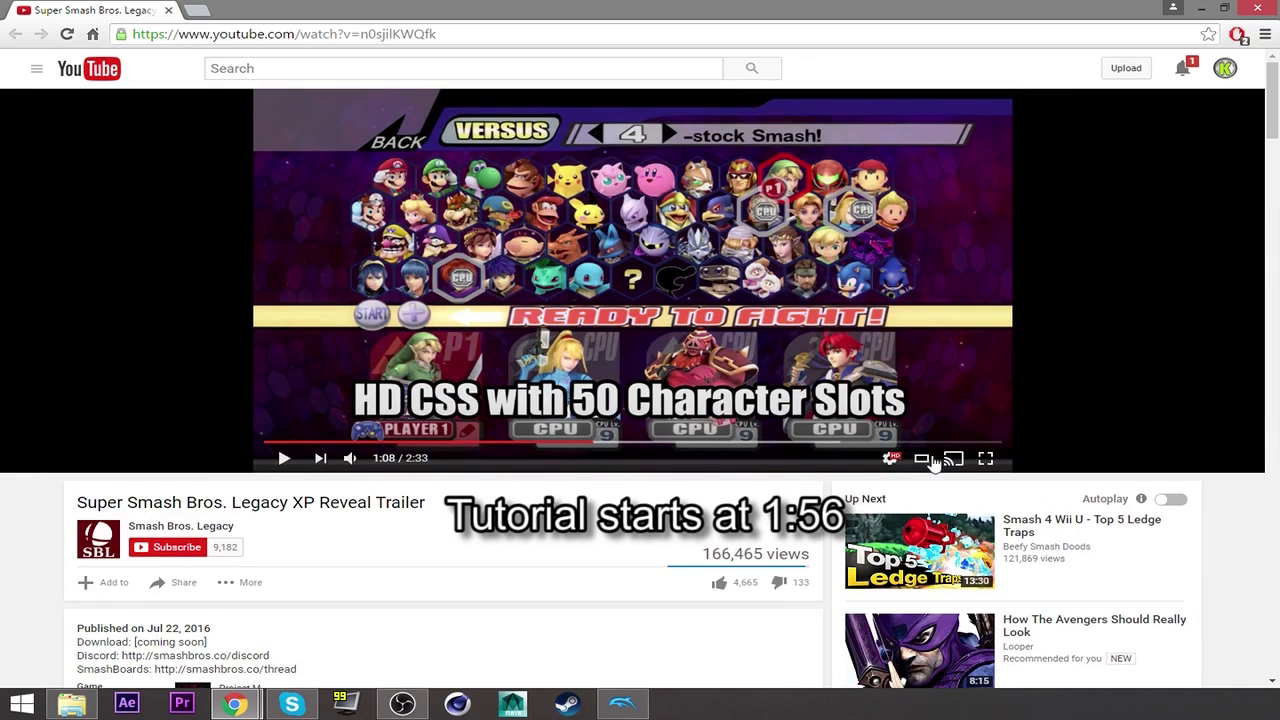
pyautogui.scroll(-3)
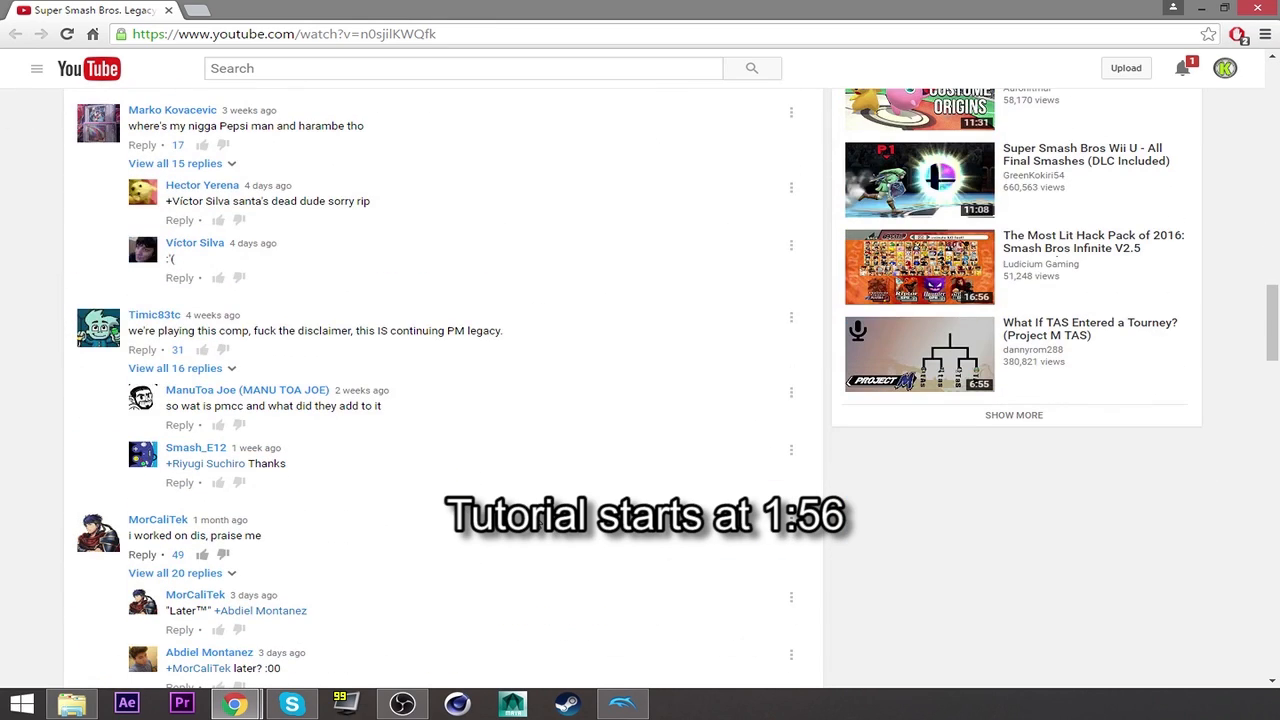
pyautogui.scroll(-3)
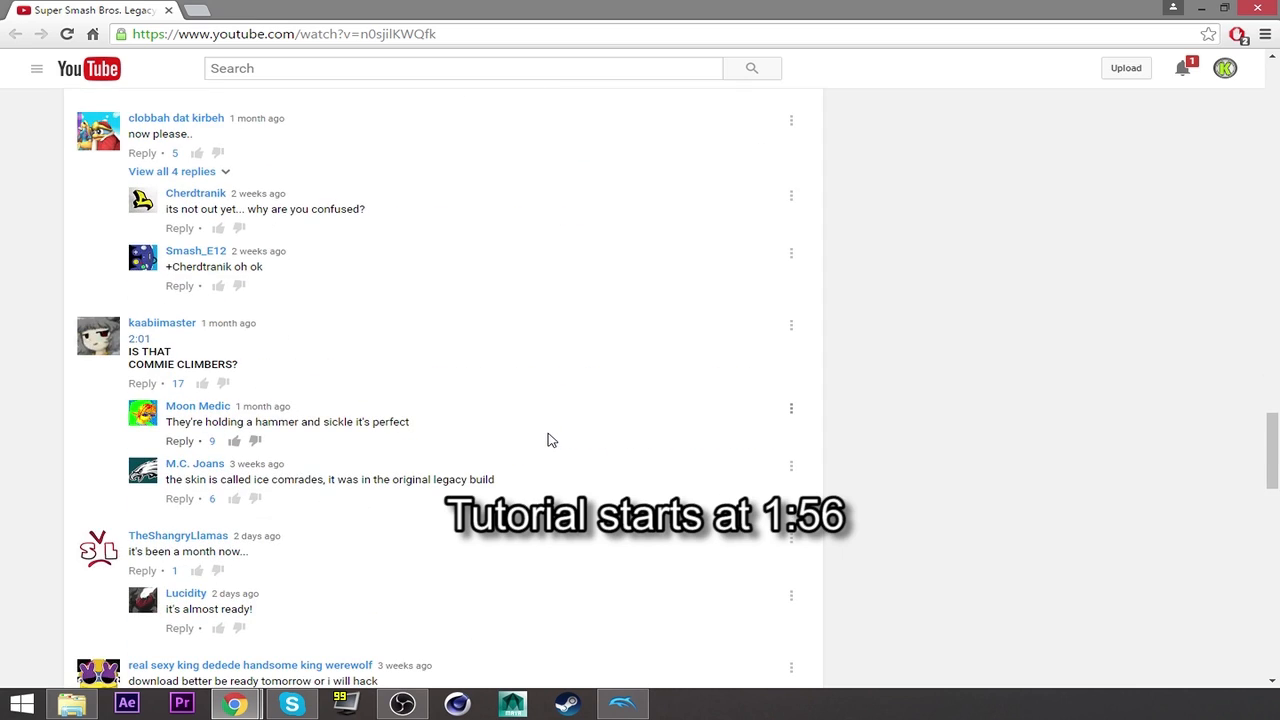
pyautogui.scroll(-3)
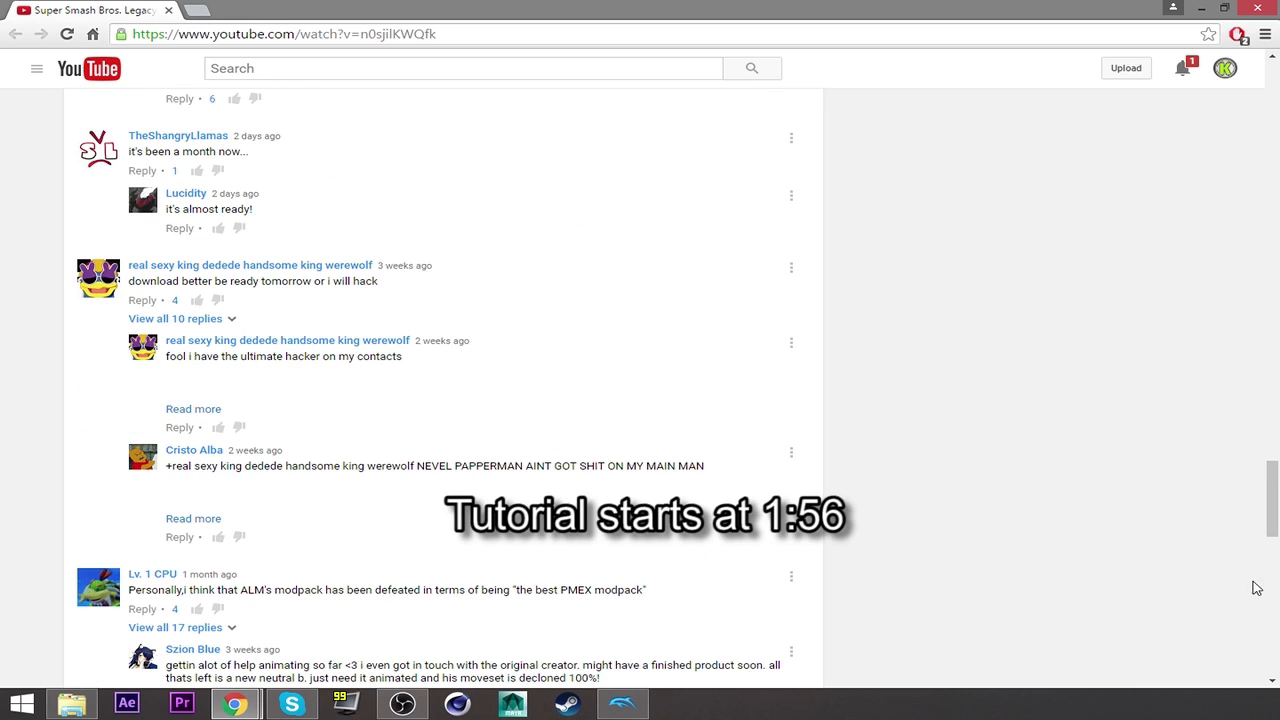
pyautogui.scroll(-3)
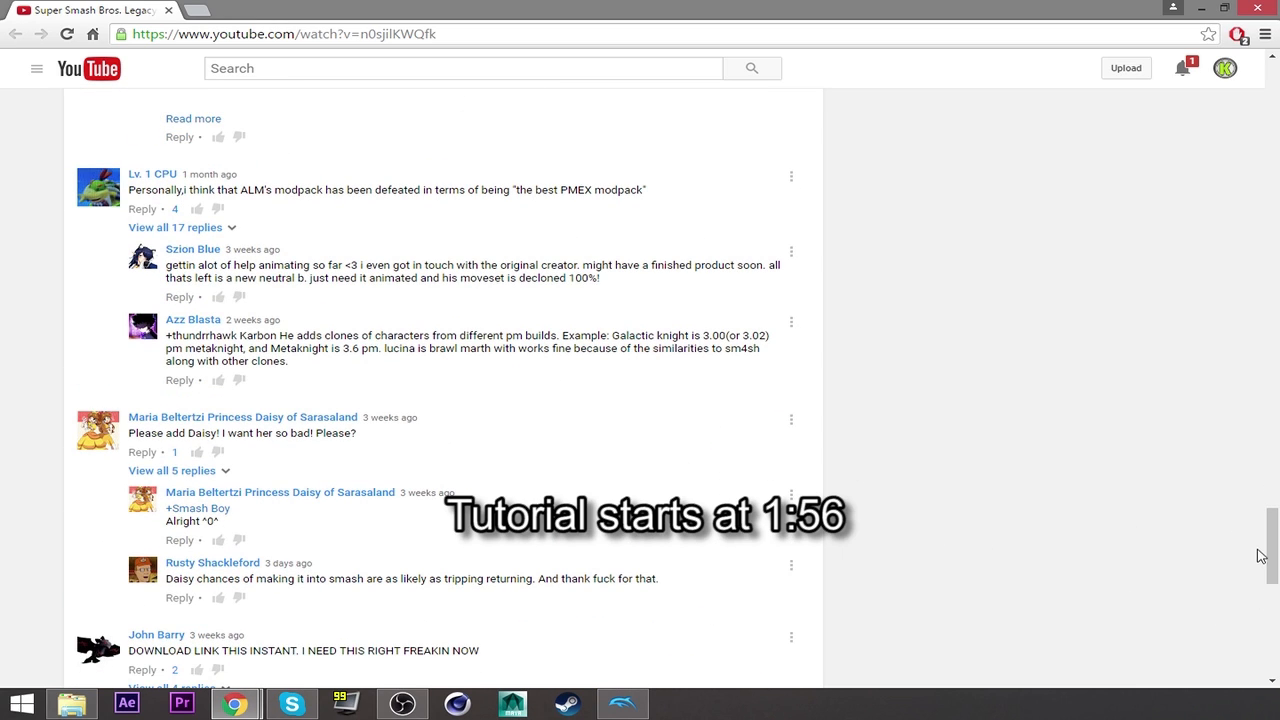
pyautogui.scroll(3)
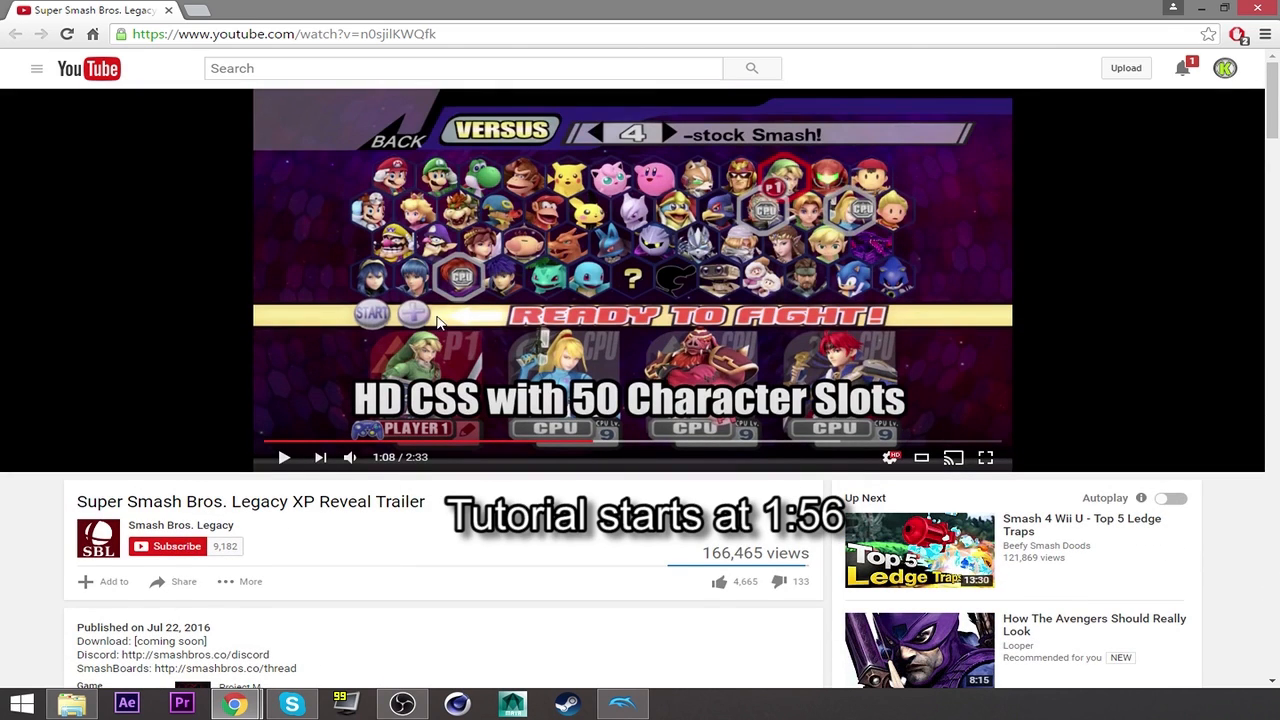
pyautogui.scroll(-3)
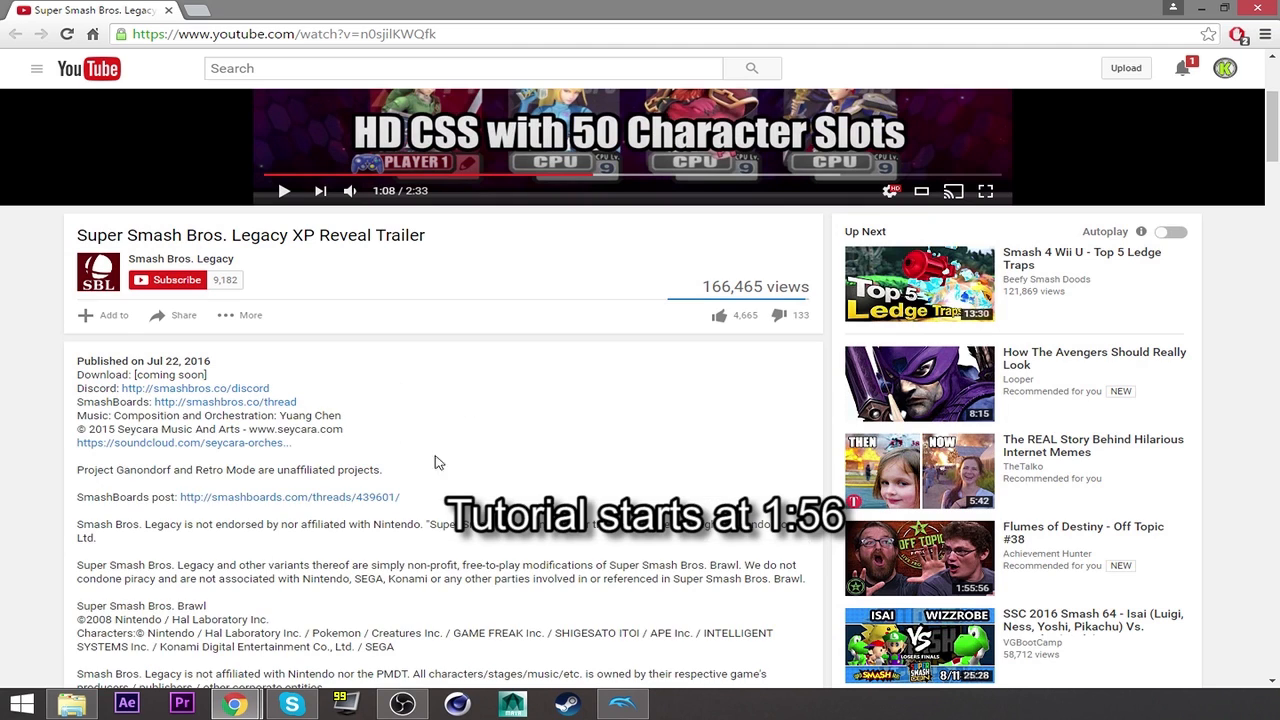
pyautogui.moveTo(492, 408)
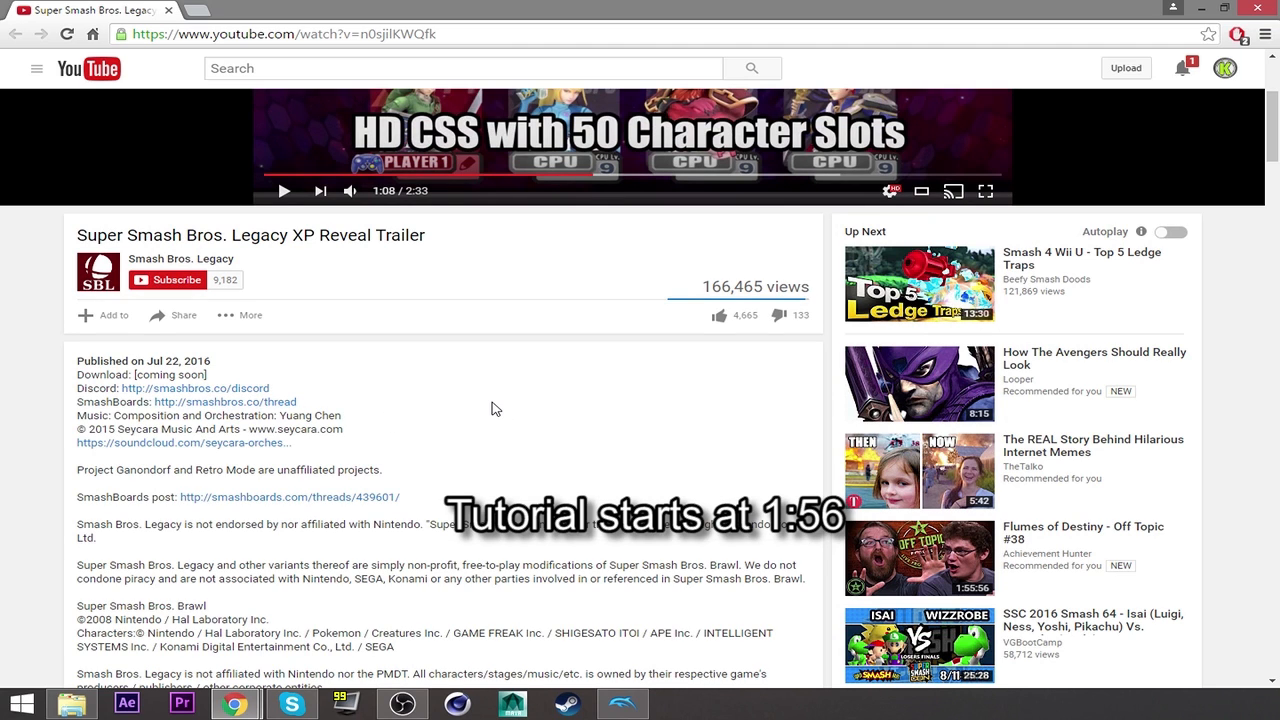
pyautogui.scroll(-3)
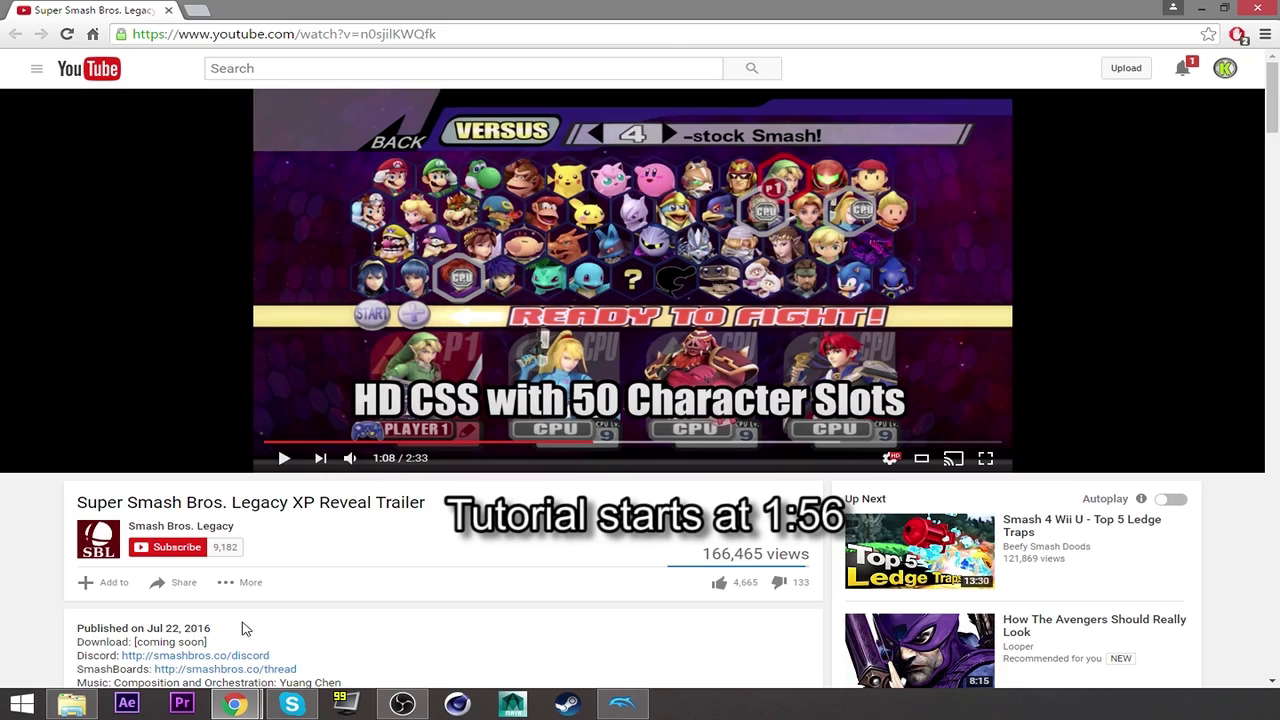
pyautogui.doubleClick(180, 628)
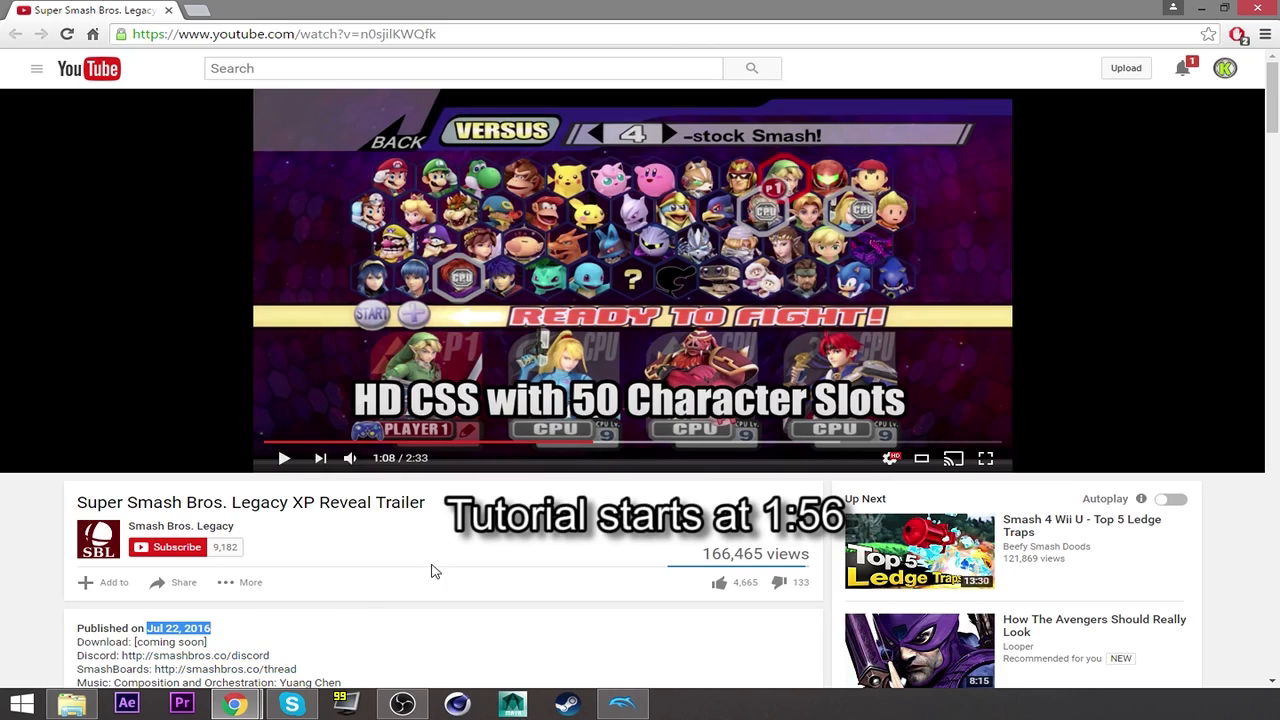
pyautogui.moveTo(1164, 148)
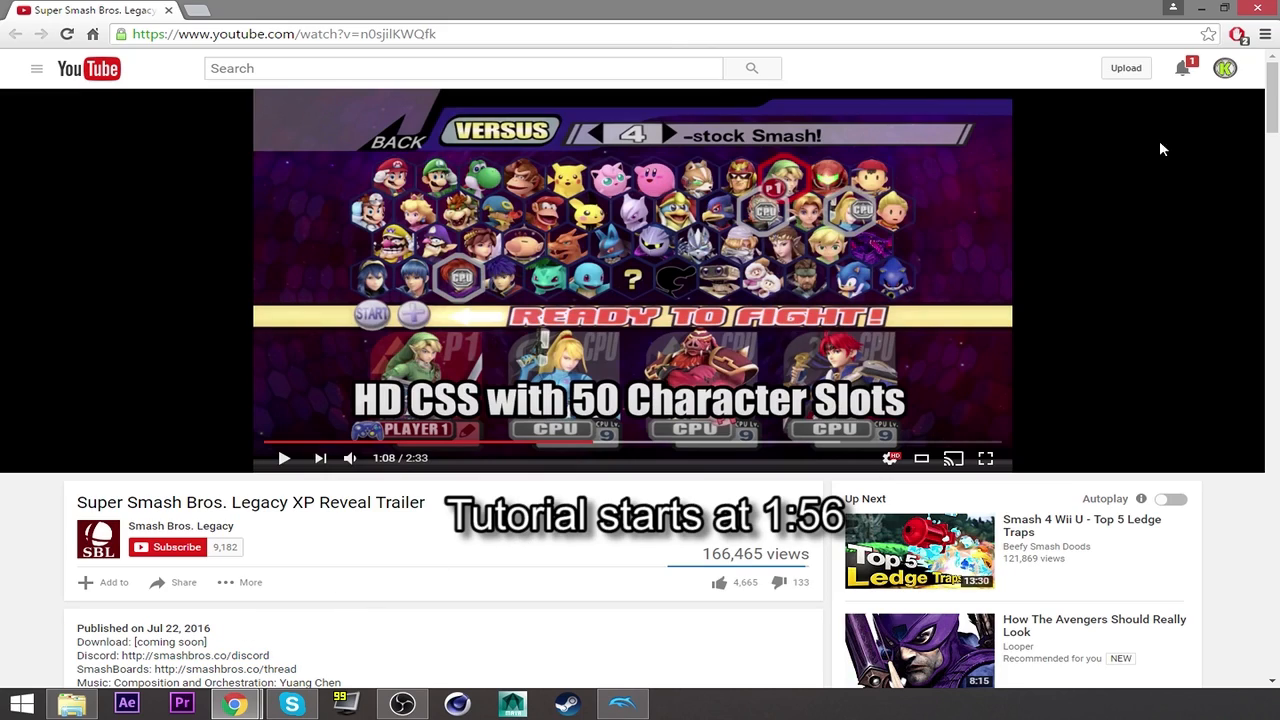
pyautogui.moveTo(624, 218)
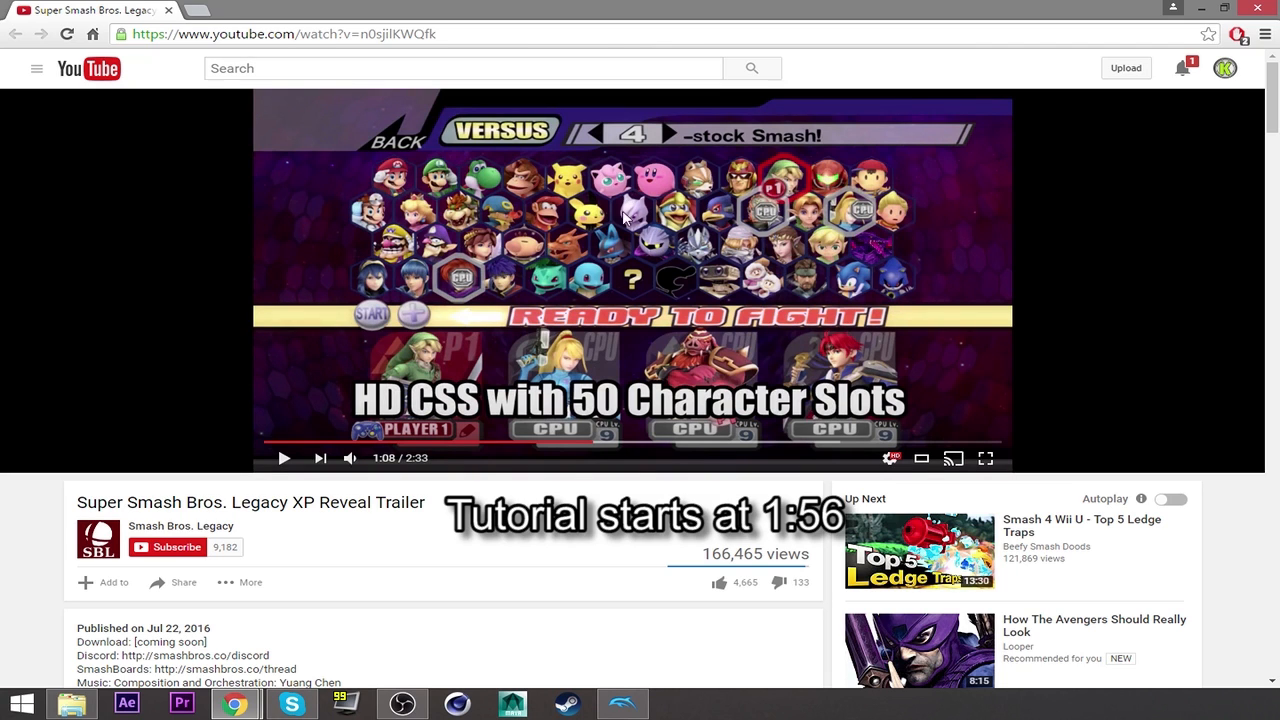
pyautogui.scroll(-3)
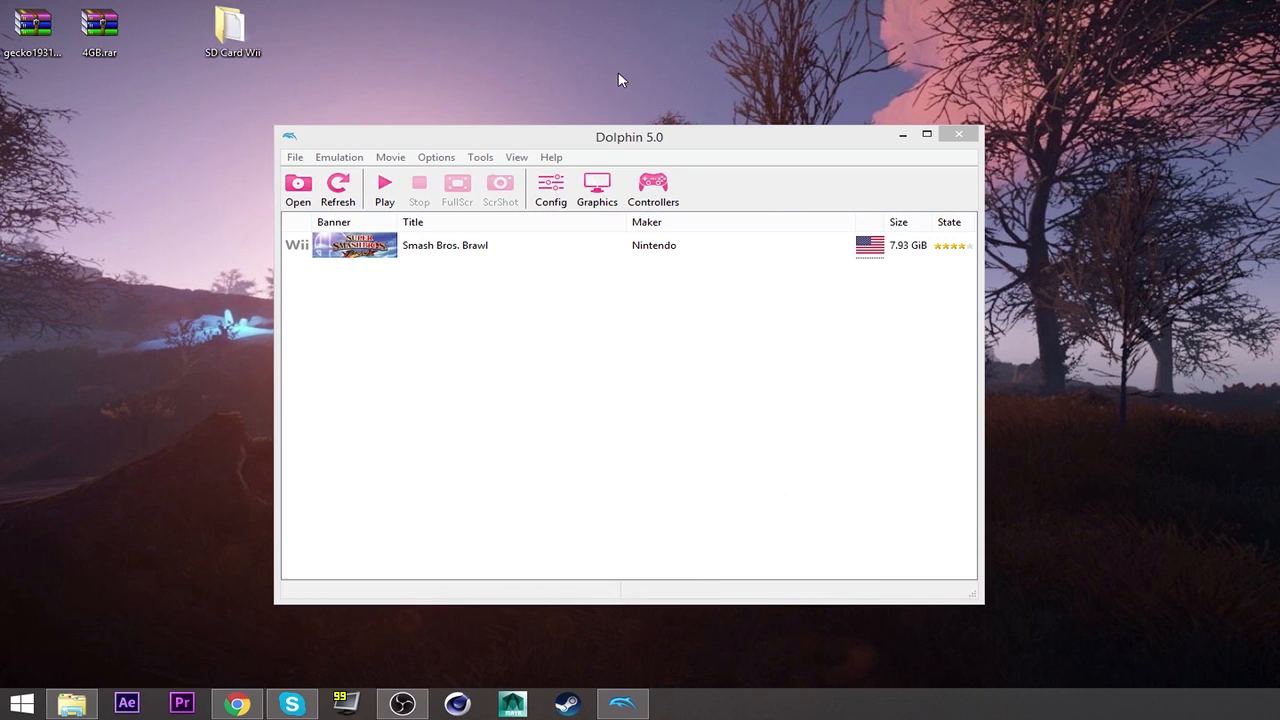
pyautogui.moveTo(728, 344)
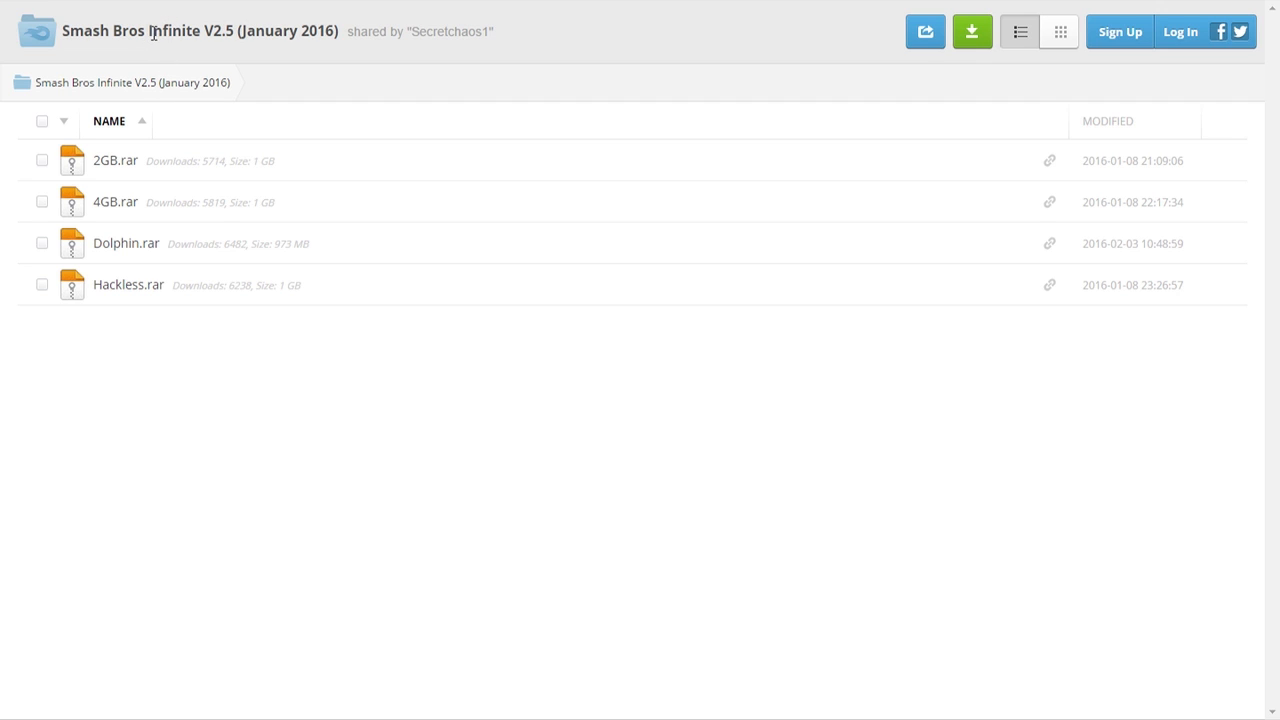
pyautogui.moveTo(340, 32)
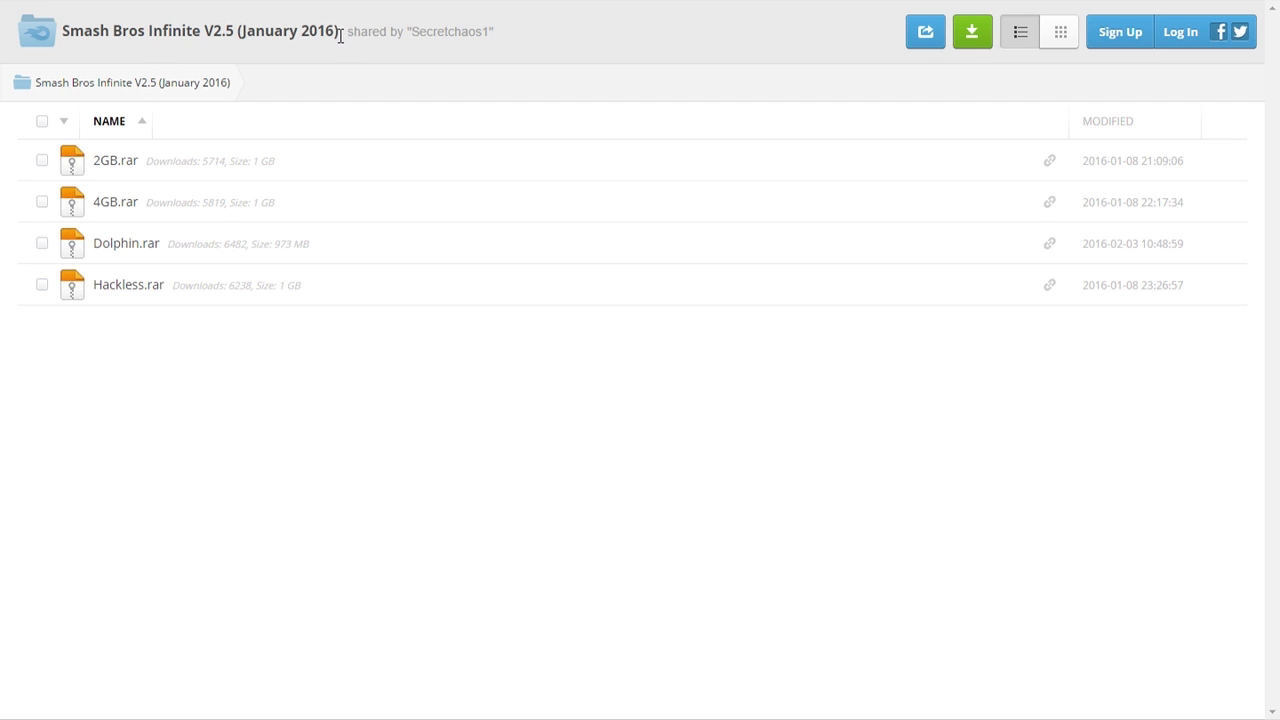
pyautogui.moveTo(156, 212)
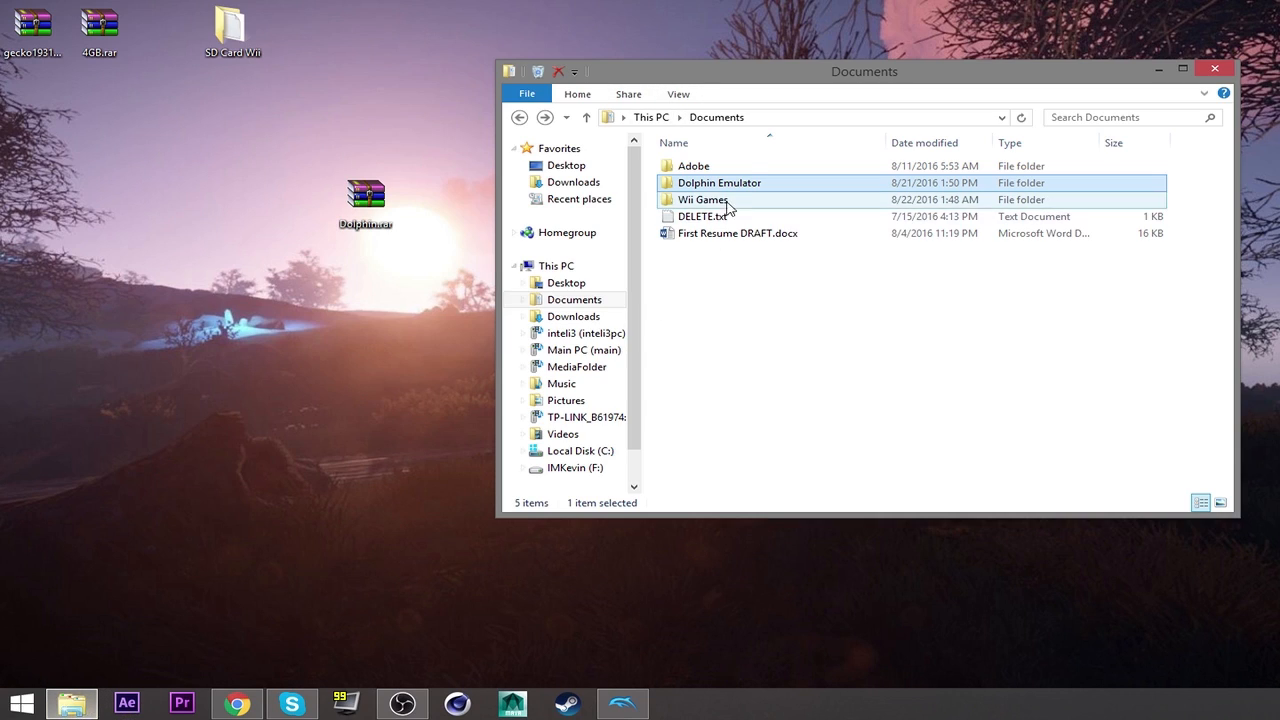
# Step: Browse Documents > Dolphin Emulator > Wii and look over its GeckoOS and Read Me and Info folders
pyautogui.click(574, 300)
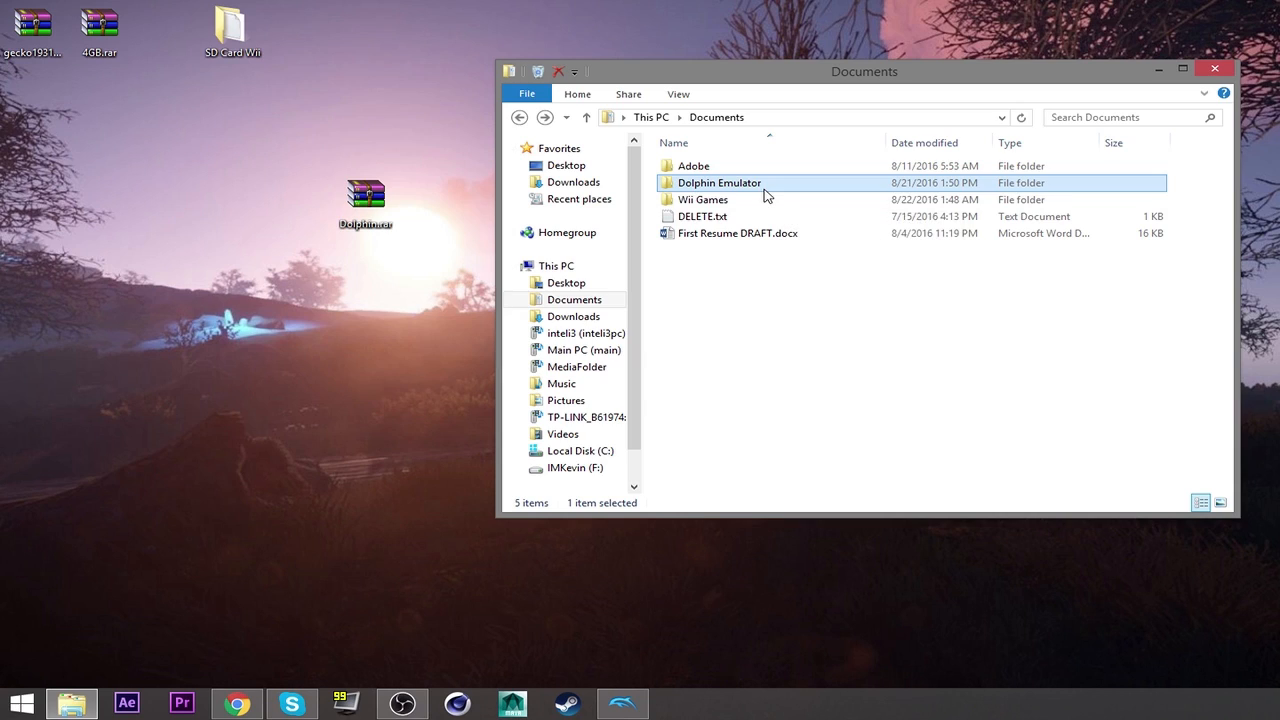
pyautogui.moveTo(772, 196)
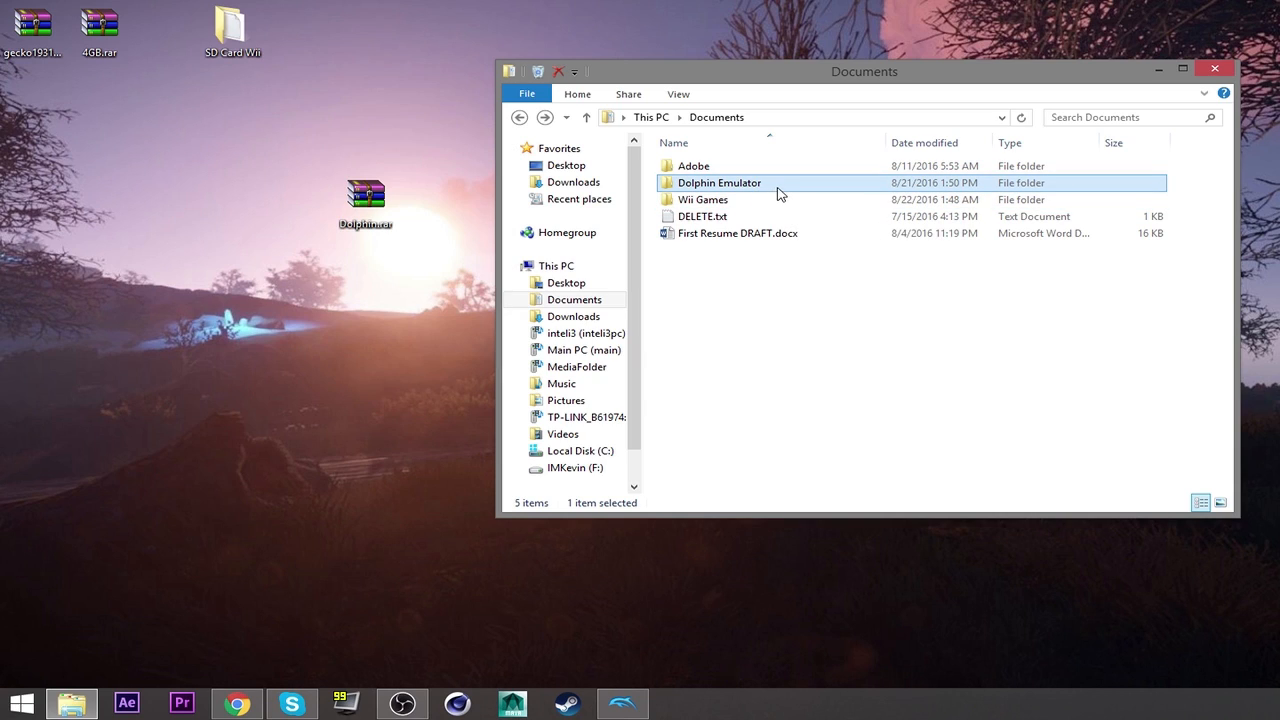
pyautogui.moveTo(764, 184)
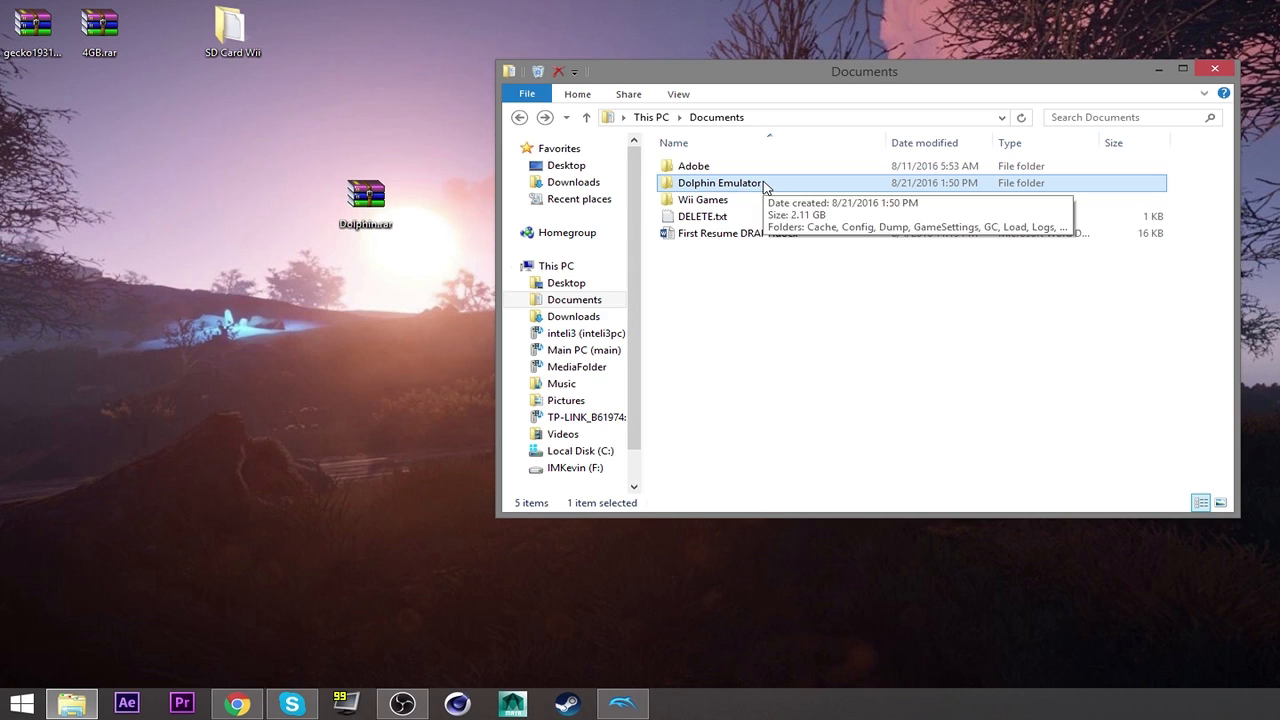
pyautogui.doubleClick(720, 182)
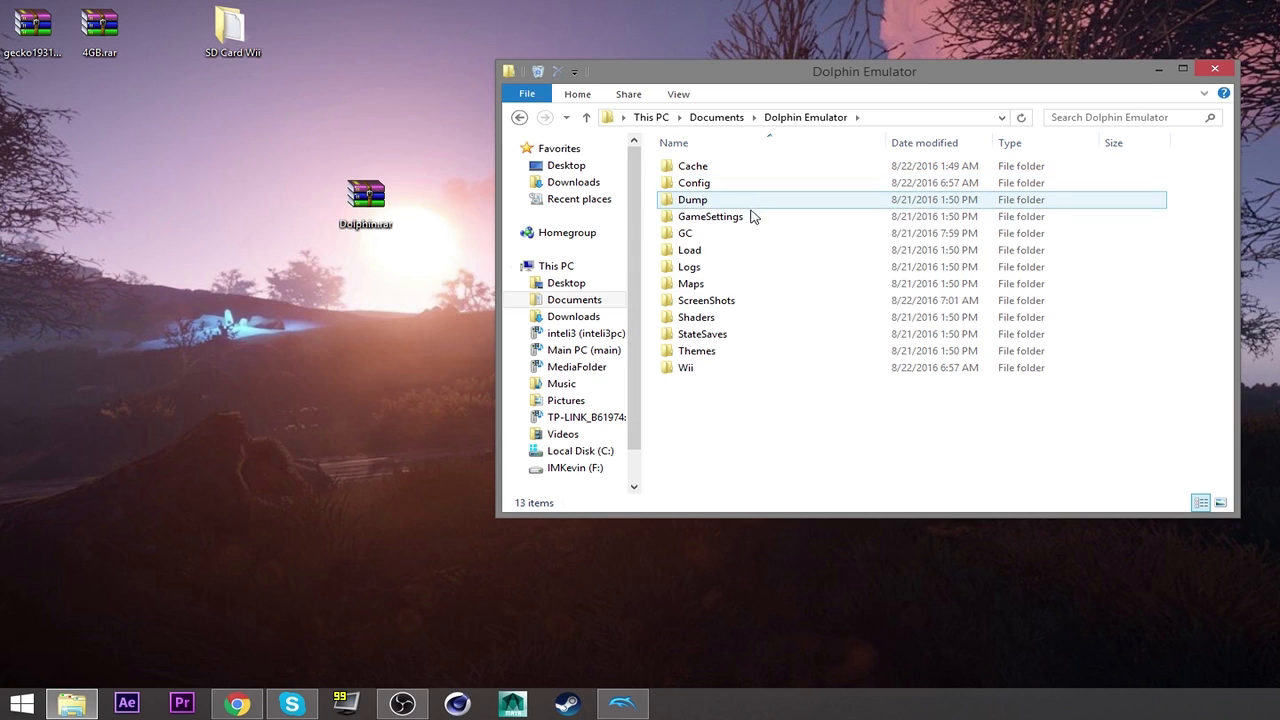
pyautogui.doubleClick(686, 368)
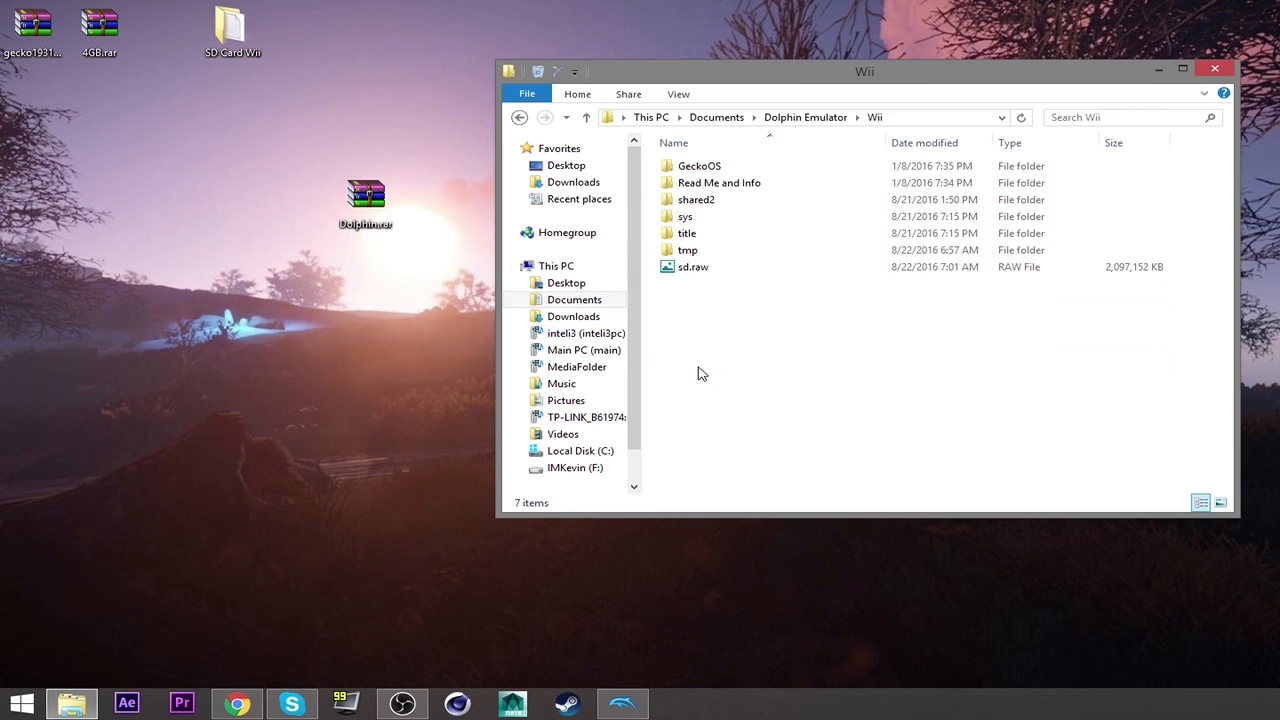
pyautogui.click(700, 164)
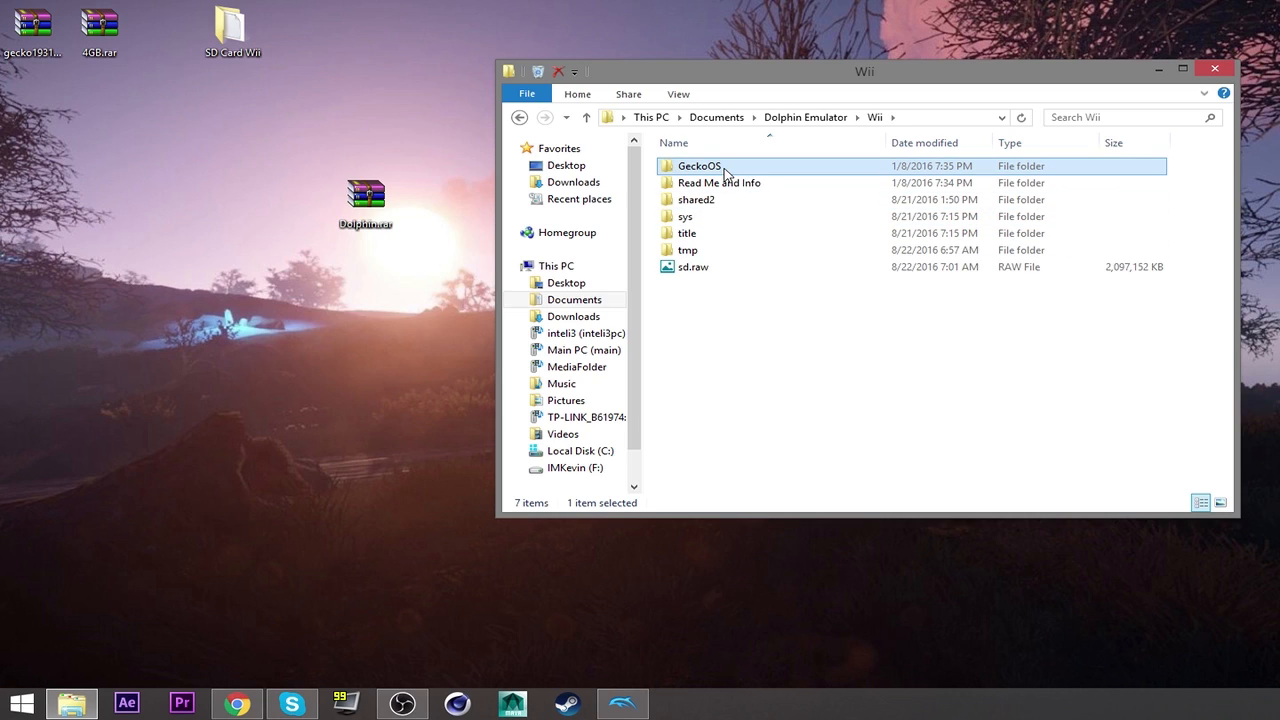
pyautogui.click(718, 182)
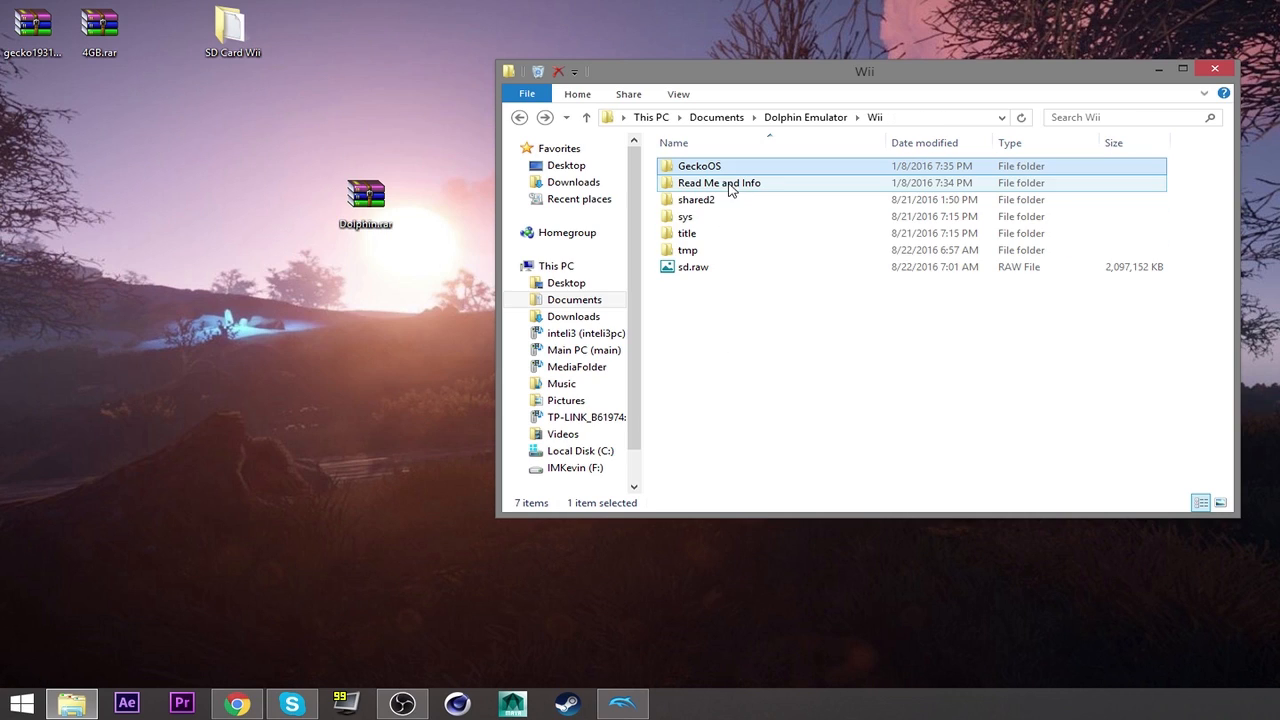
pyautogui.doubleClick(700, 164)
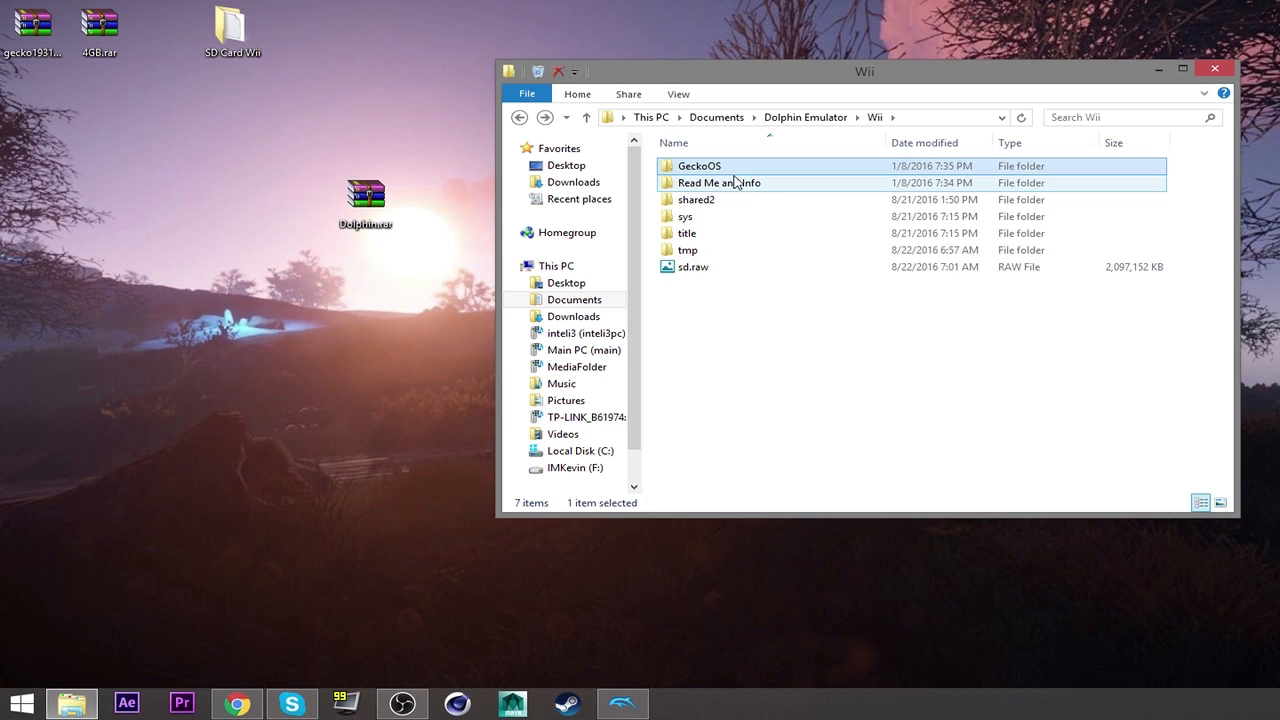
# Step: Inspect Dolphin.rar in WinRAR, selecting GeckoOS, Read Me and Info and sd.raw, then close the archive
pyautogui.doubleClick(364, 196)
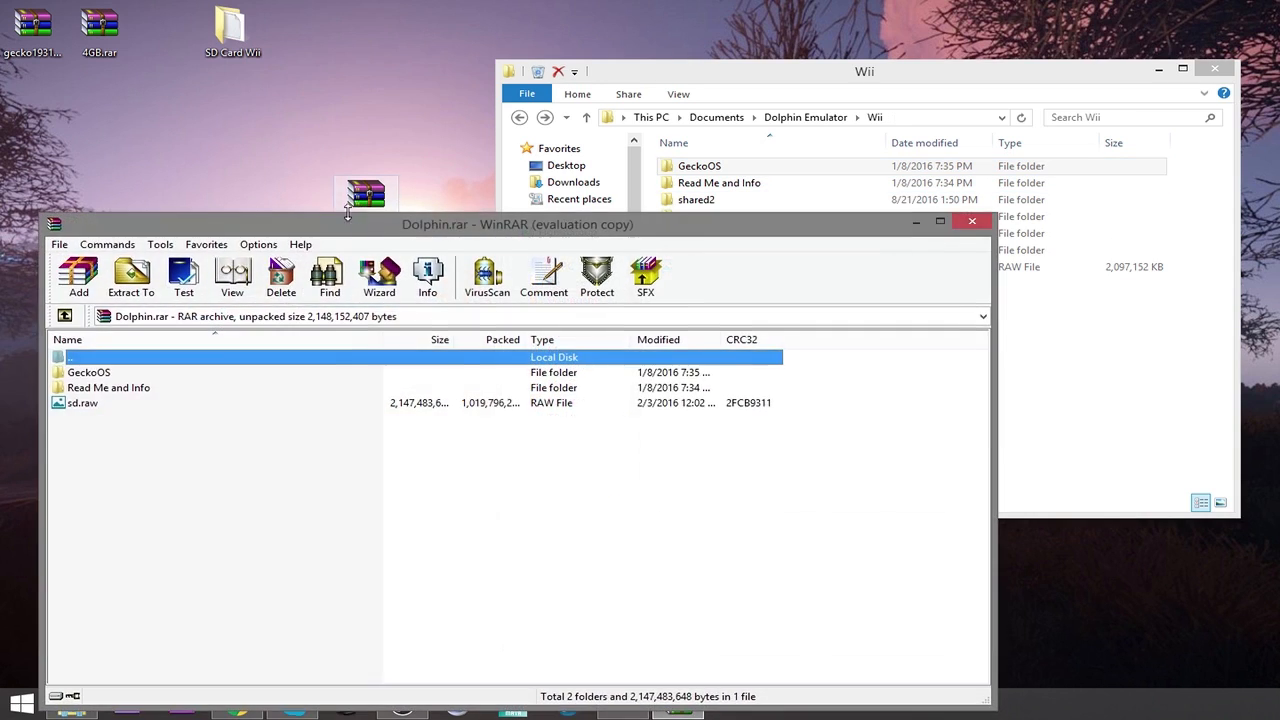
pyautogui.doubleClick(88, 370)
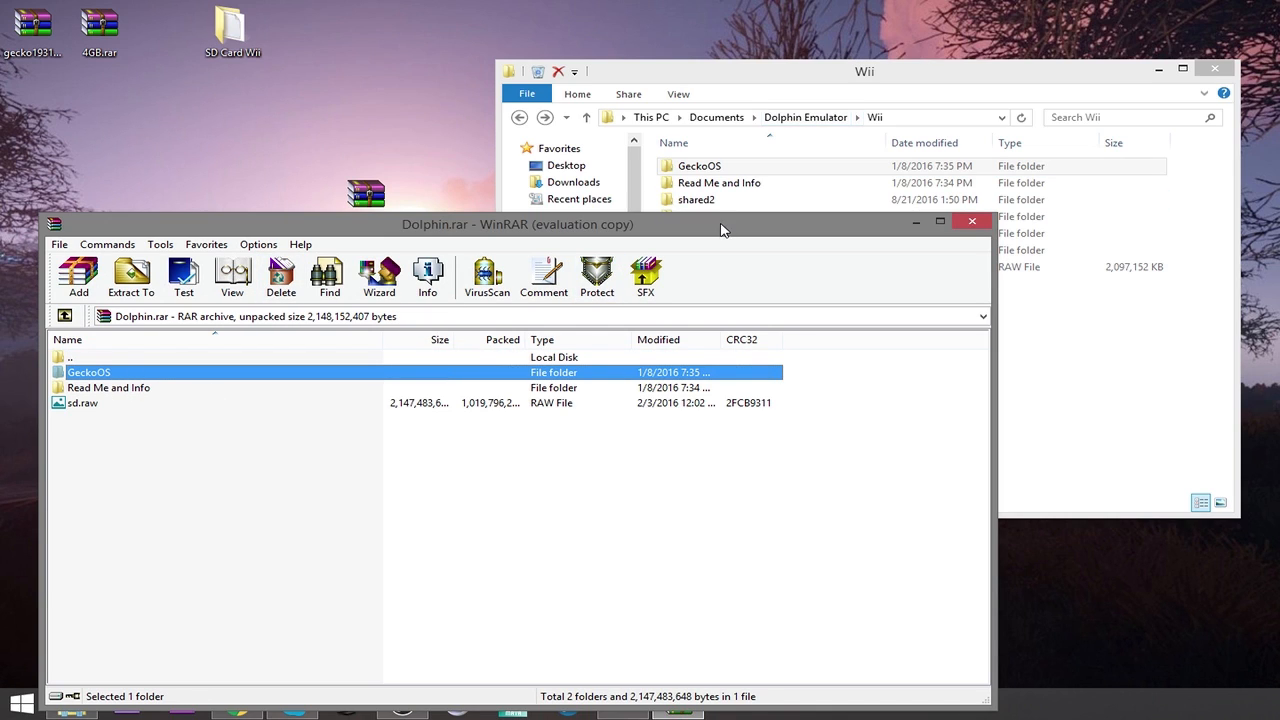
pyautogui.doubleClick(720, 182)
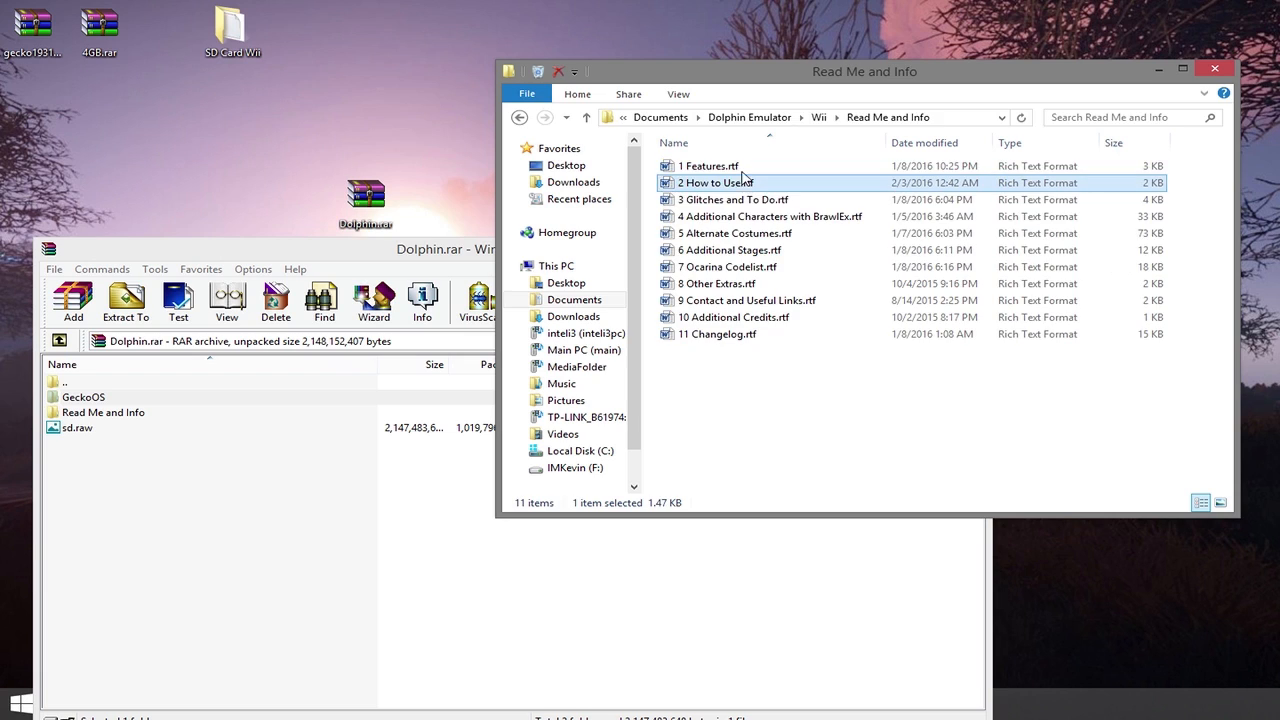
pyautogui.click(520, 116)
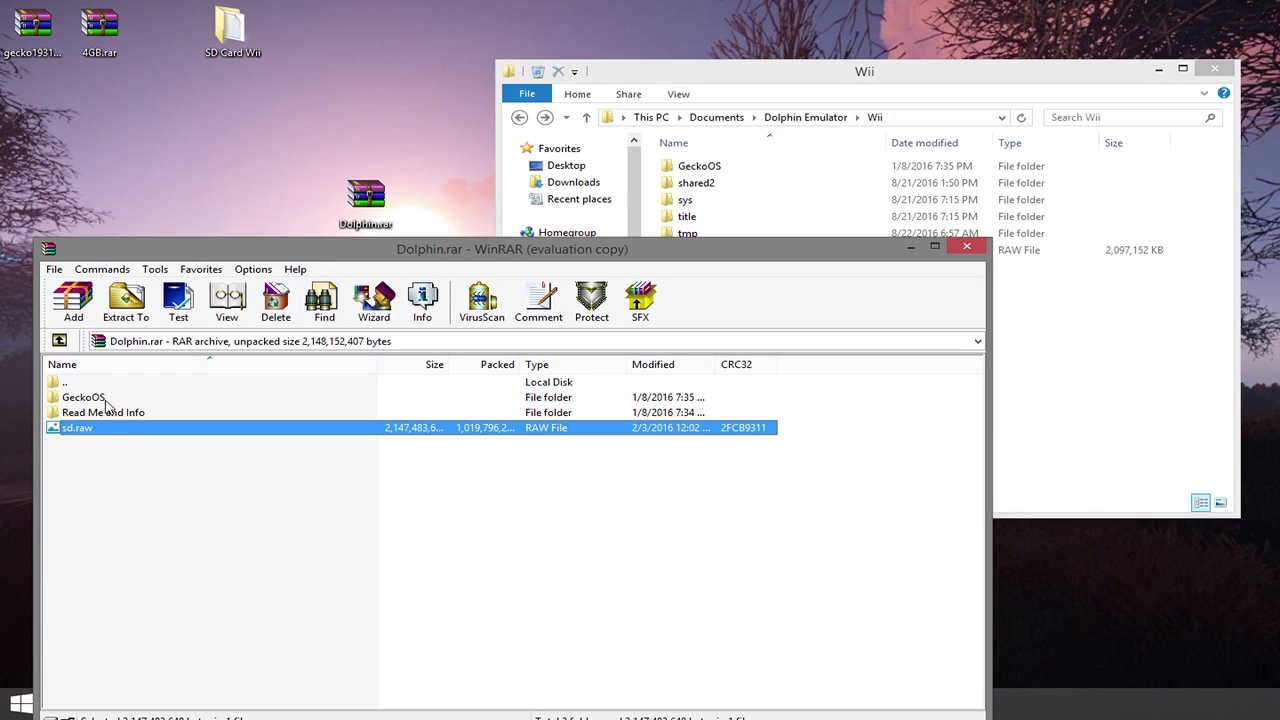
pyautogui.click(84, 396)
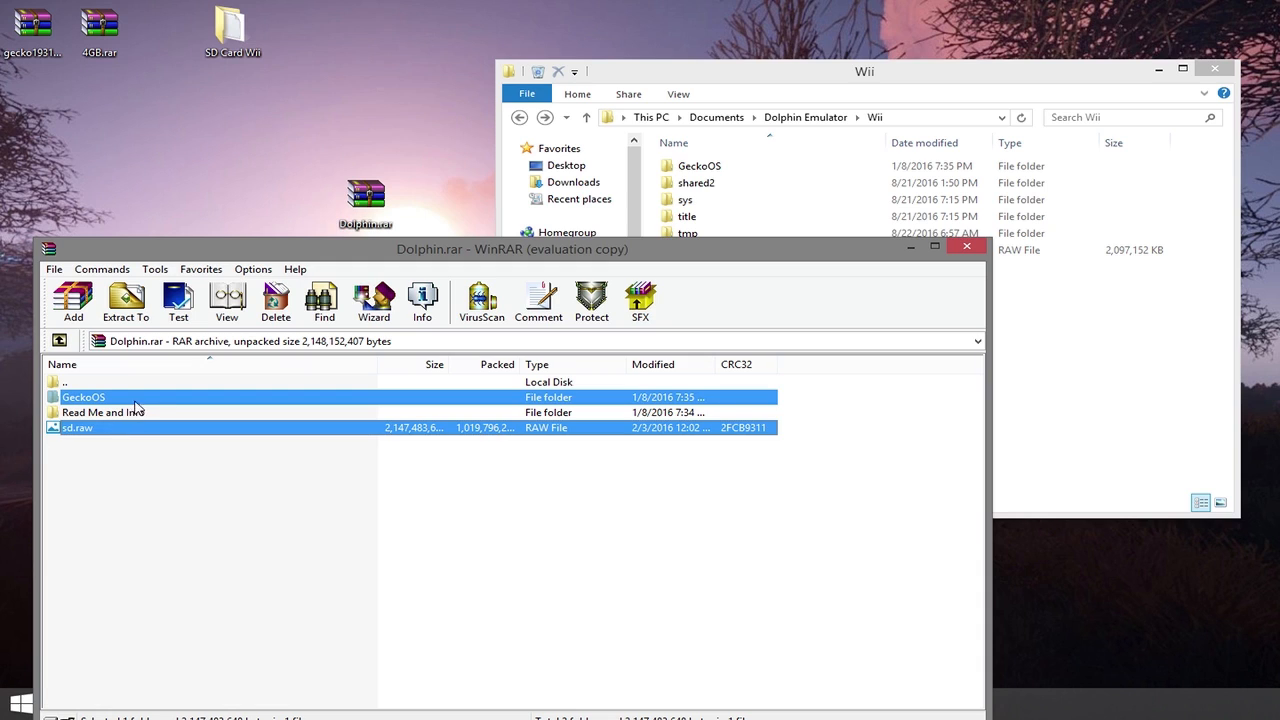
pyautogui.moveTo(864, 72)
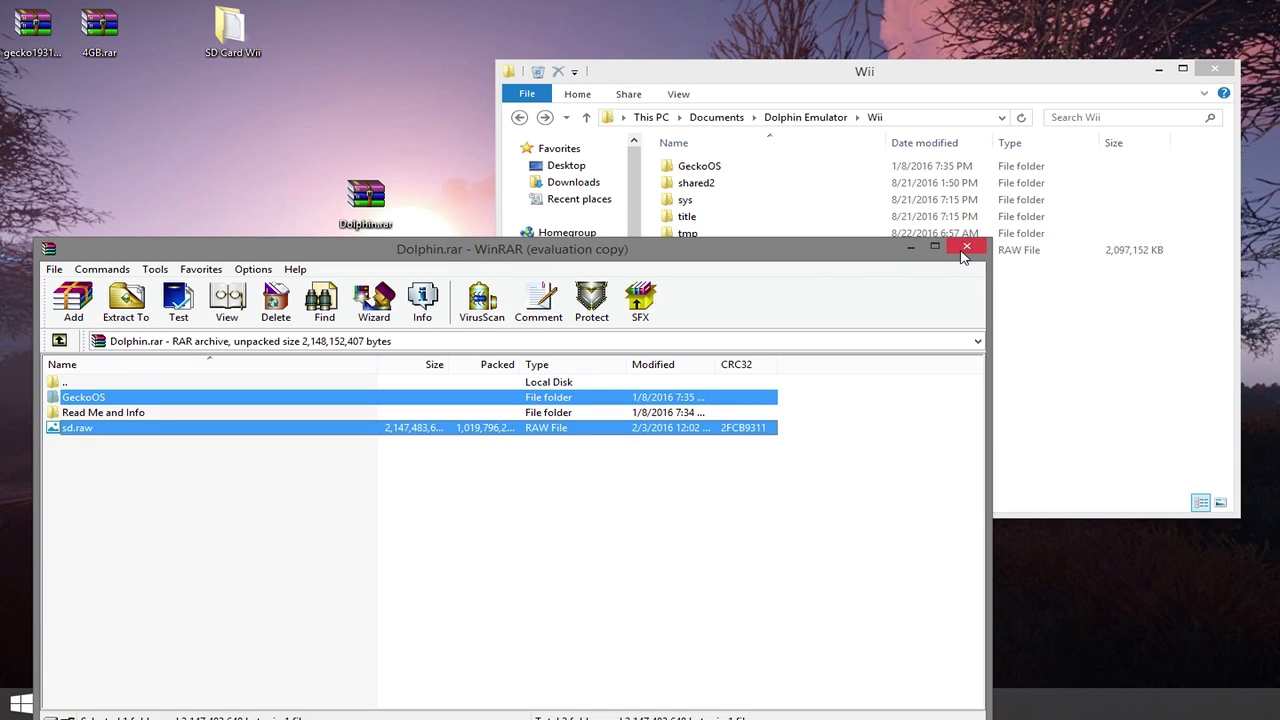
pyautogui.click(966, 246)
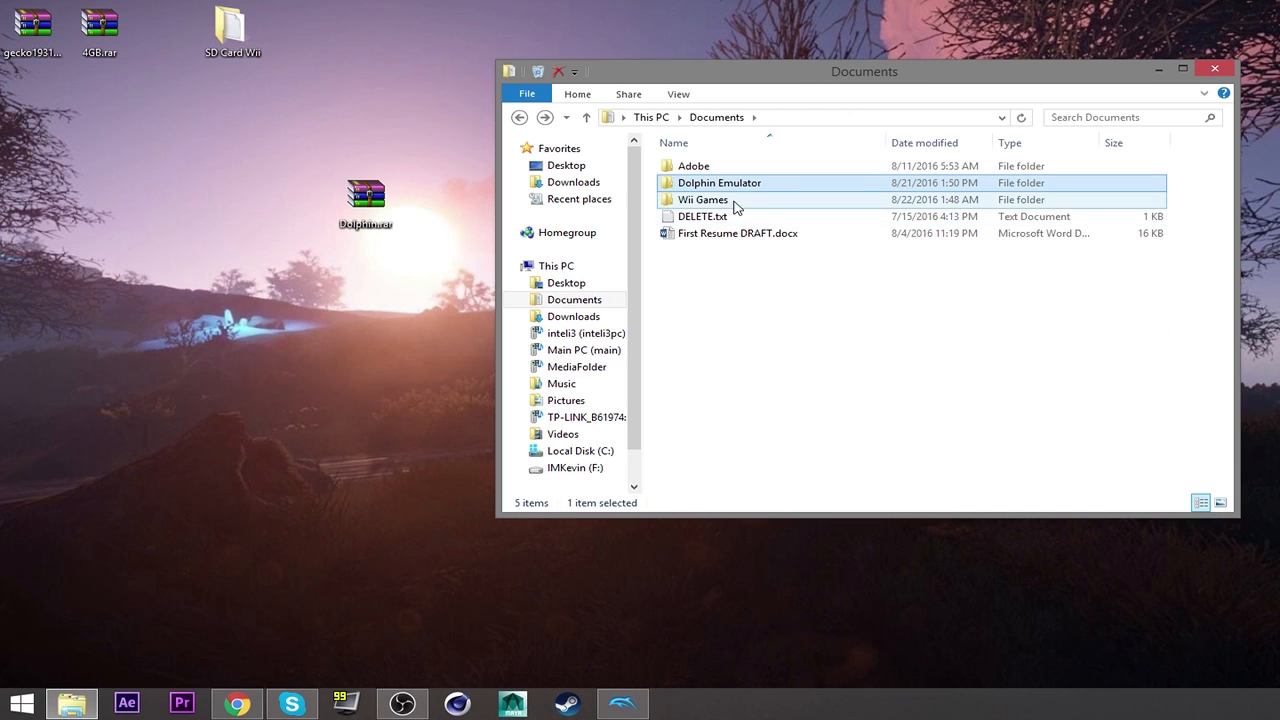
# Step: Open the Wii Games folder and scroll the Portal Roms Super Smash Bros. Brawl page
pyautogui.doubleClick(702, 200)
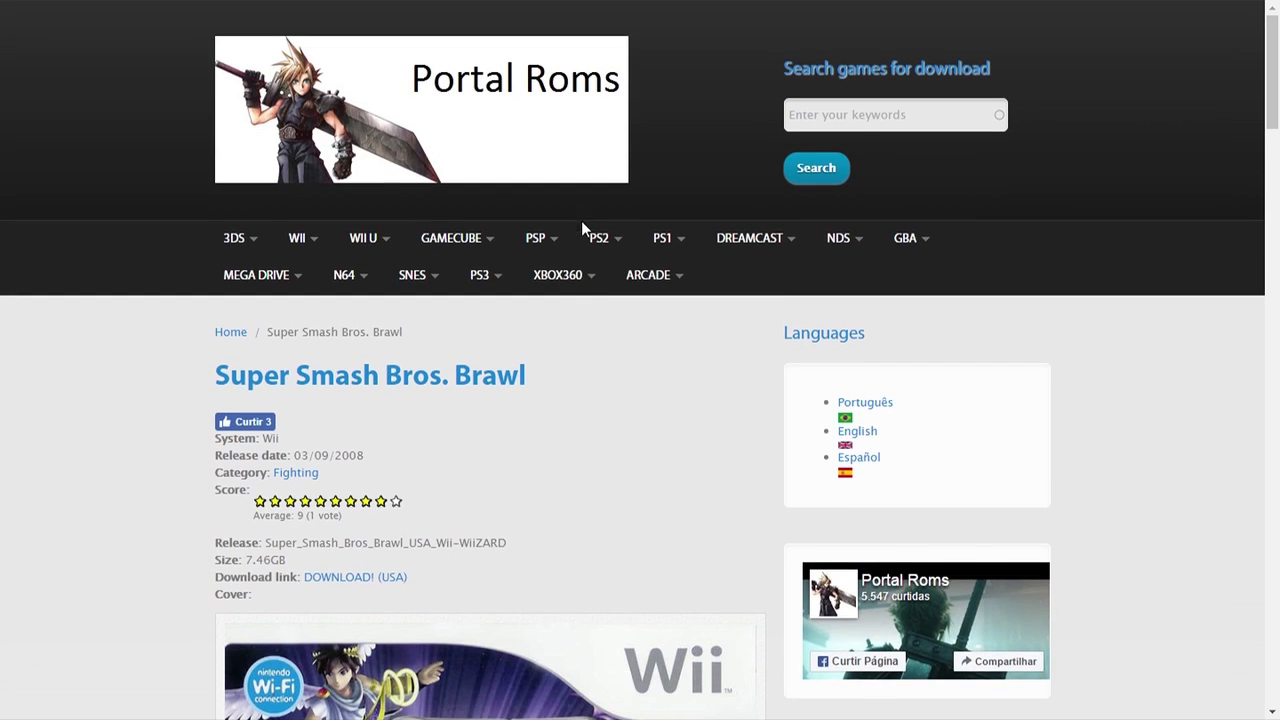
pyautogui.scroll(-3)
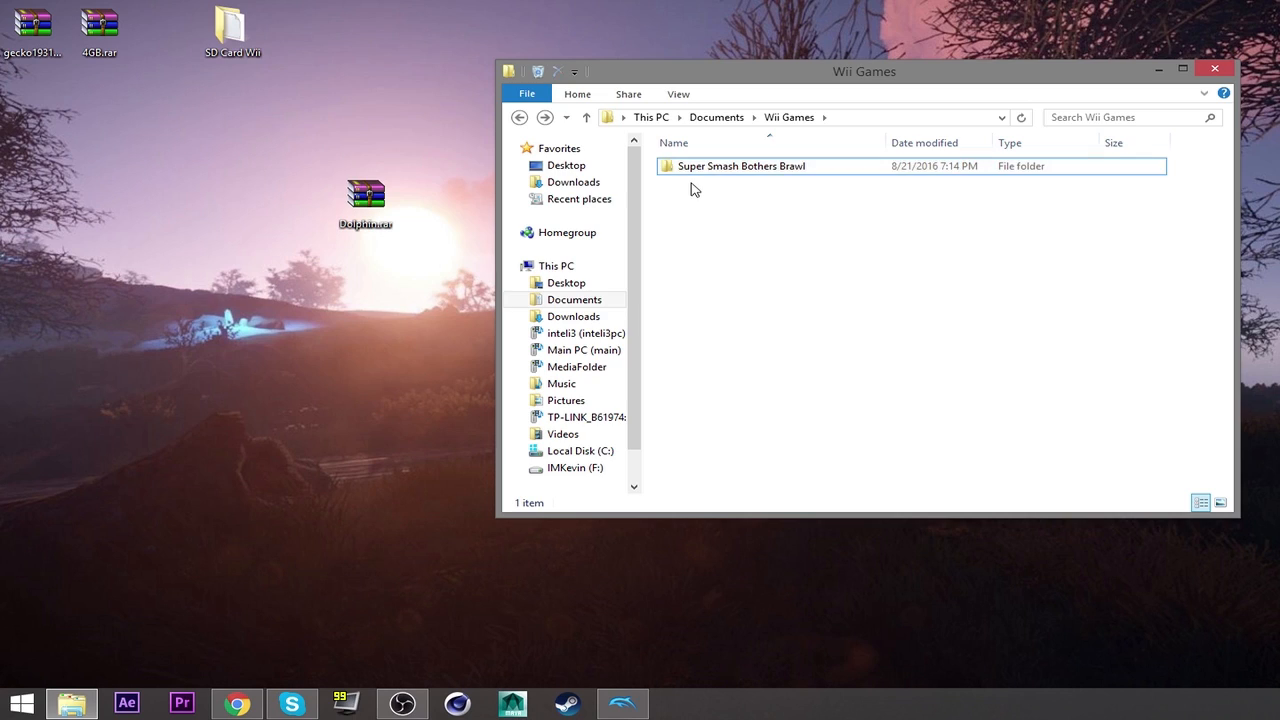
# Step: Open Wii Games > Super Smash Bothers Brawl and select Super Smash Bros. Brawl.iso inside wzrd-ssbb.rar
pyautogui.click(770, 166)
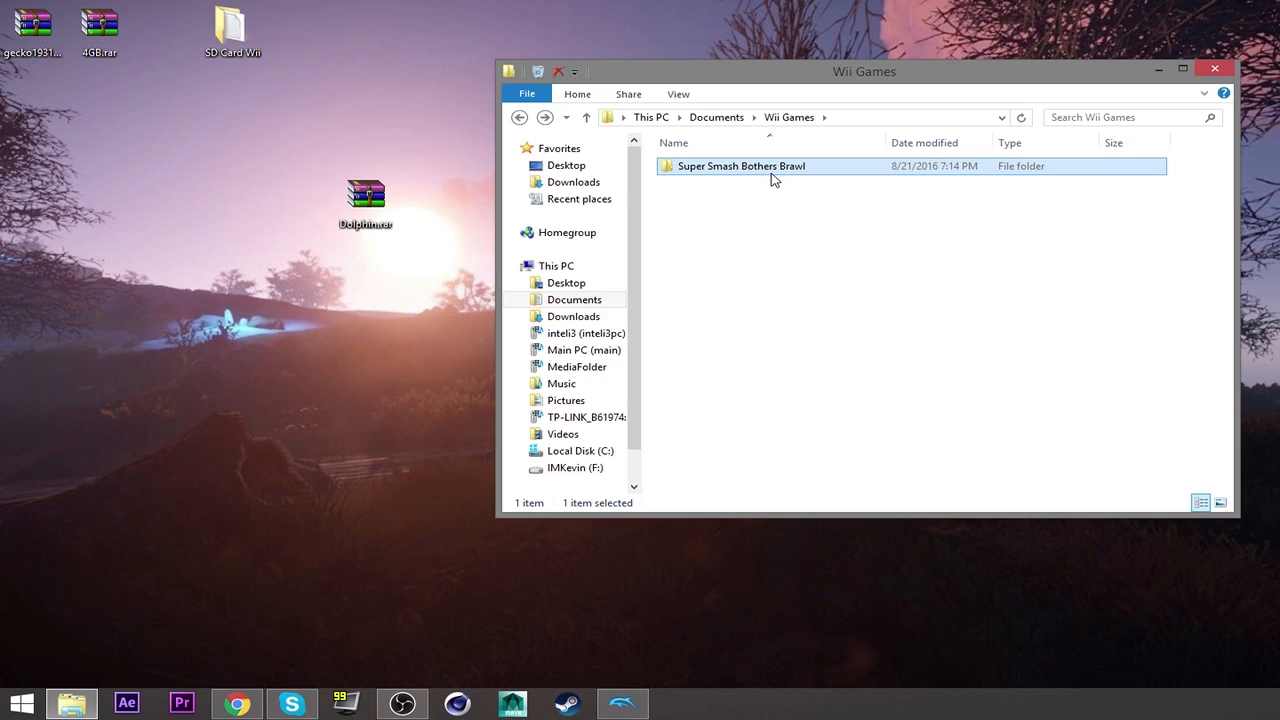
pyautogui.moveTo(788, 170)
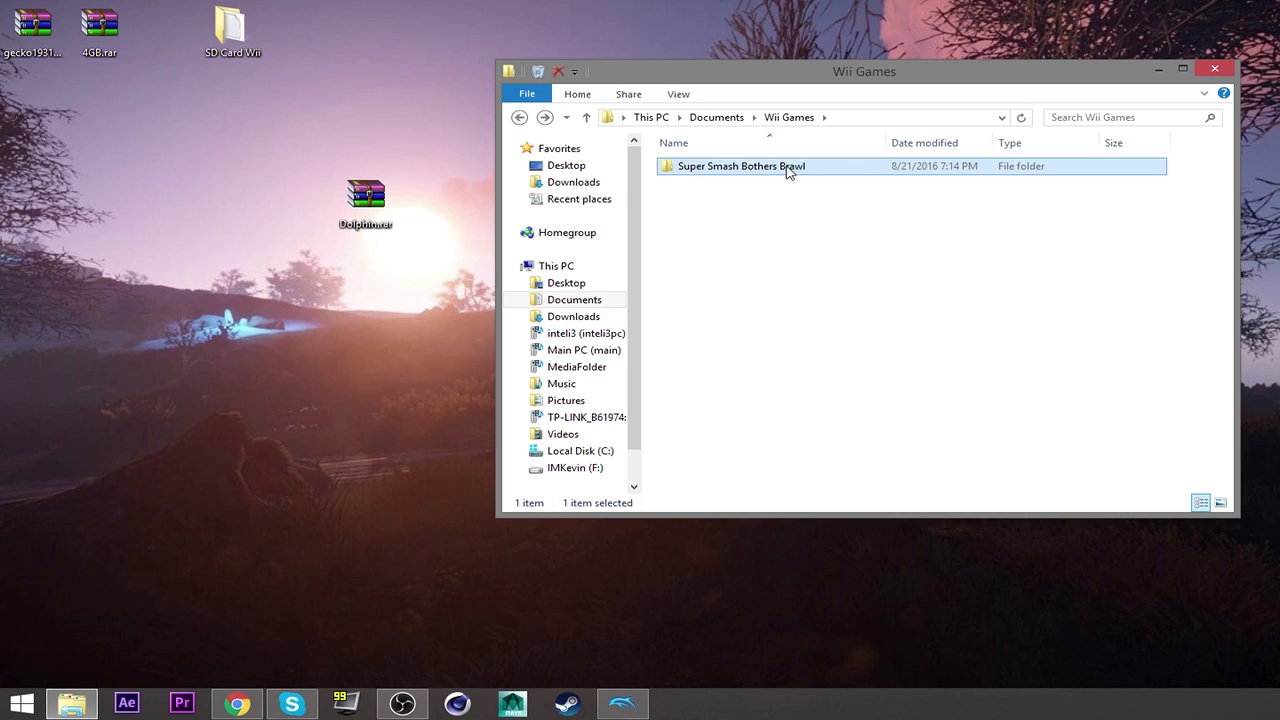
pyautogui.doubleClick(740, 166)
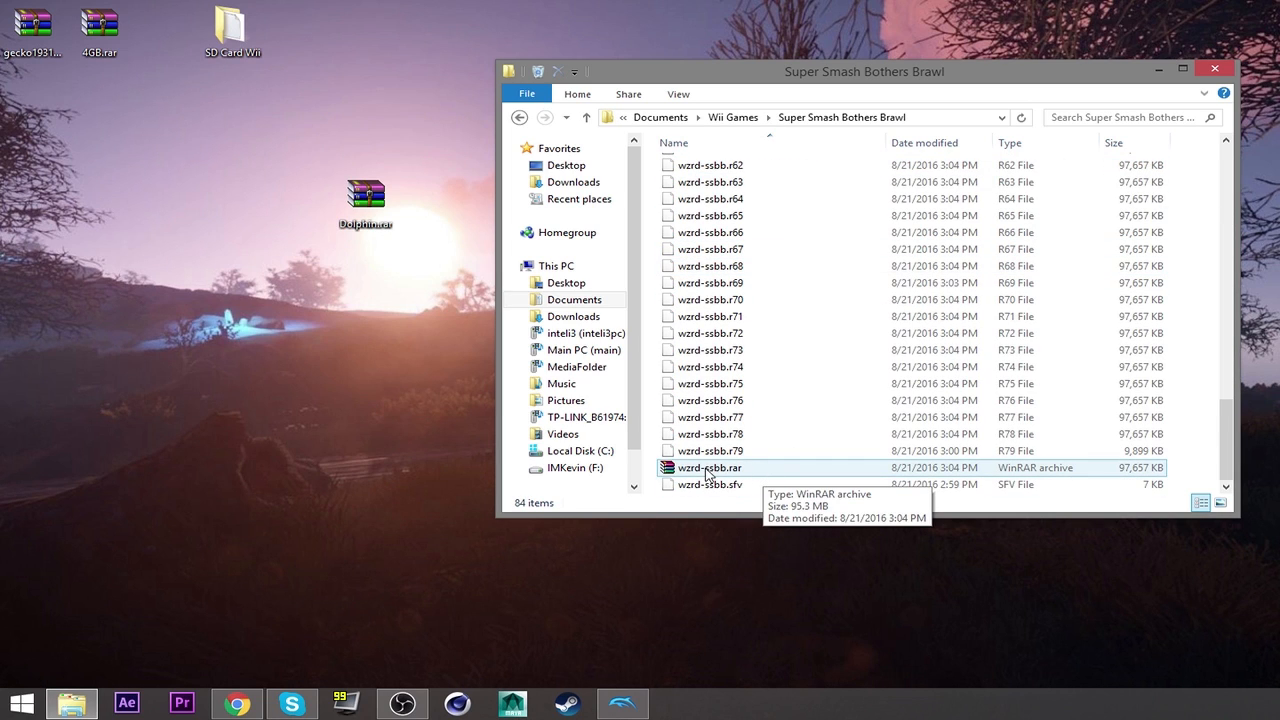
pyautogui.doubleClick(710, 468)
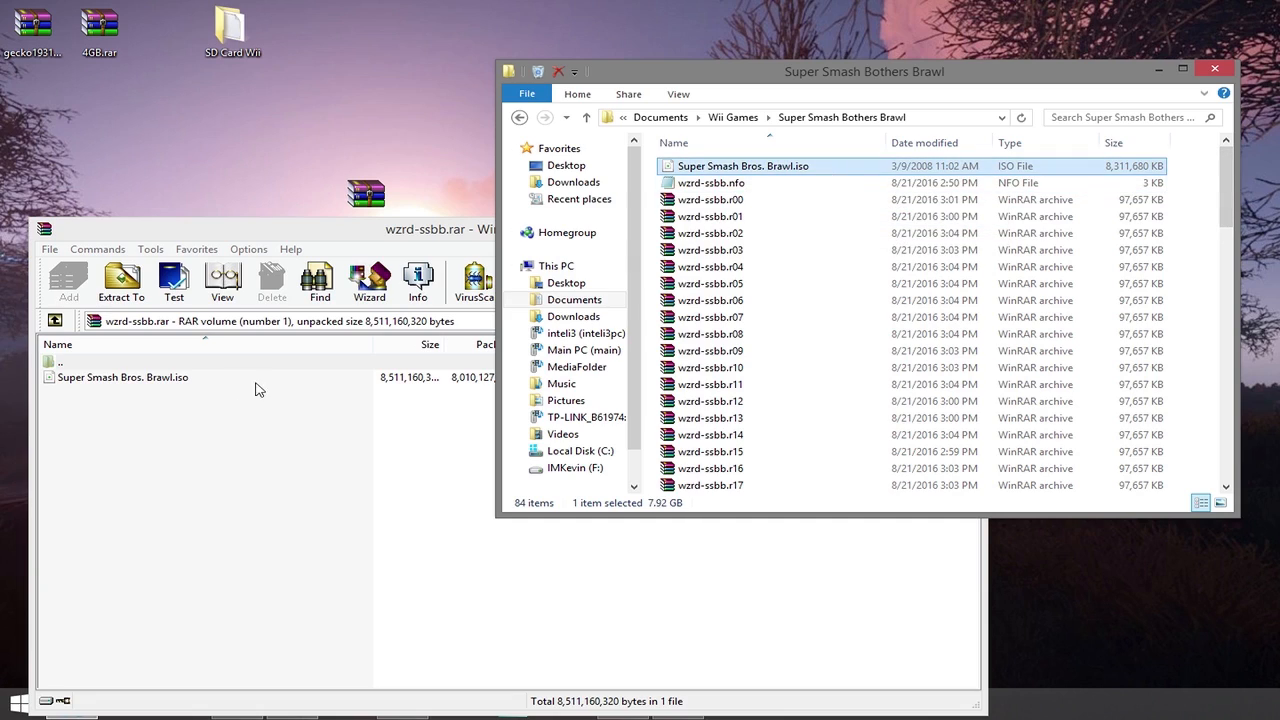
pyautogui.click(124, 376)
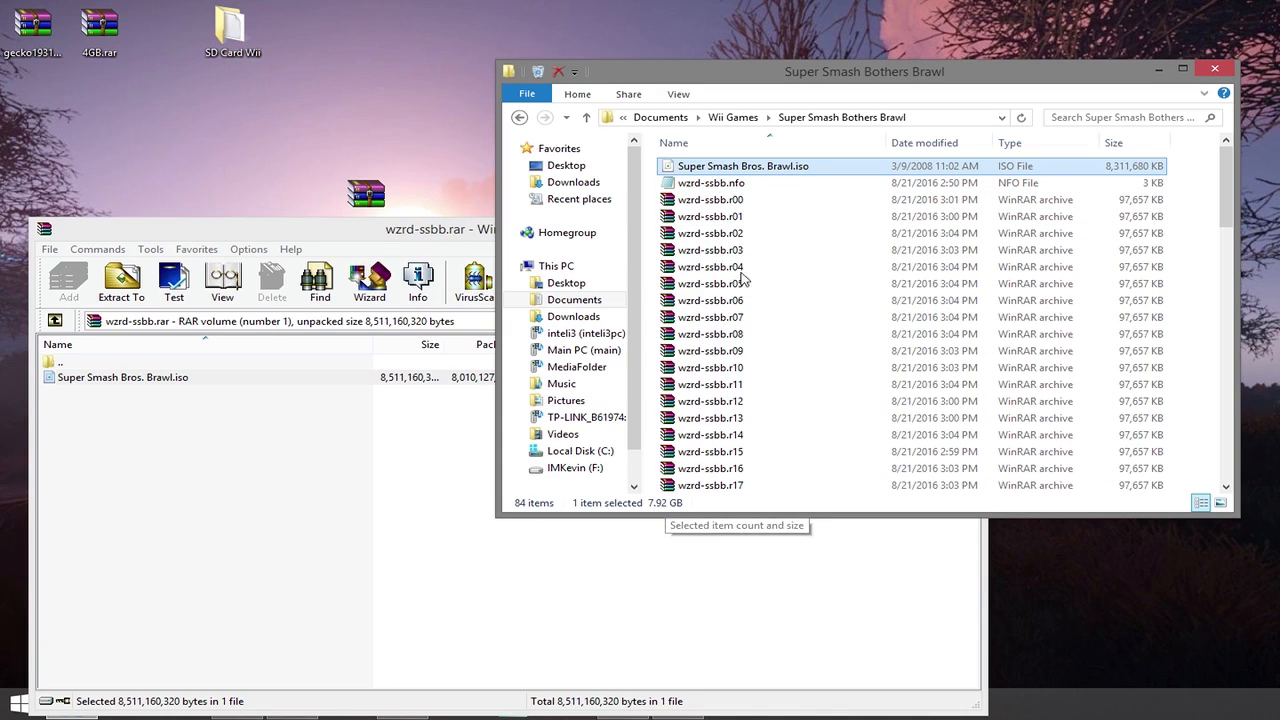
pyautogui.scroll(-3)
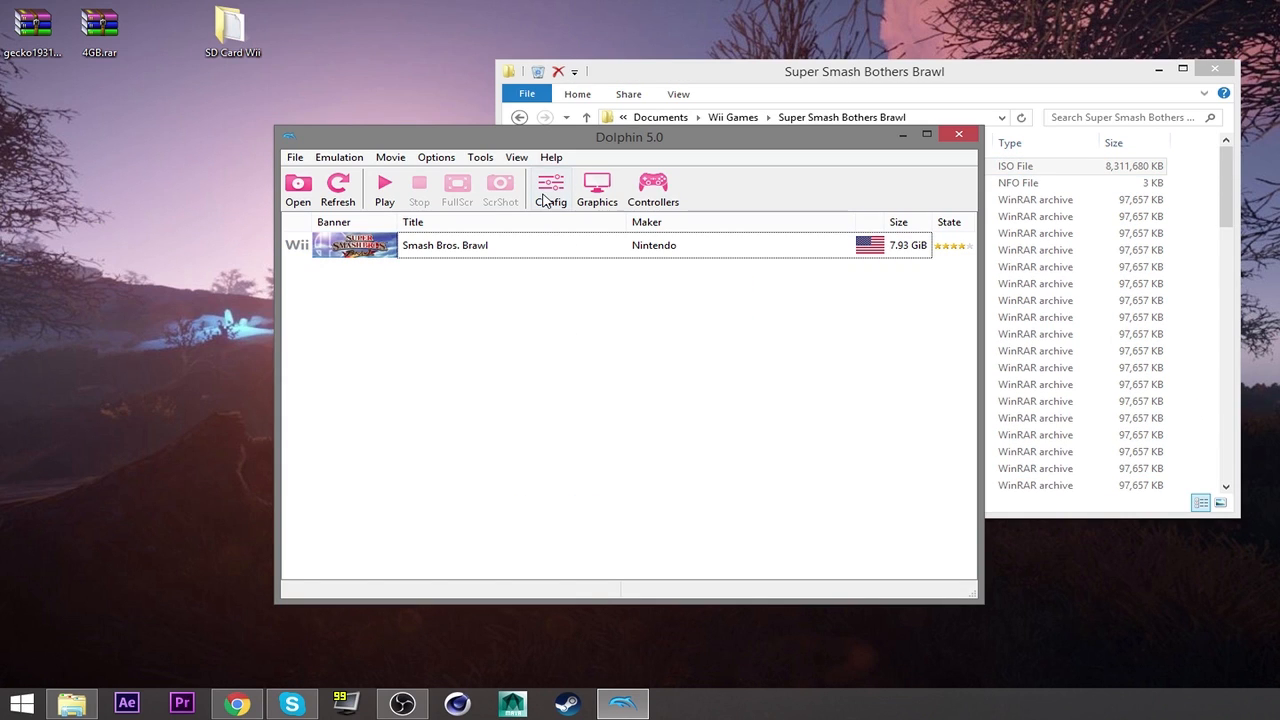
# Step: In Config's Paths settings, review the listed Brawl directory and begin adding a game folder
pyautogui.click(550, 190)
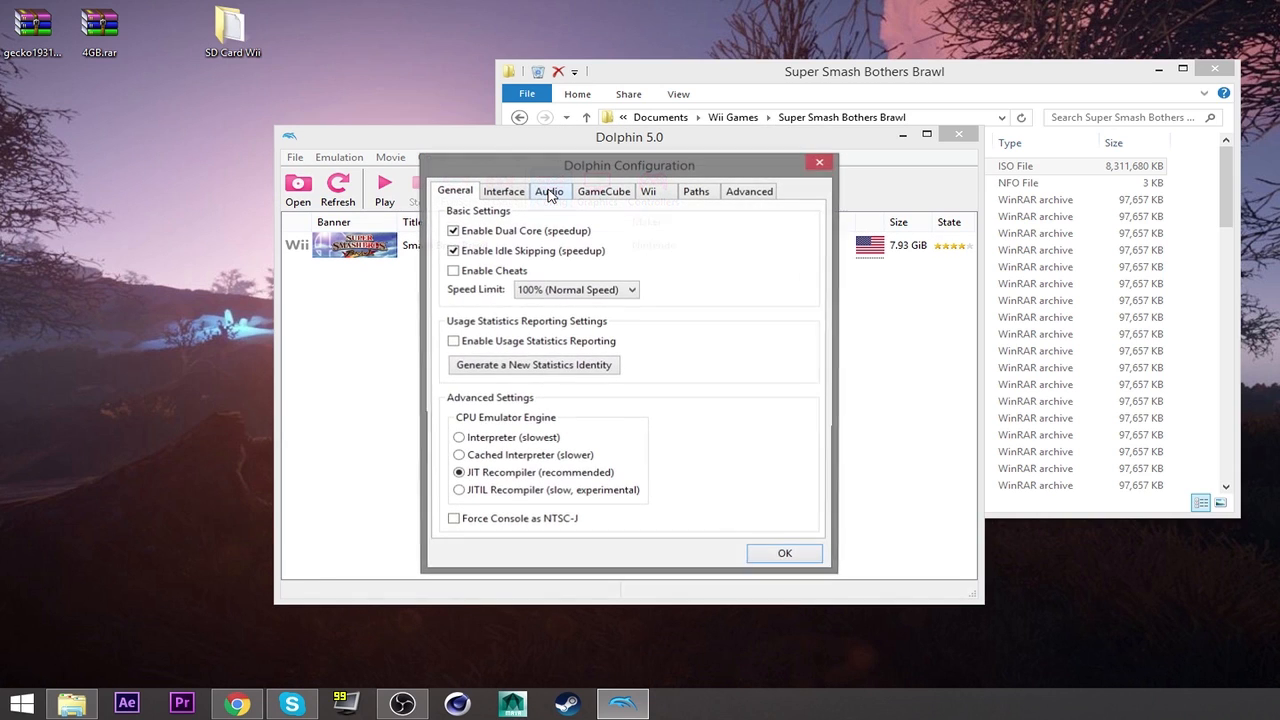
pyautogui.click(696, 192)
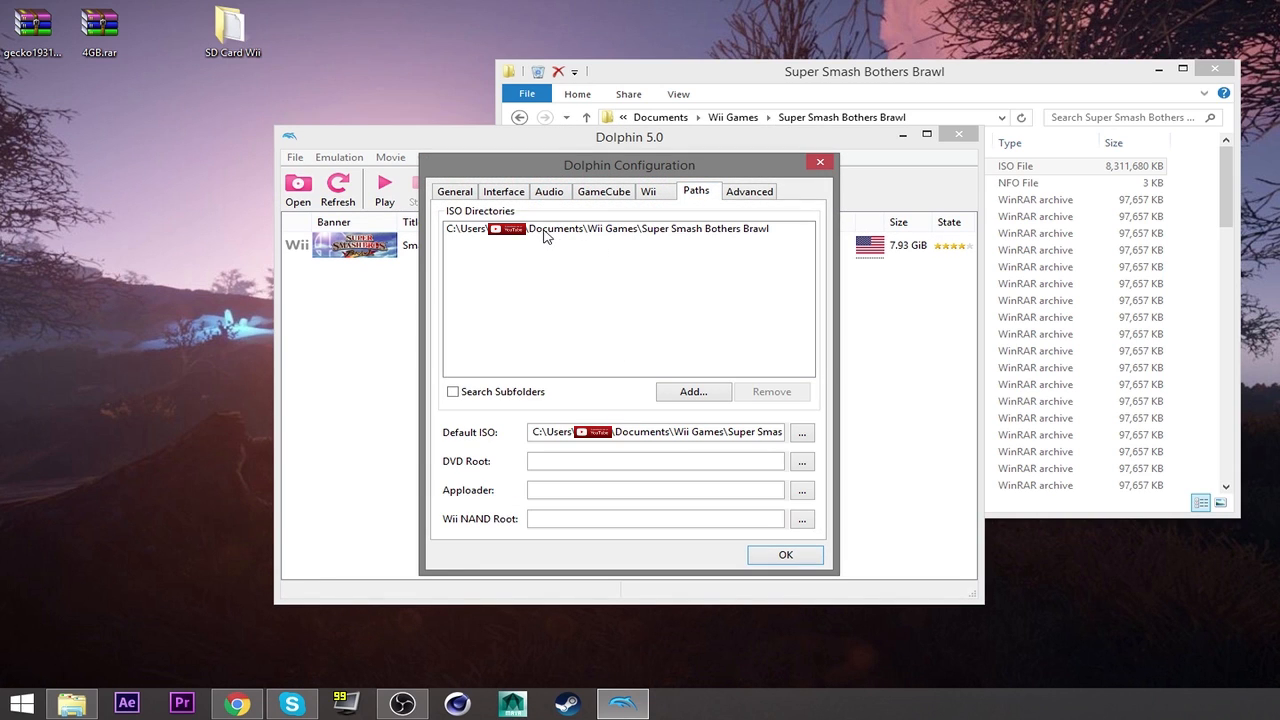
pyautogui.click(620, 228)
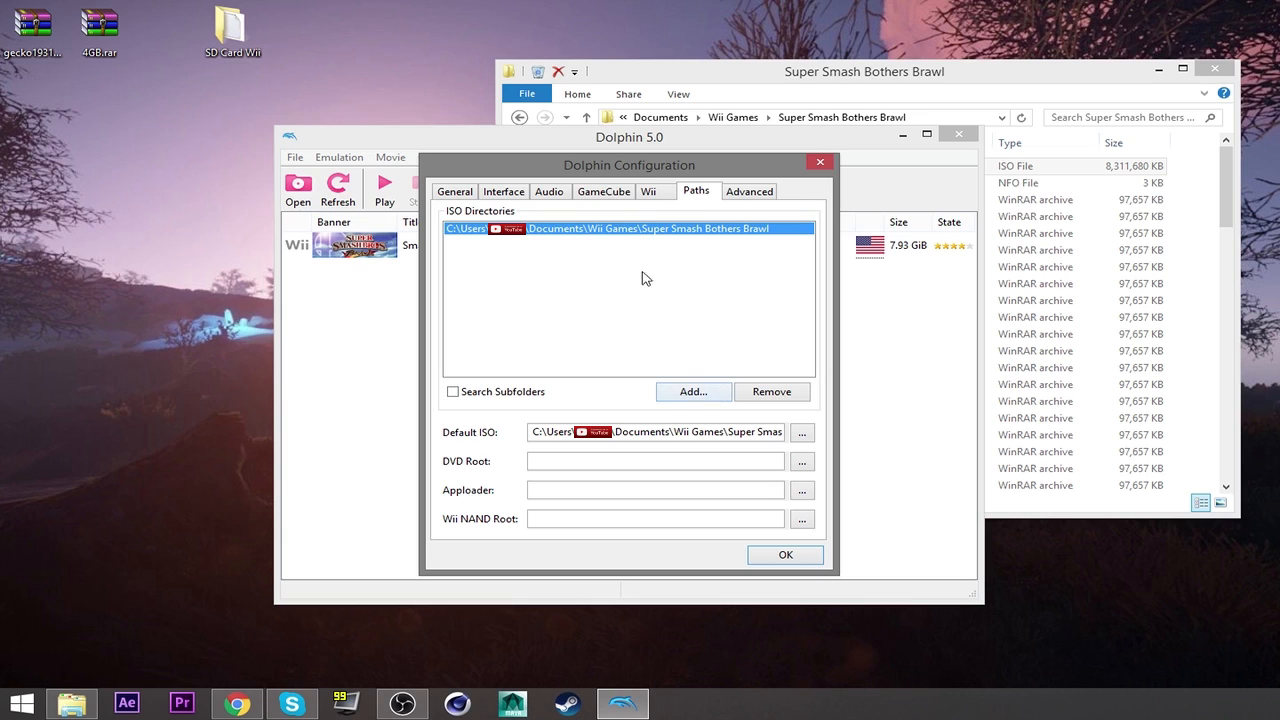
pyautogui.click(692, 390)
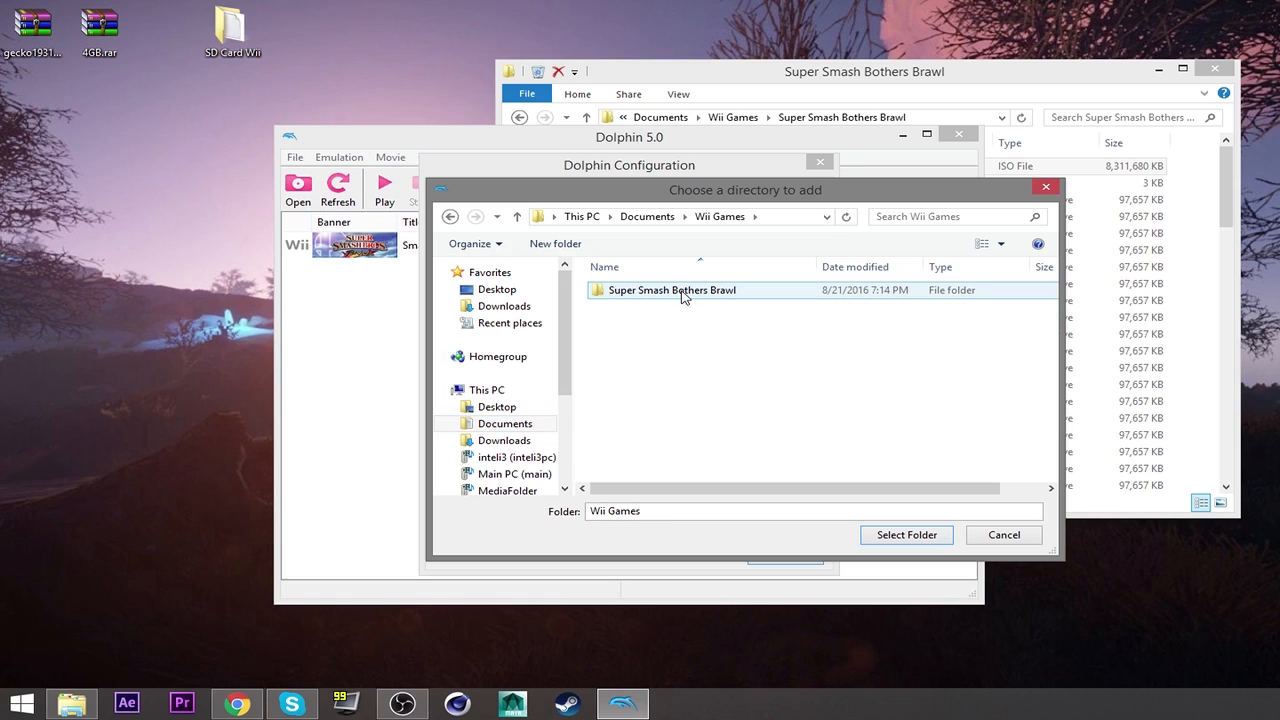
pyautogui.doubleClick(672, 290)
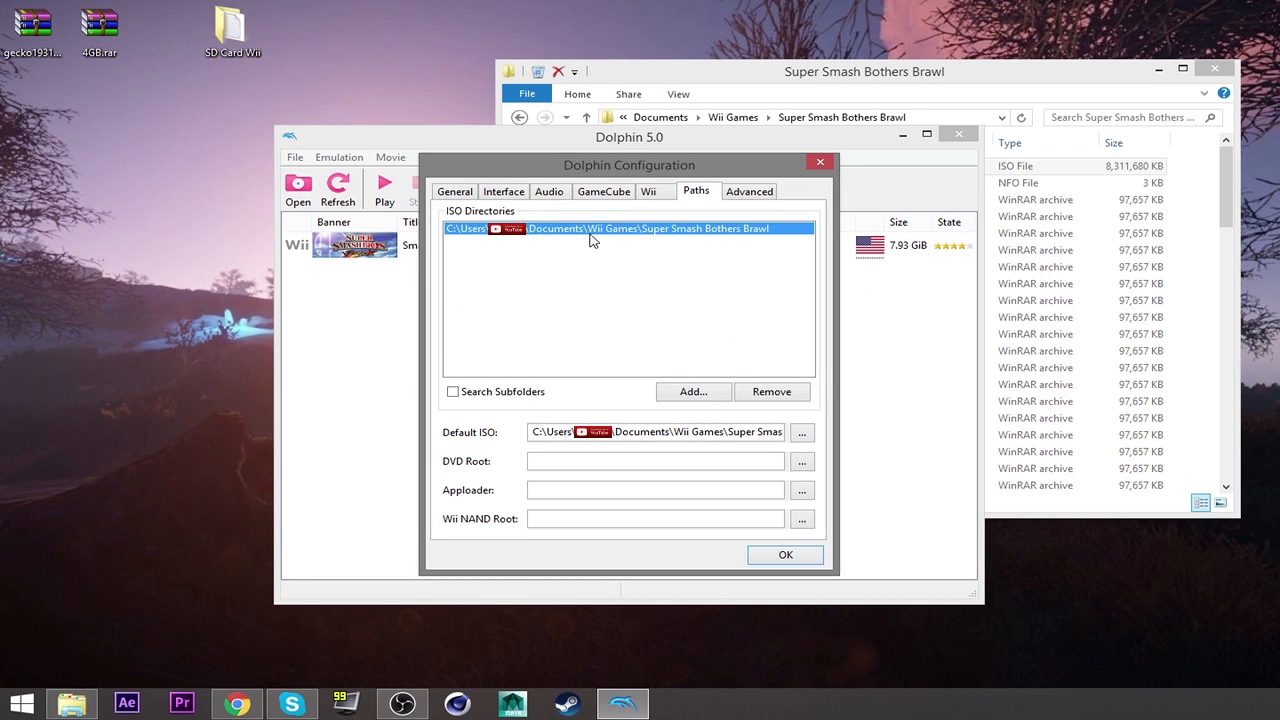
pyautogui.moveTo(652, 238)
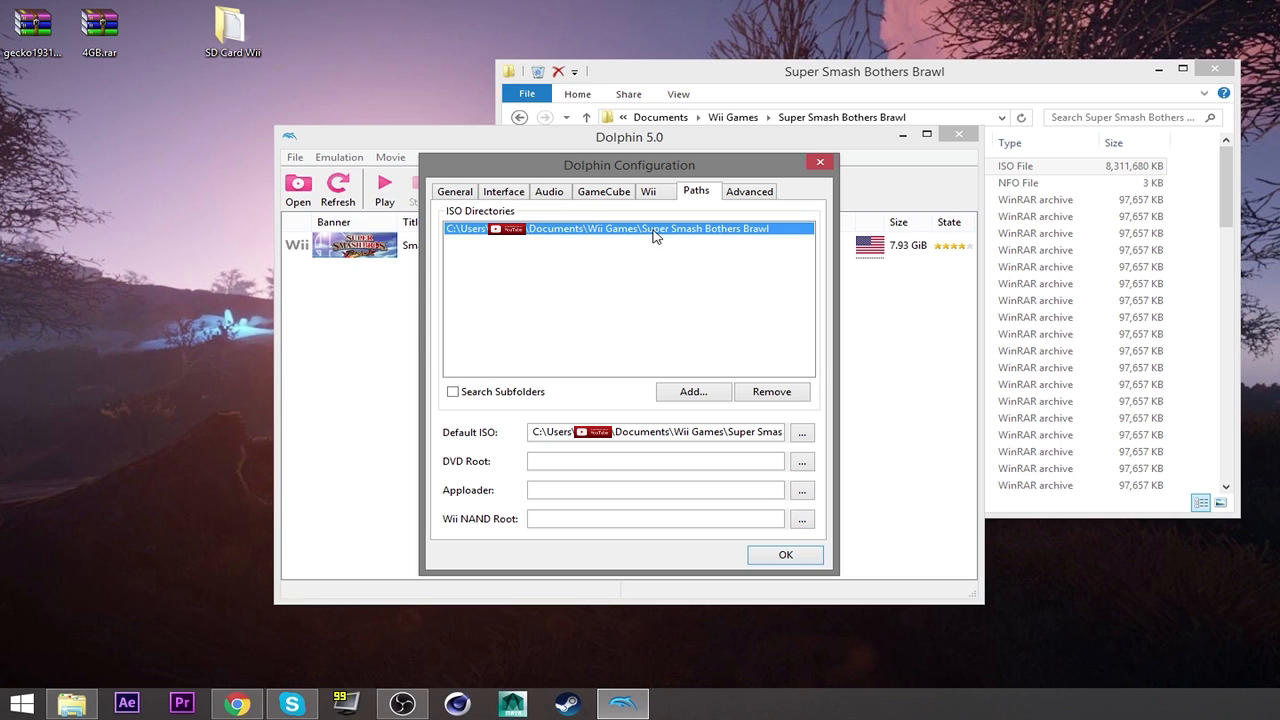
# Step: Add Documents > Wii Games > Super Smash Bothers Brawl as a game directory
pyautogui.click(692, 390)
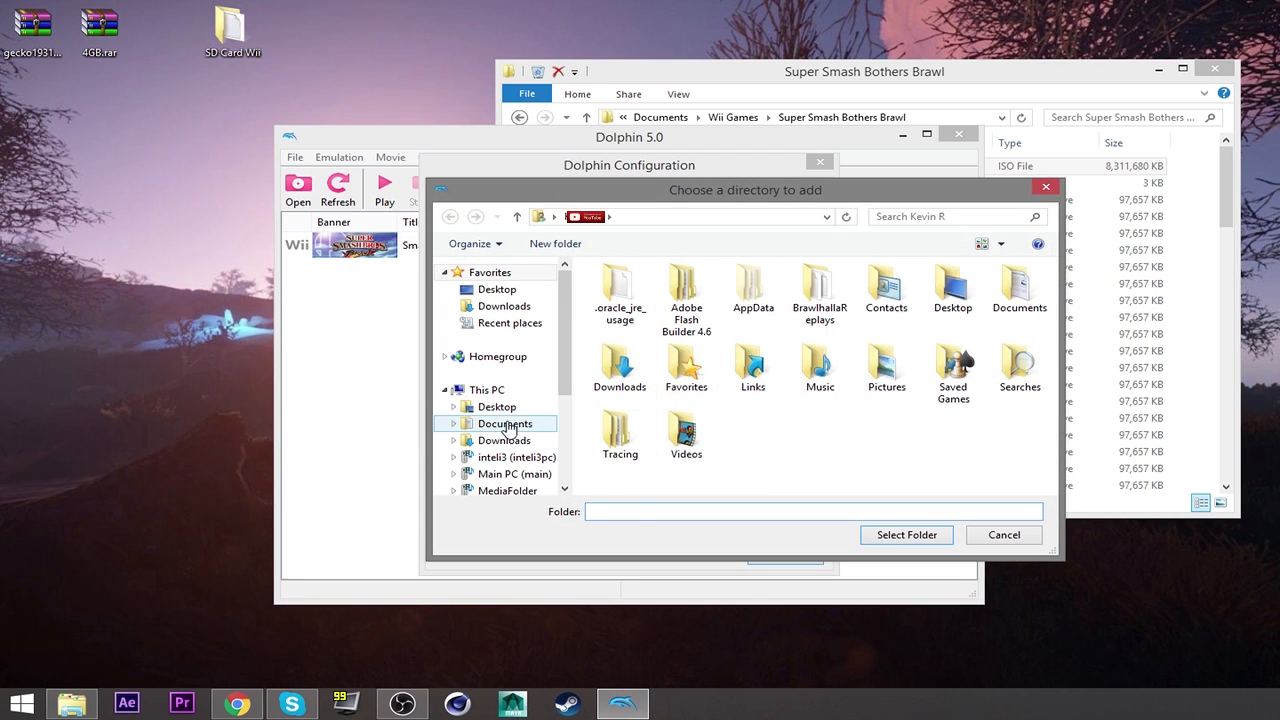
pyautogui.doubleClick(504, 424)
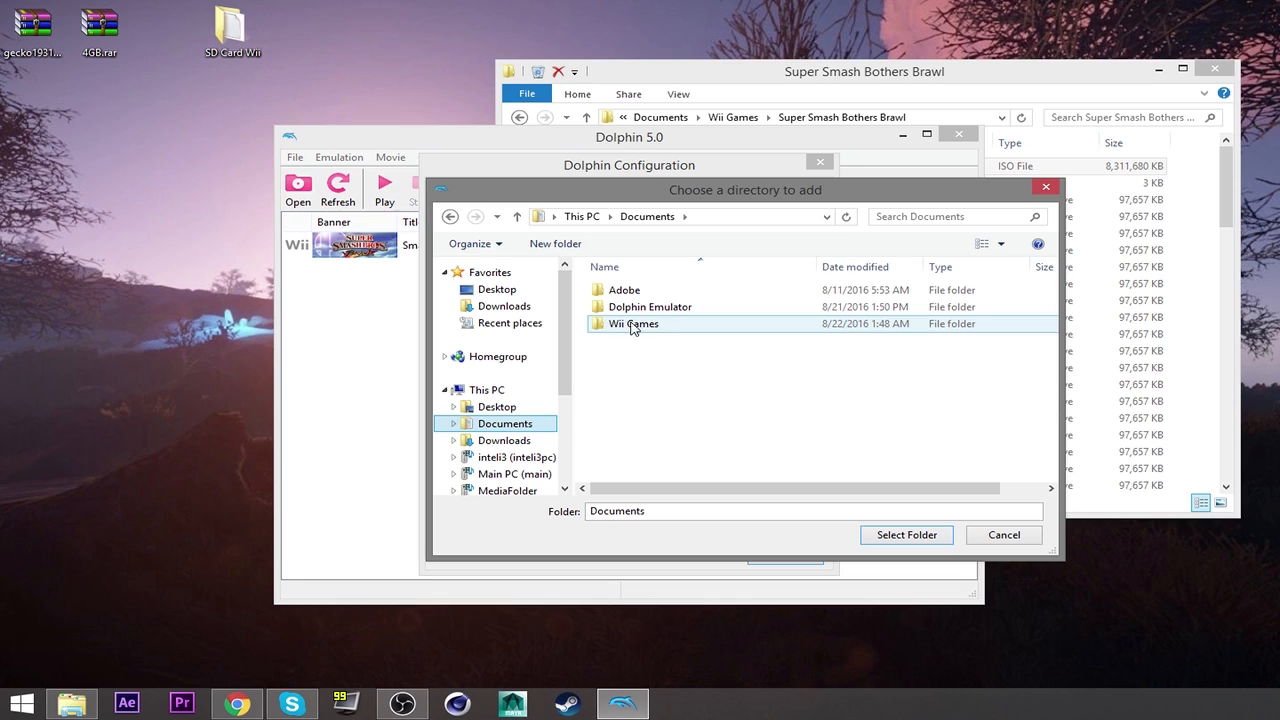
pyautogui.doubleClick(632, 324)
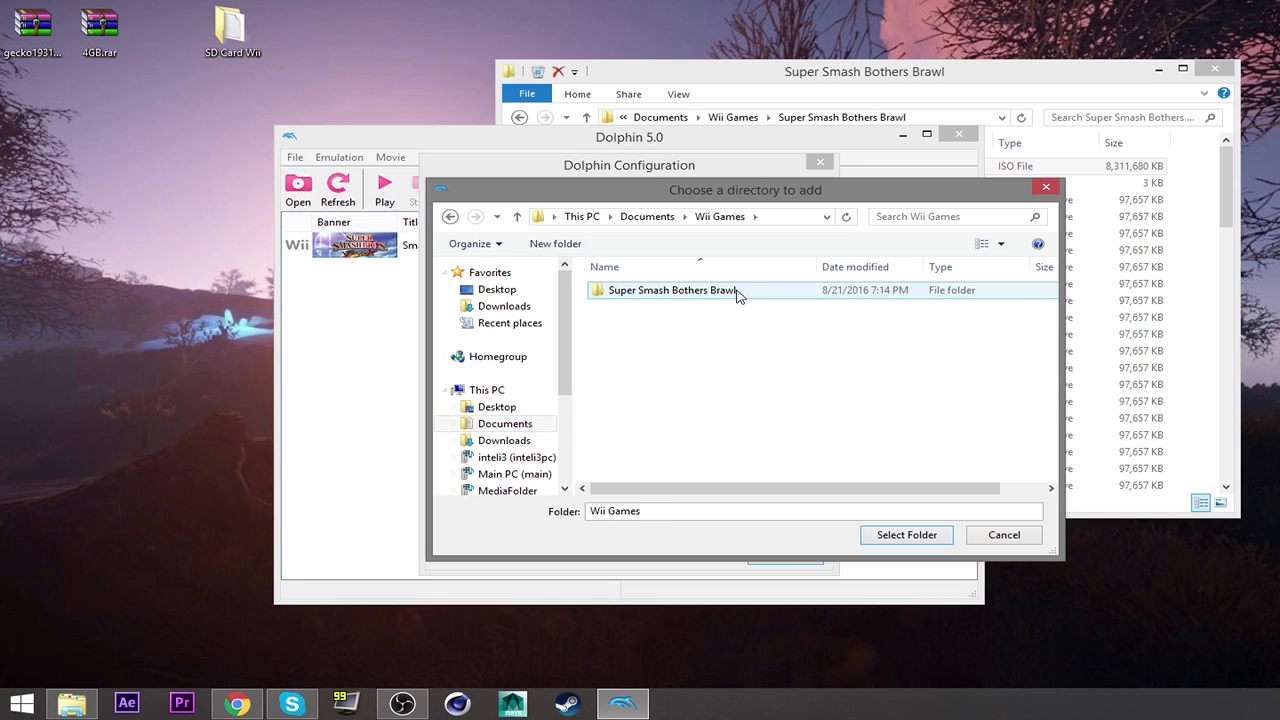
pyautogui.doubleClick(670, 290)
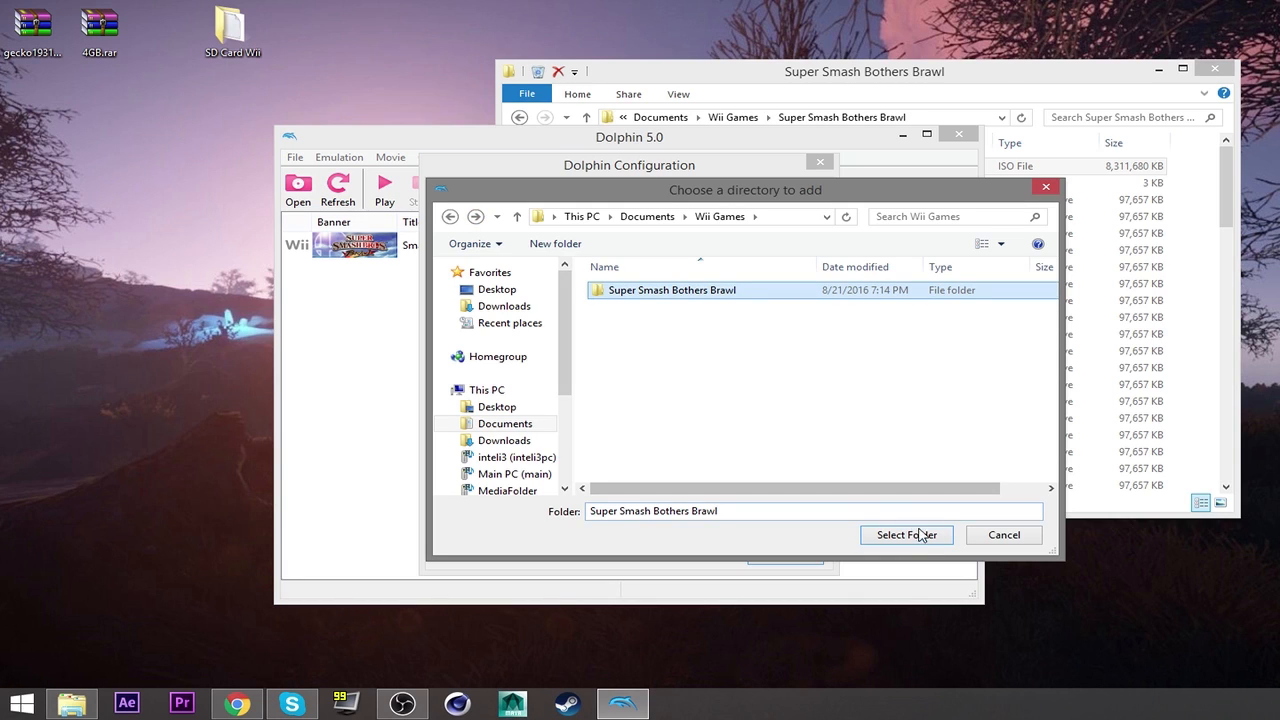
pyautogui.click(906, 534)
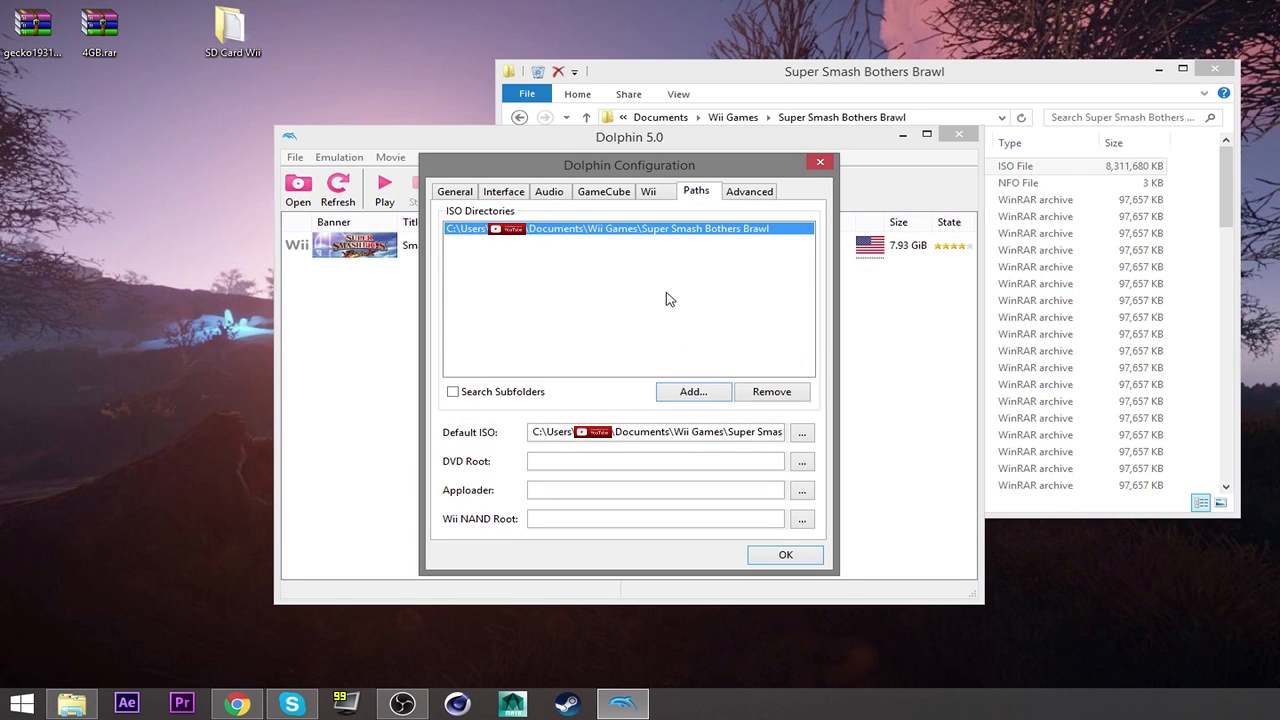
pyautogui.moveTo(504, 434)
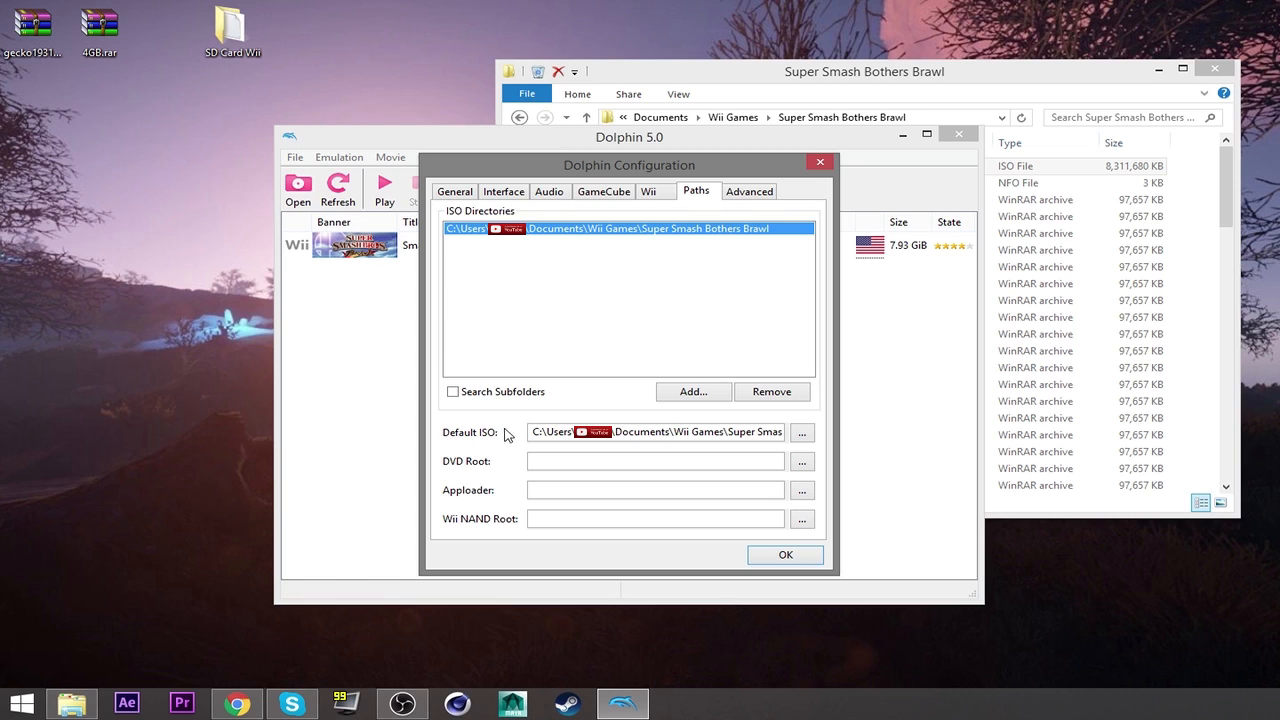
# Step: Set Super Smash Bros. Brawl.iso as the Default ISO and confirm the configuration with OK
pyautogui.click(800, 432)
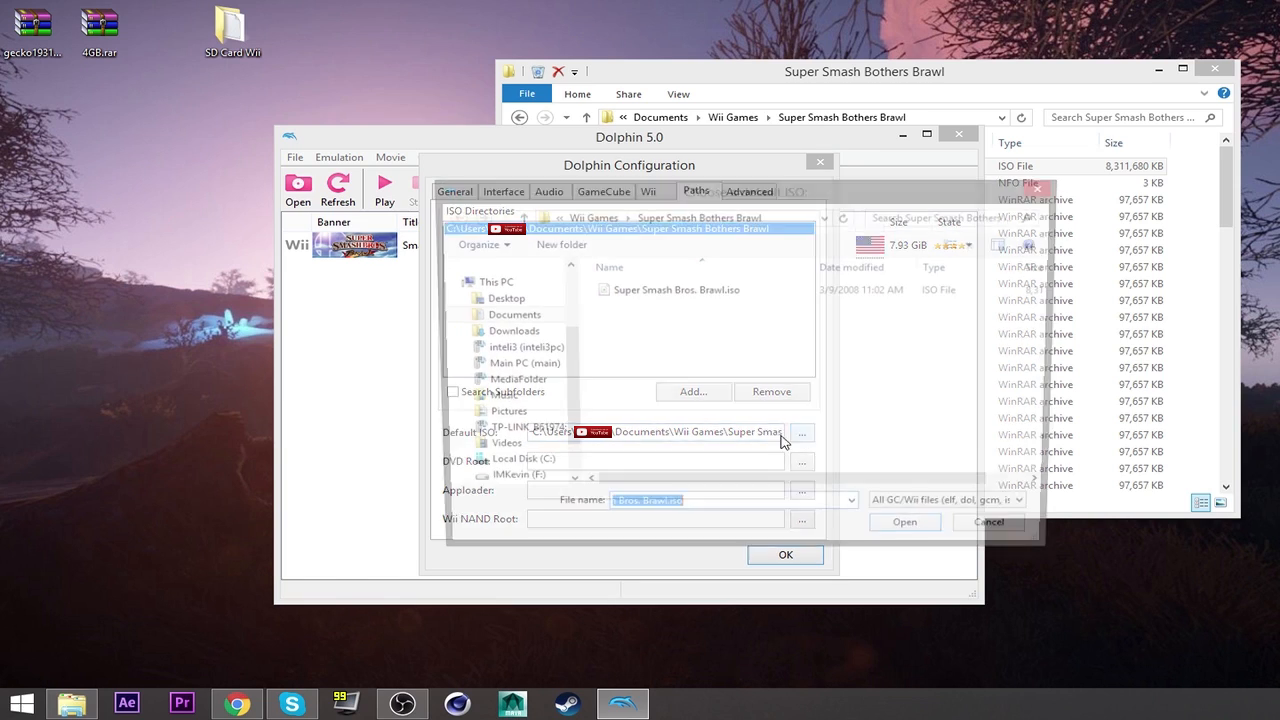
pyautogui.click(800, 432)
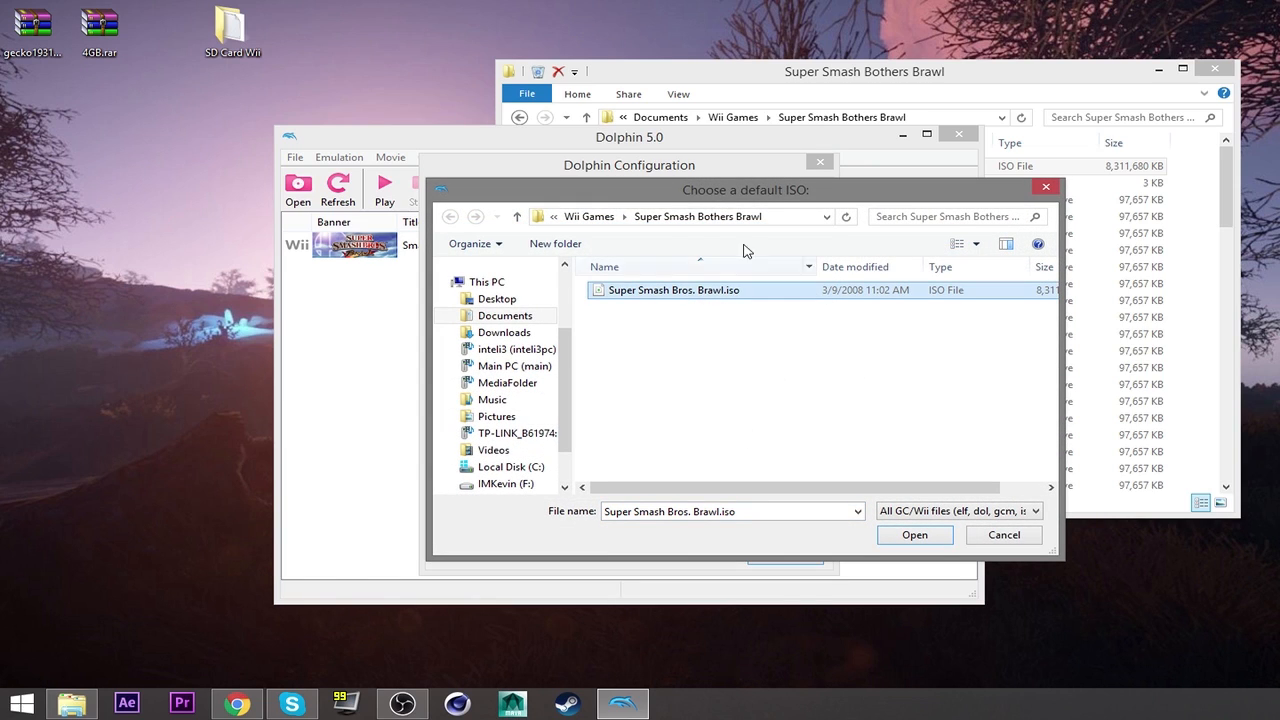
pyautogui.click(504, 316)
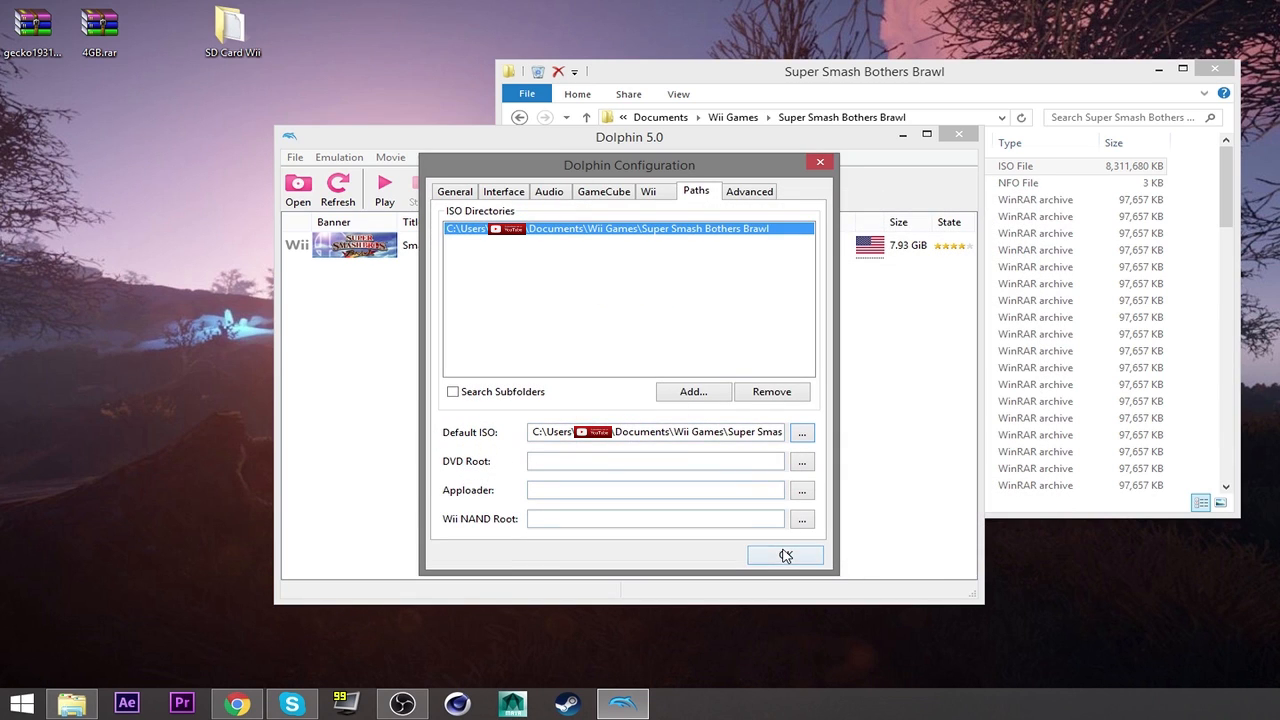
pyautogui.click(784, 556)
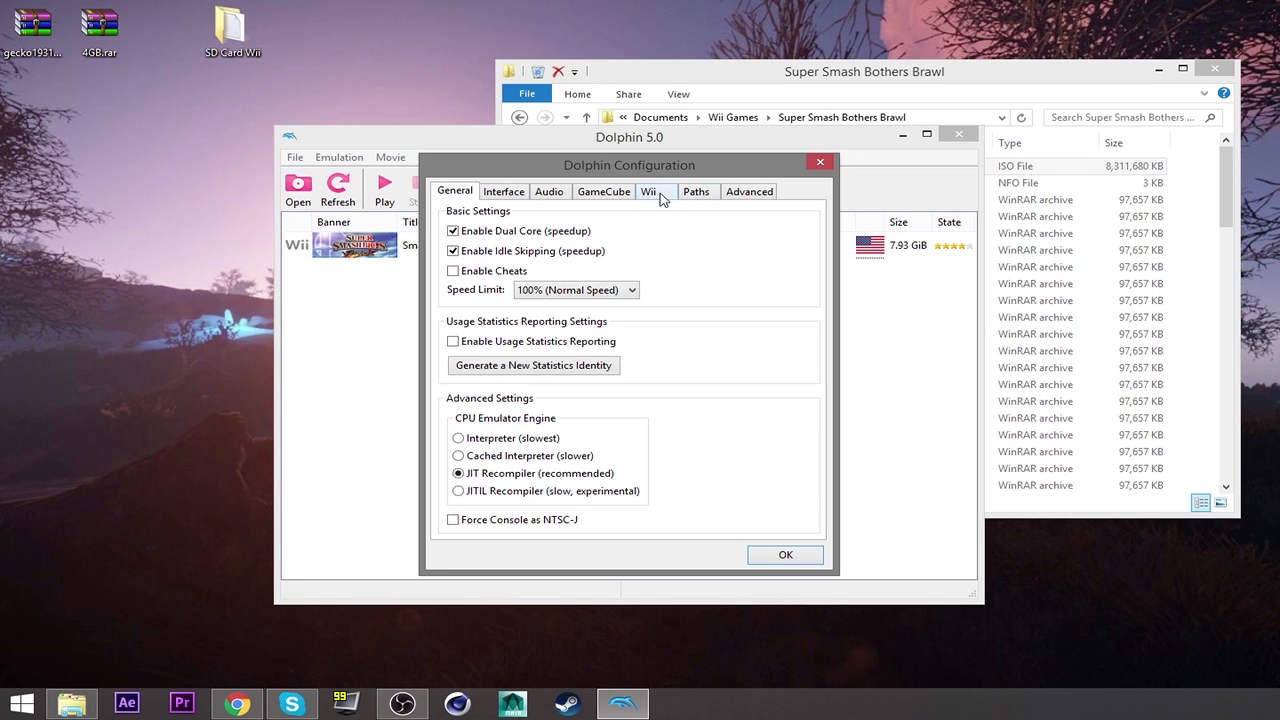
# Step: Enable Insert SD Card in the Wii settings and apply the configuration
pyautogui.click(648, 192)
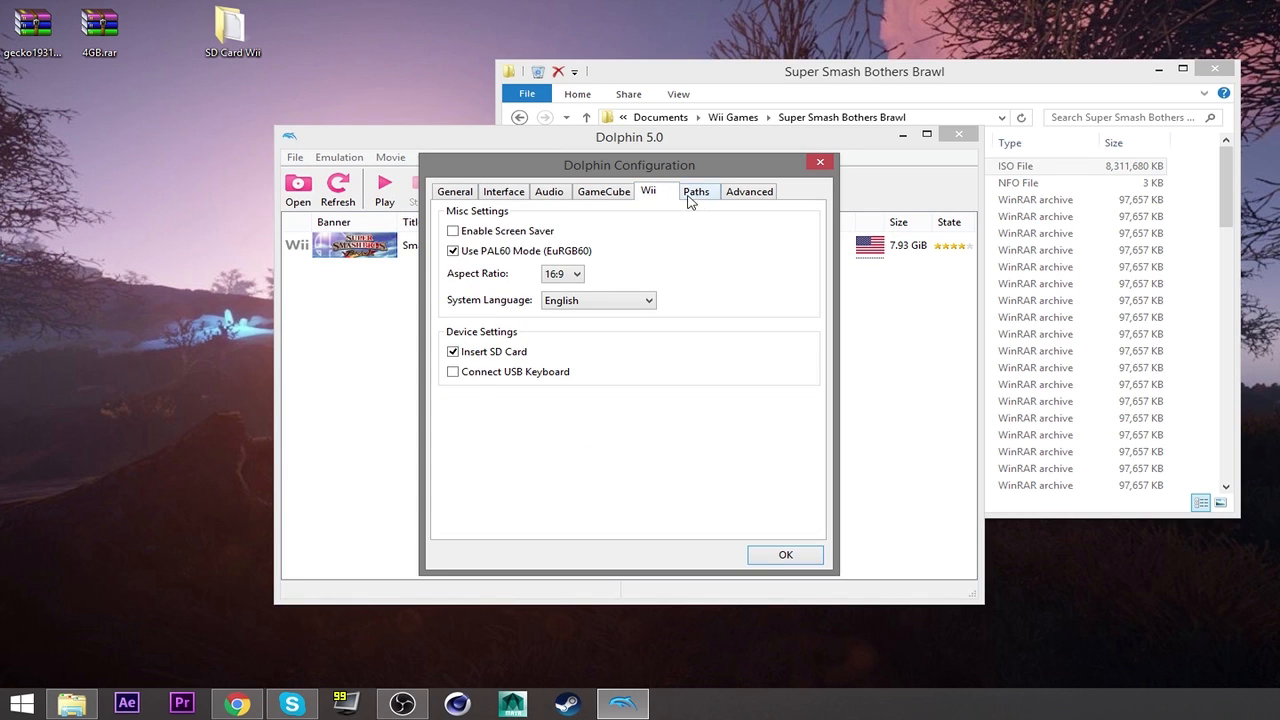
pyautogui.click(696, 192)
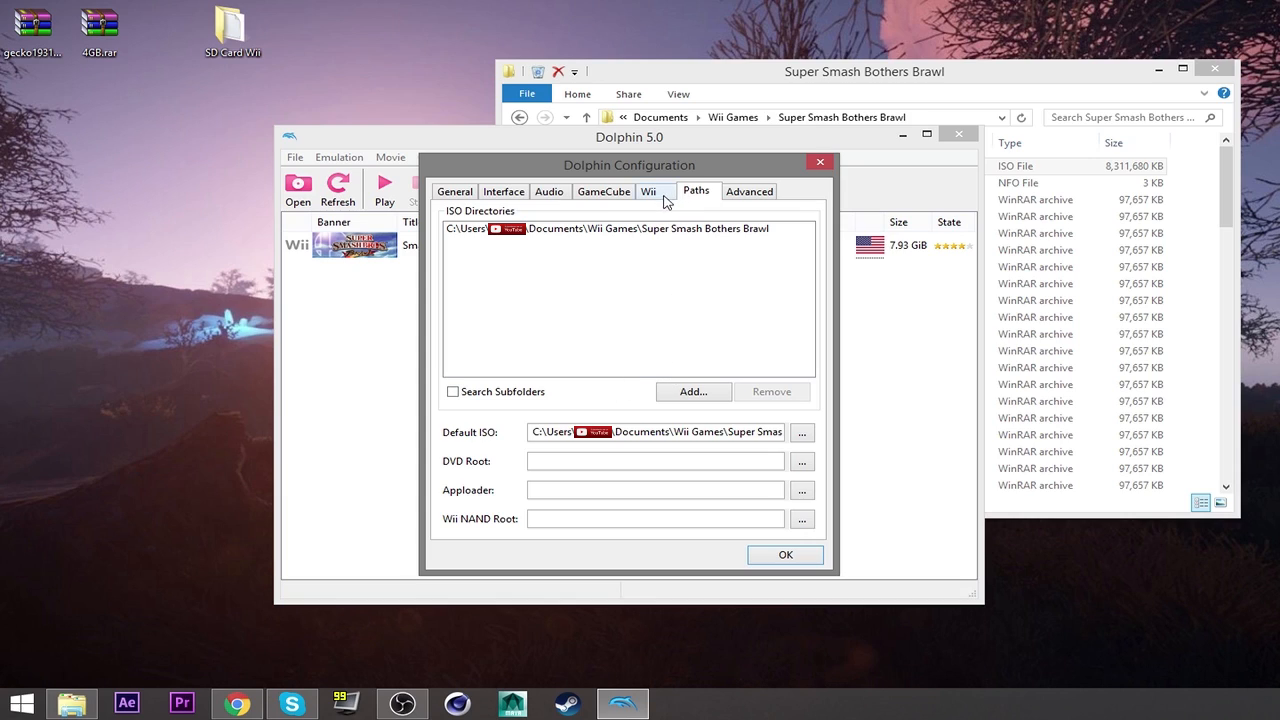
pyautogui.click(648, 192)
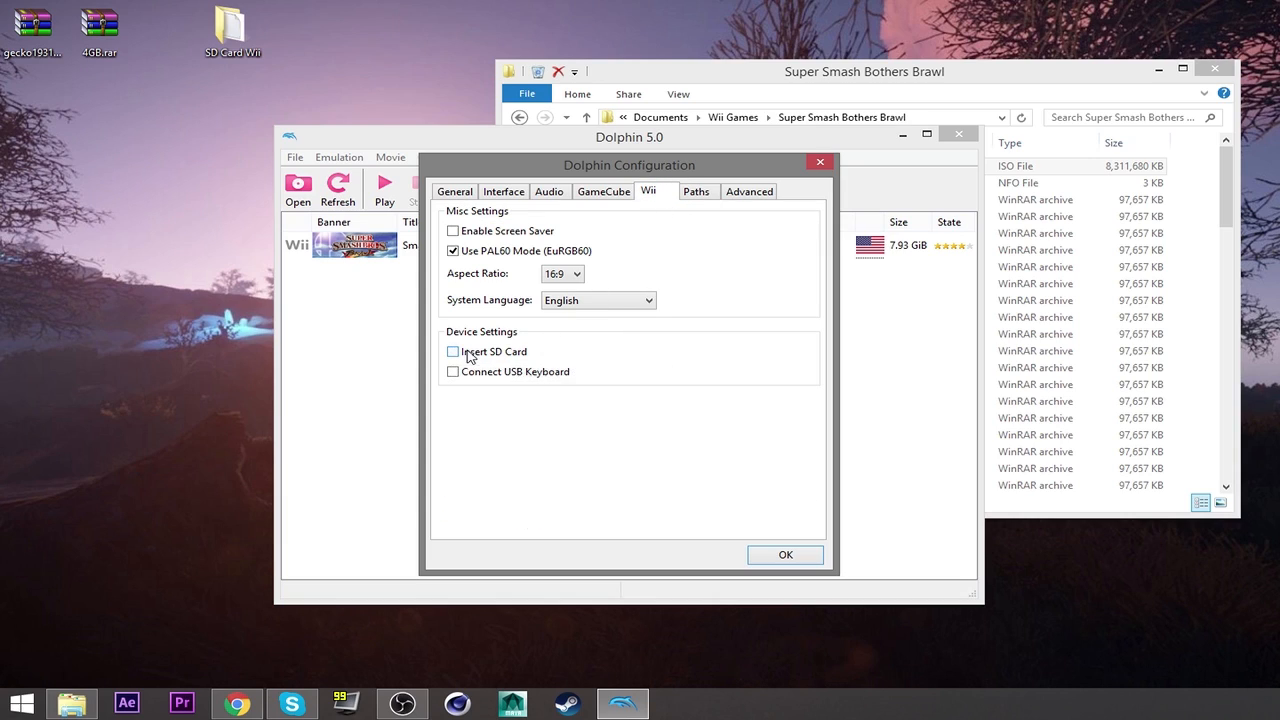
pyautogui.click(452, 352)
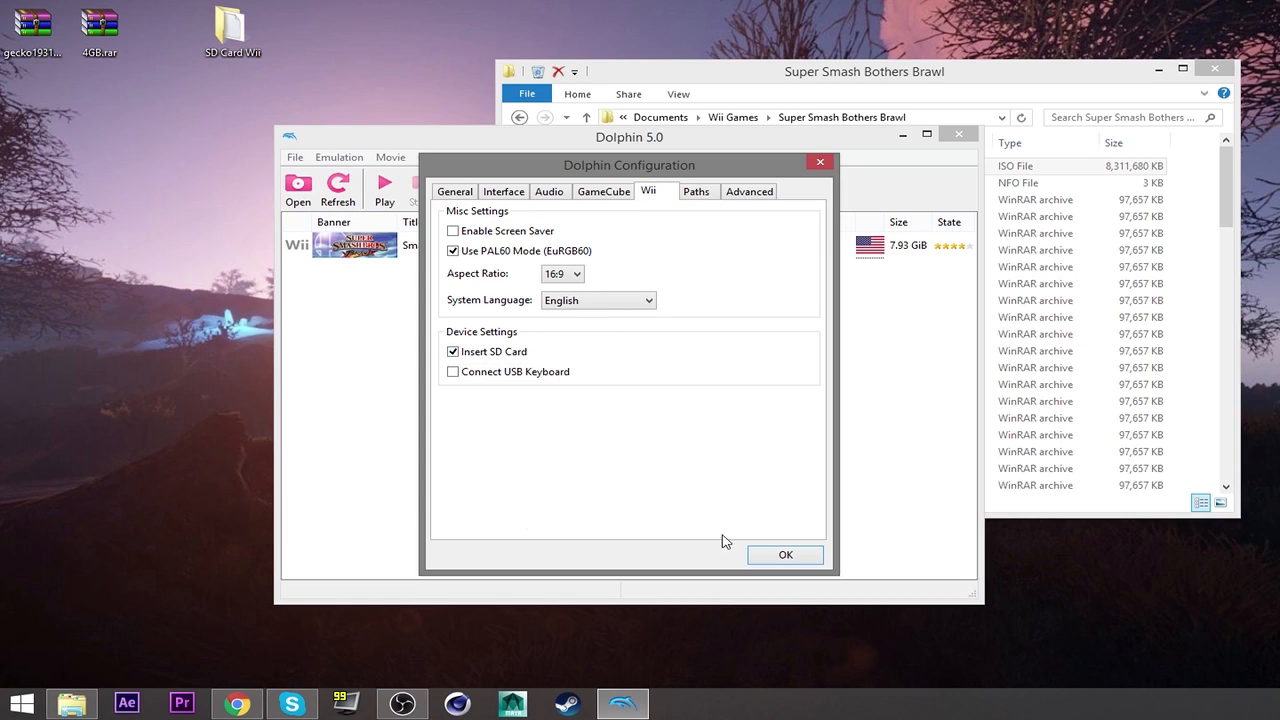
pyautogui.click(784, 554)
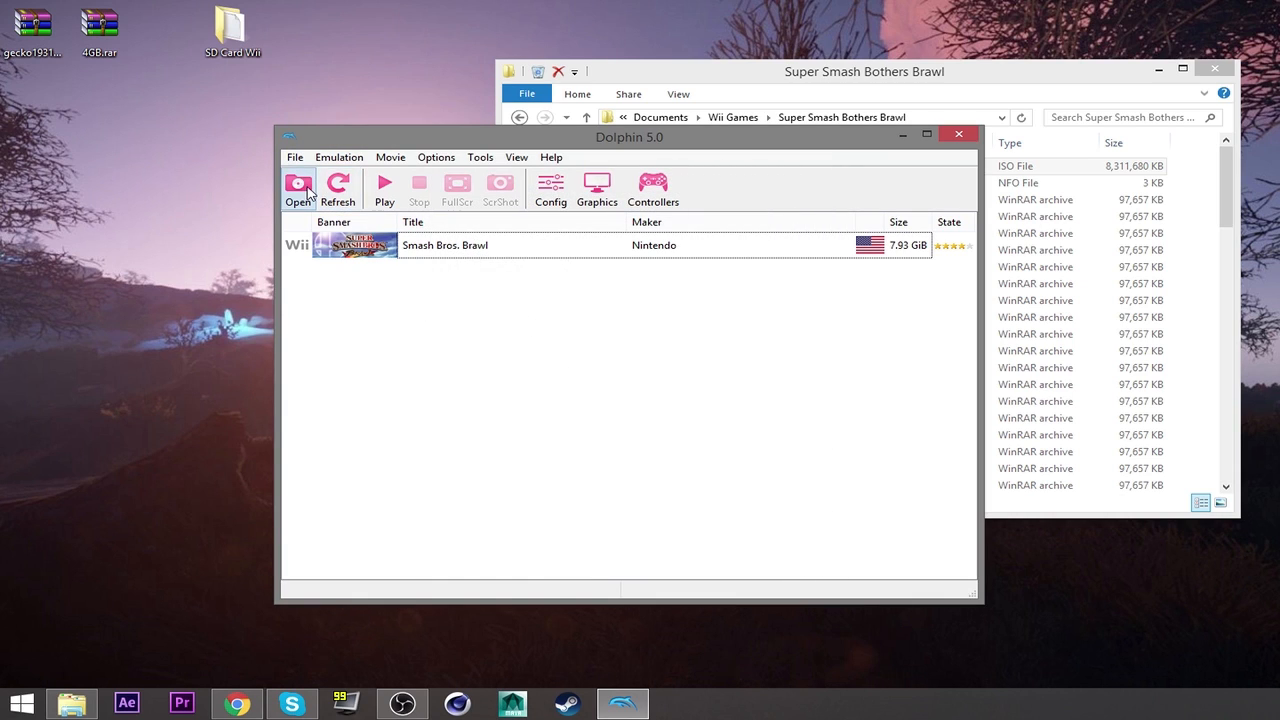
# Step: Load Documents\Dolphin Emulator\Wii\GeckoOS\boot.elf, then close the emulation window
pyautogui.click(298, 190)
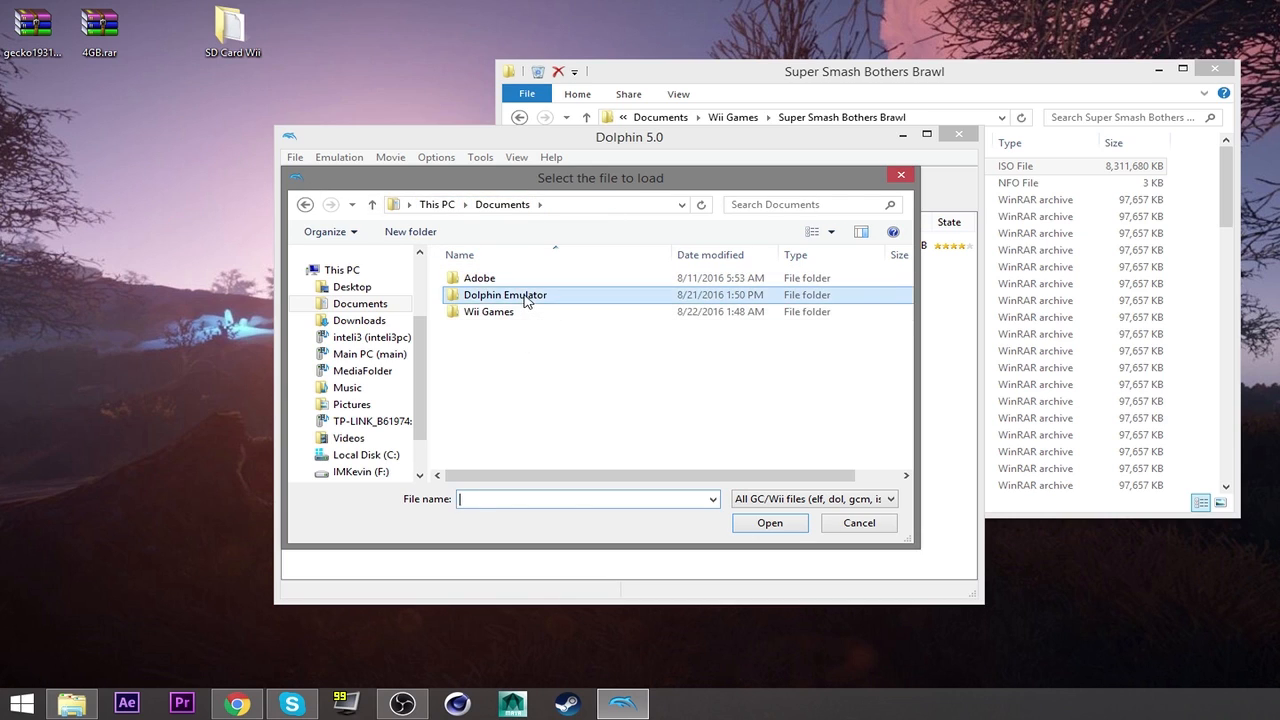
pyautogui.doubleClick(504, 294)
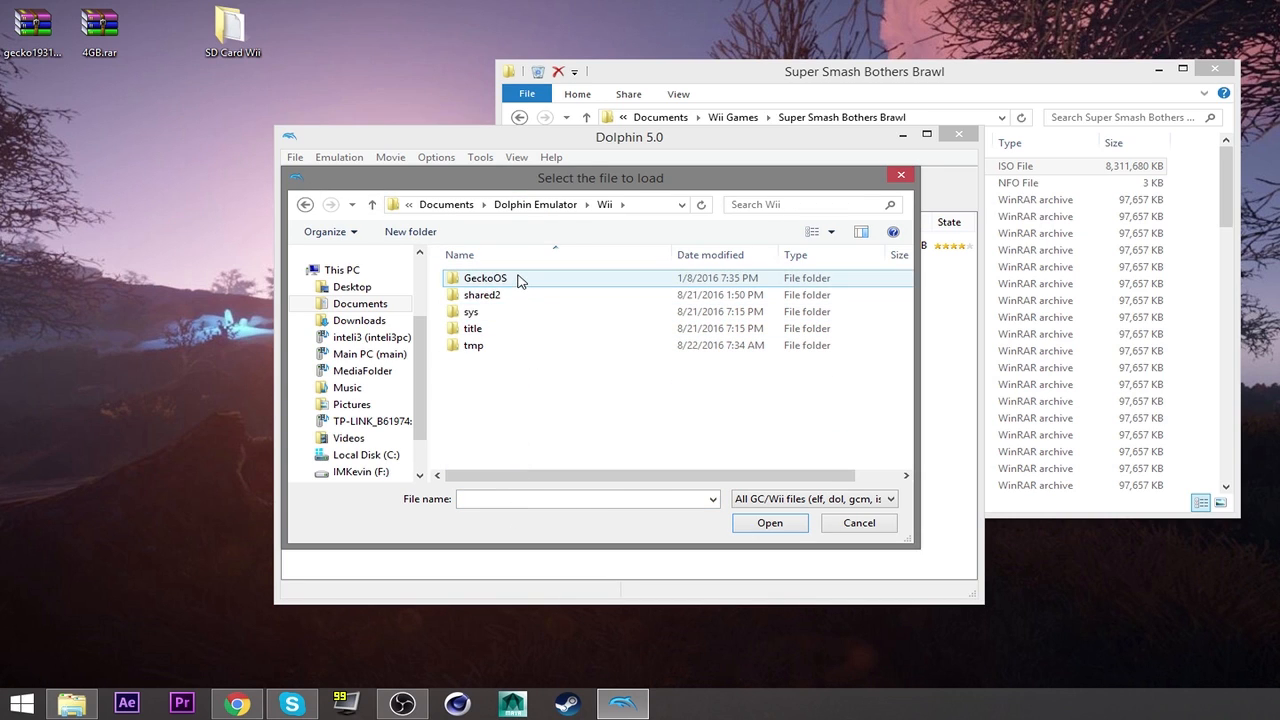
pyautogui.doubleClick(484, 278)
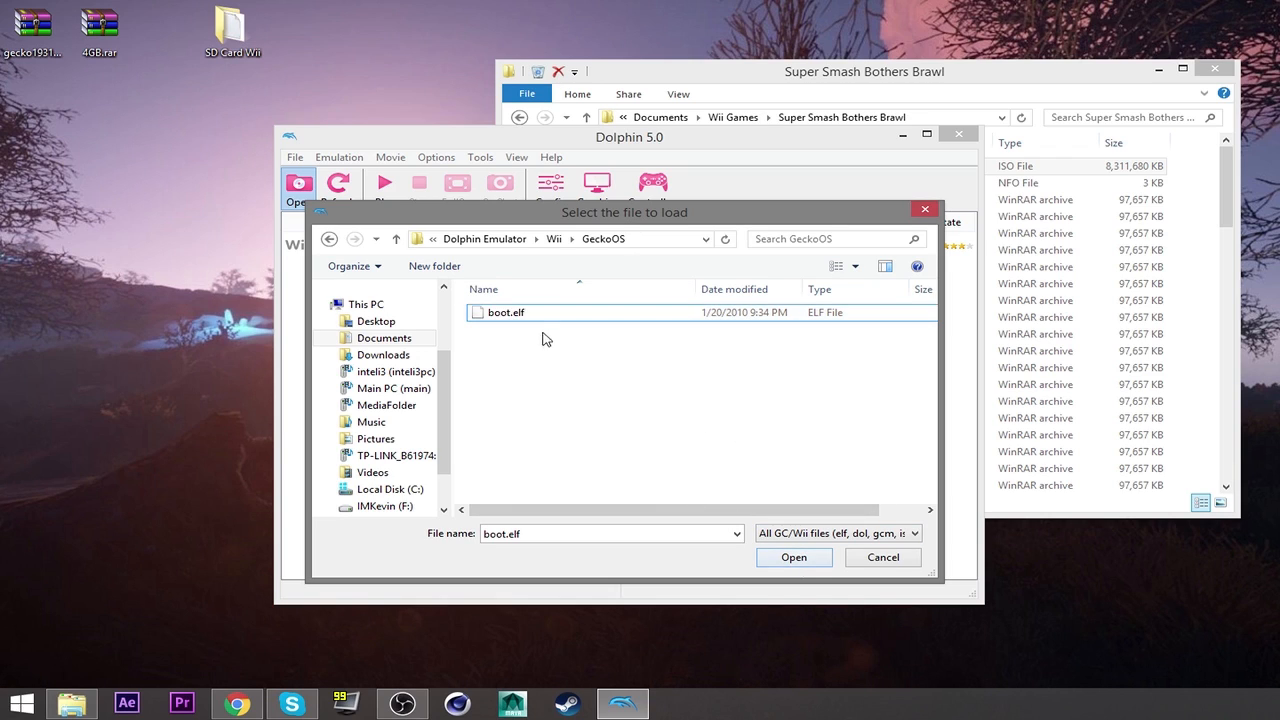
pyautogui.click(792, 556)
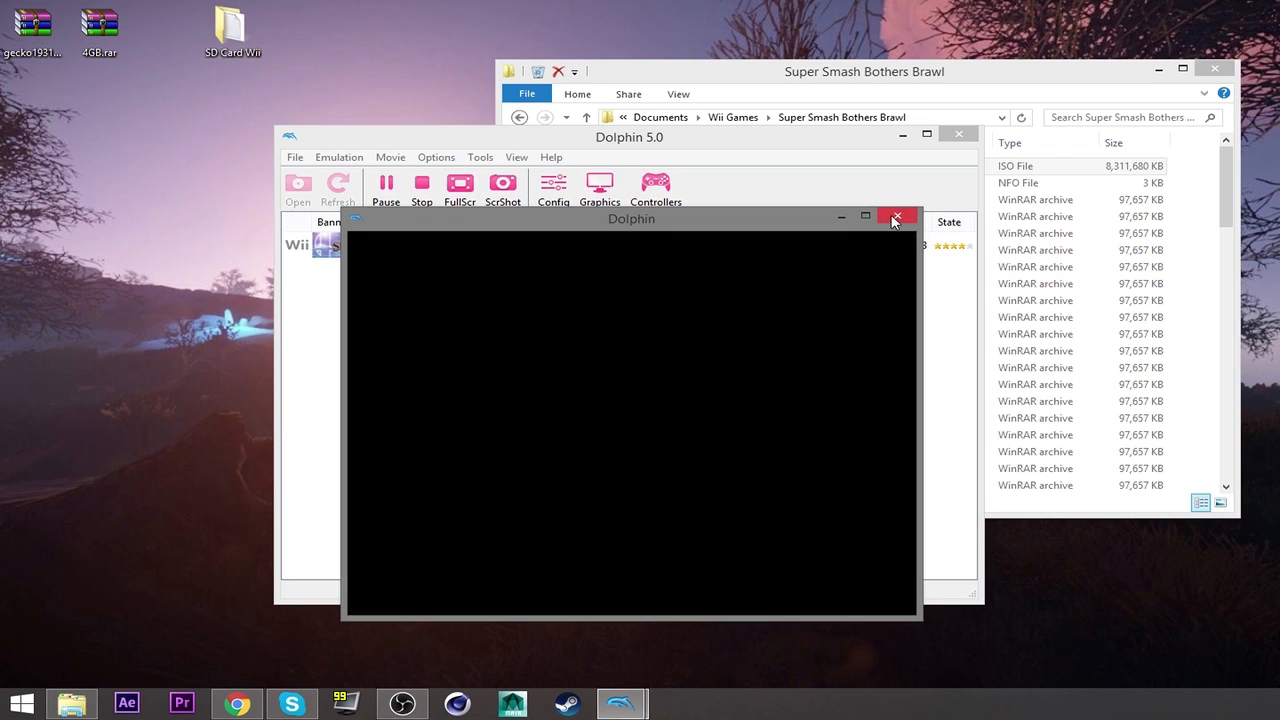
pyautogui.click(896, 216)
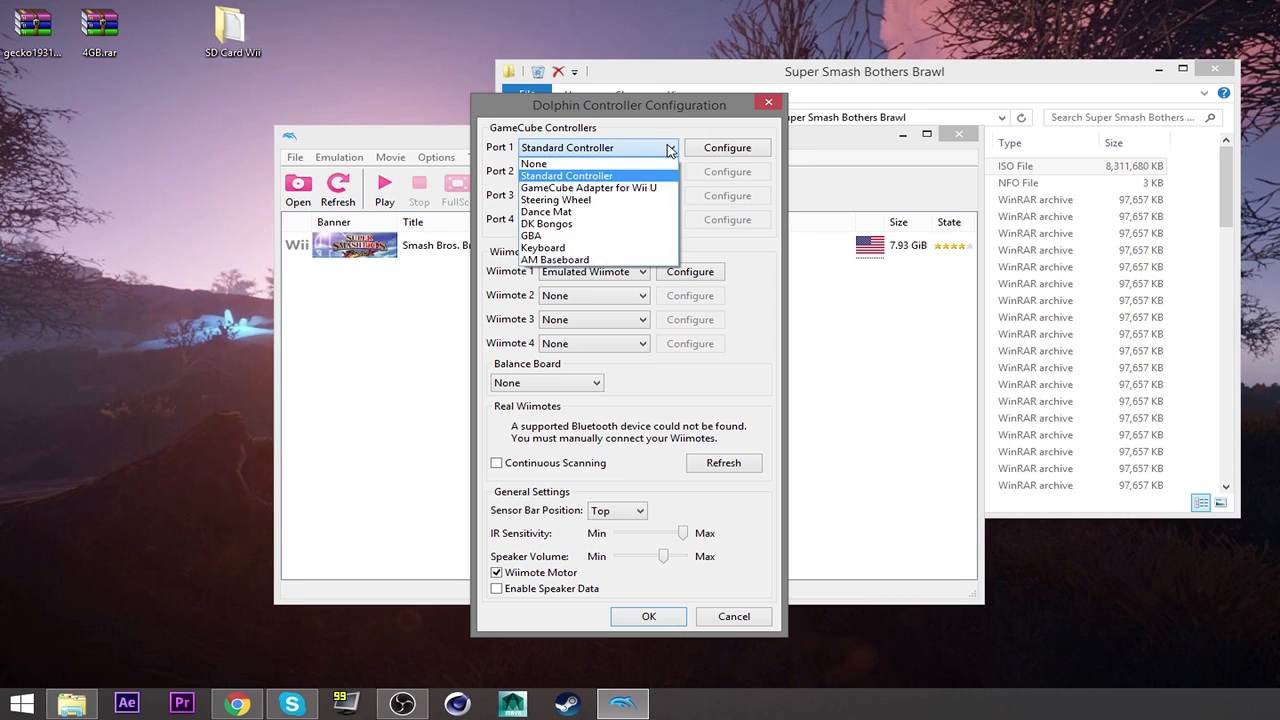
# Step: Keep Port 1 set to Standard Controller in the Controllers settings
pyautogui.click(728, 148)
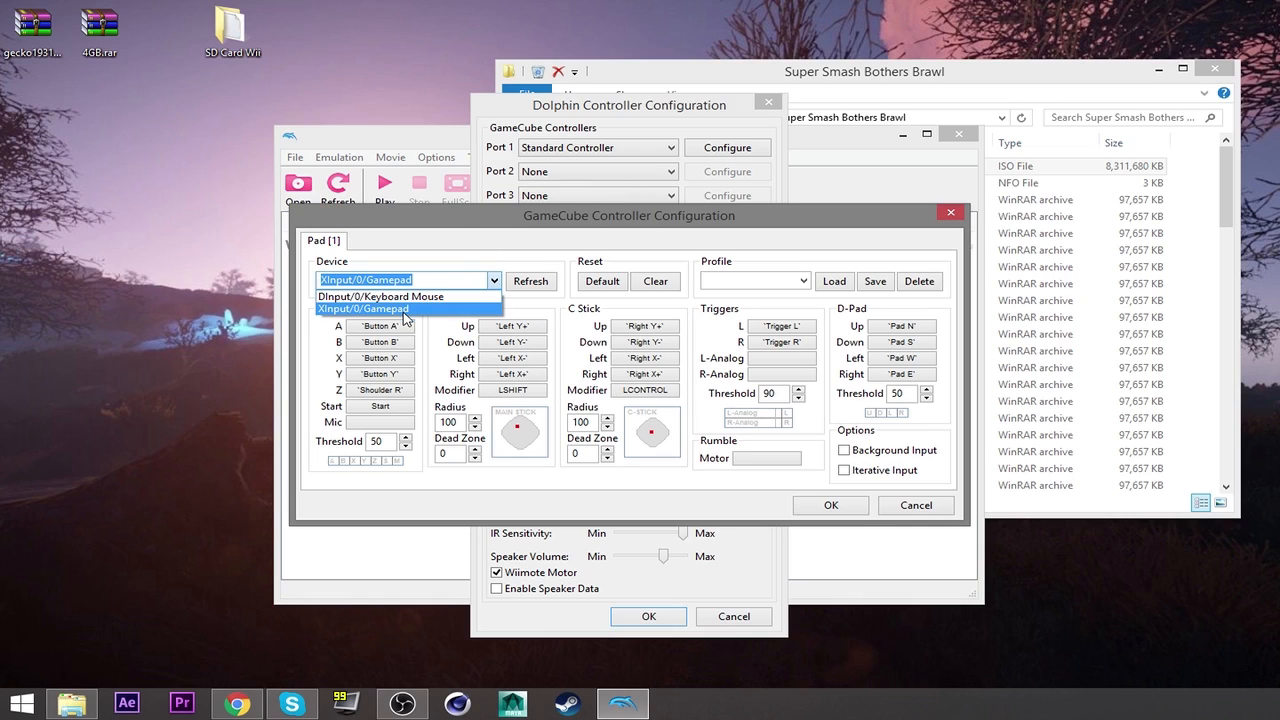
# Step: Choose XInput/0/Gamepad as the device and map the gamepad inputs through D-Pad Right
pyautogui.click(362, 308)
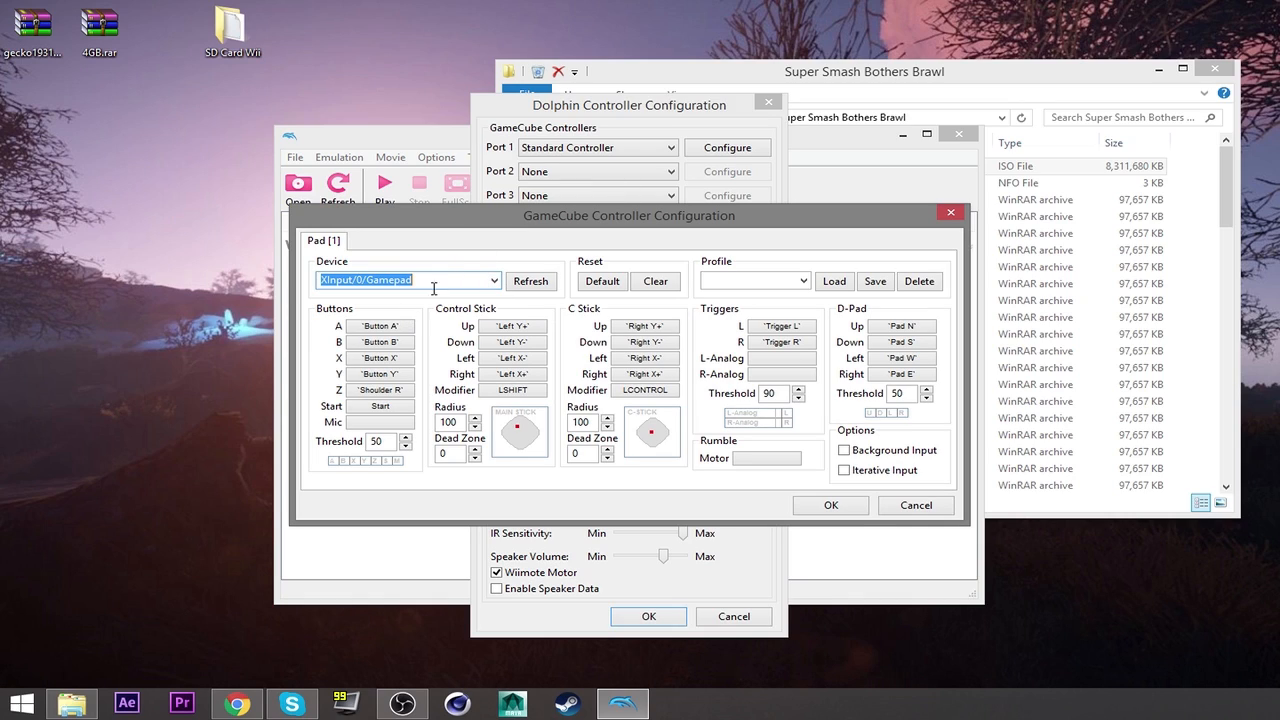
pyautogui.moveTo(380, 326)
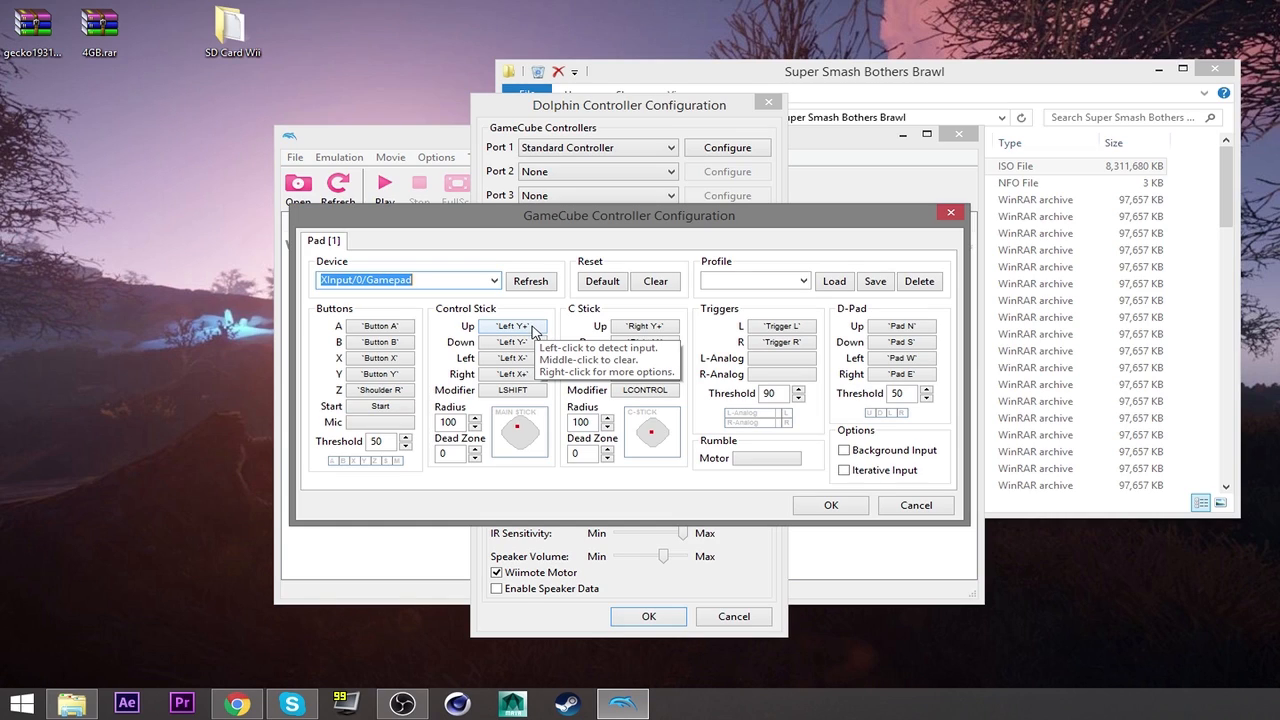
pyautogui.moveTo(528, 440)
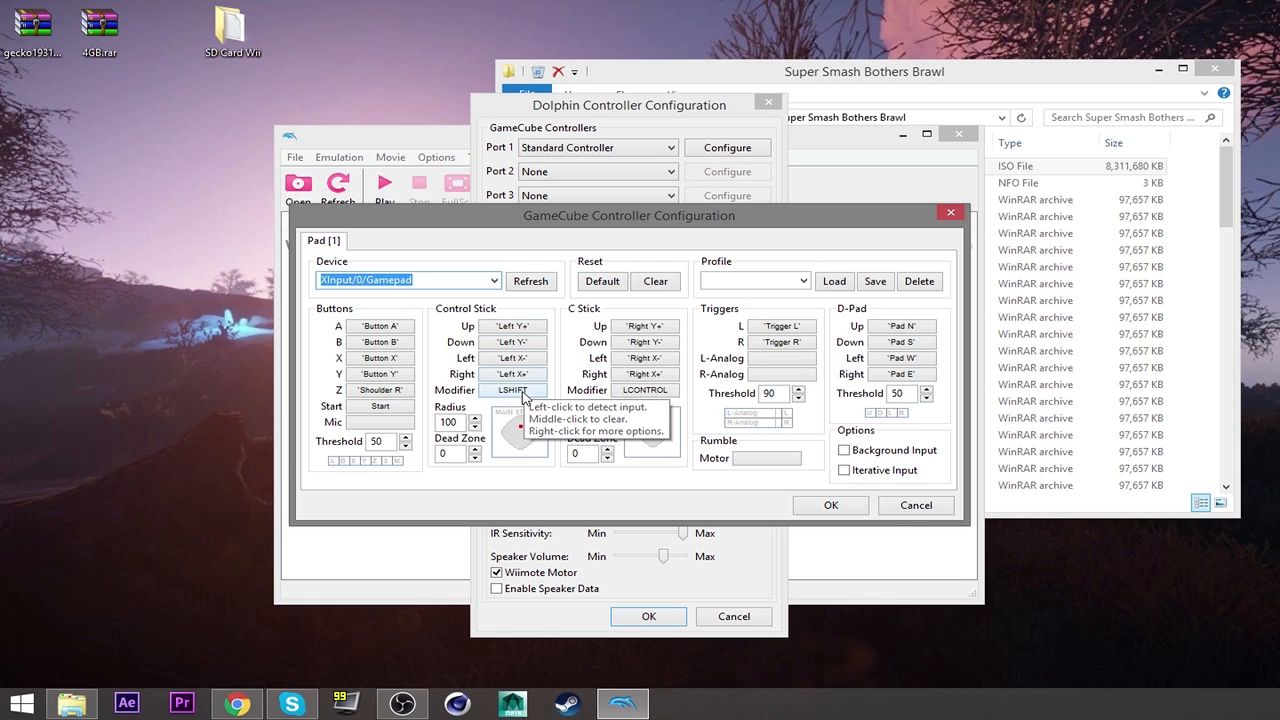
pyautogui.moveTo(504, 390)
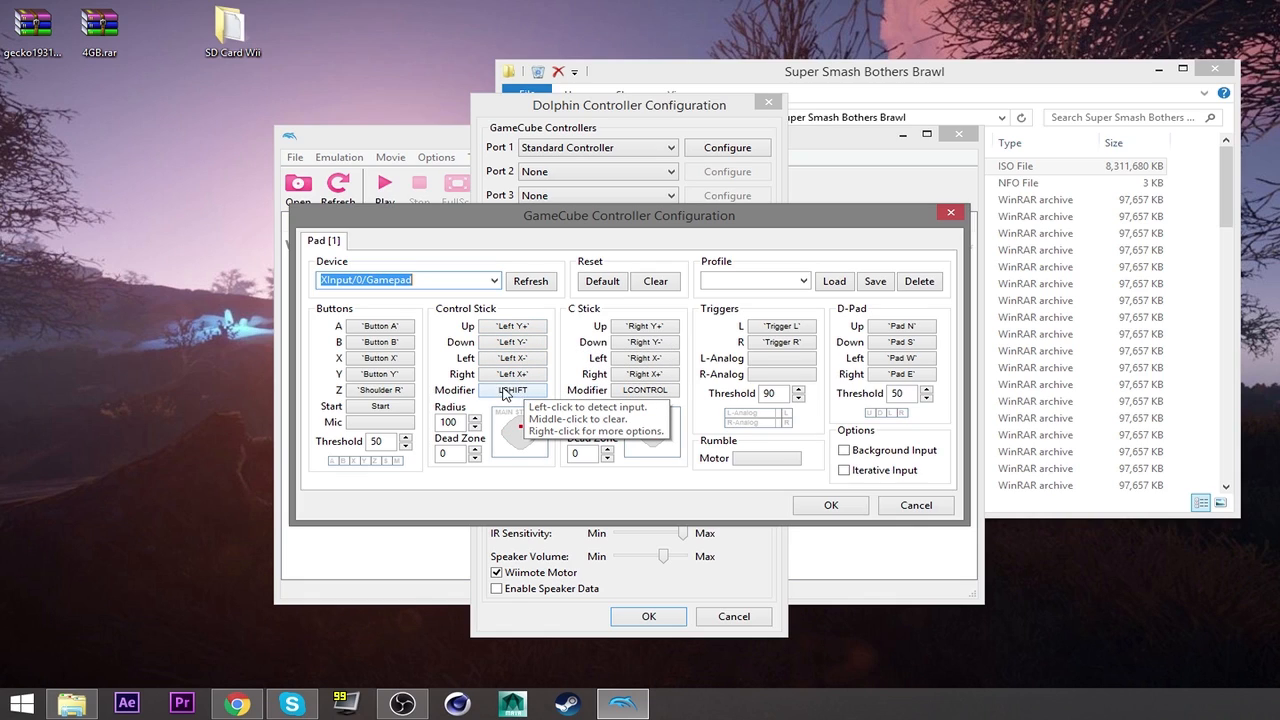
pyautogui.moveTo(644, 326)
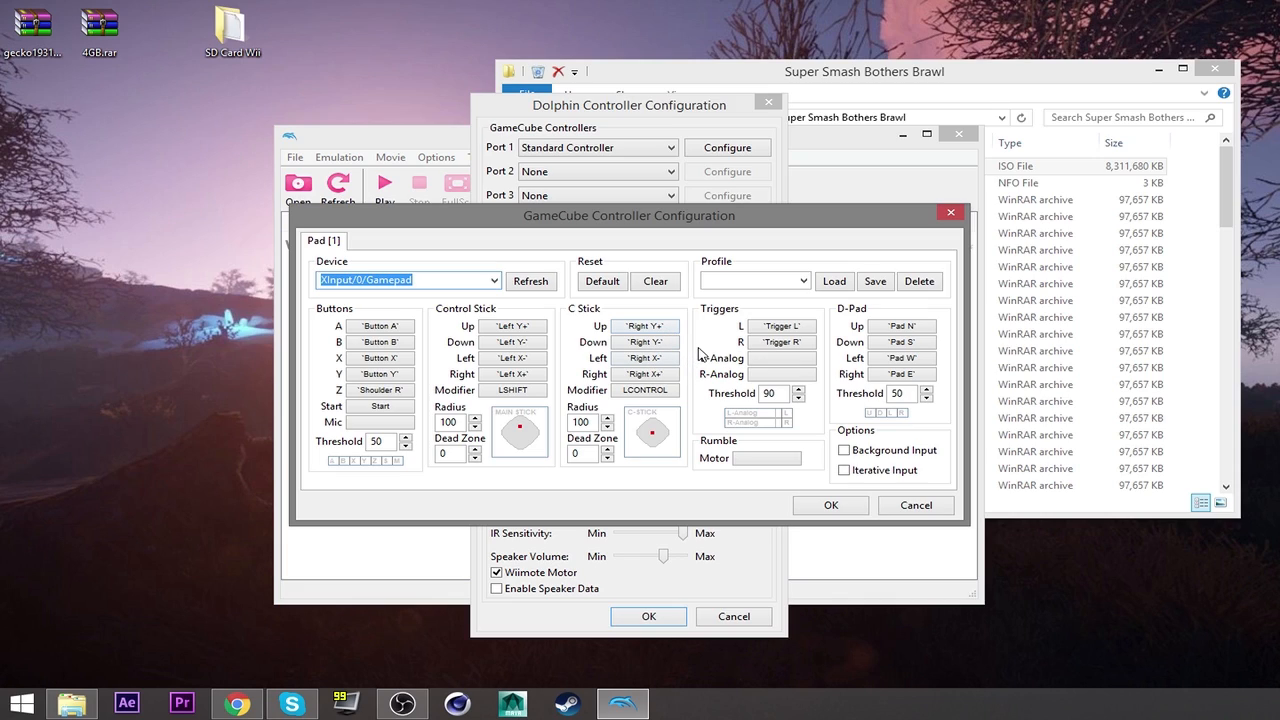
pyautogui.moveTo(644, 374)
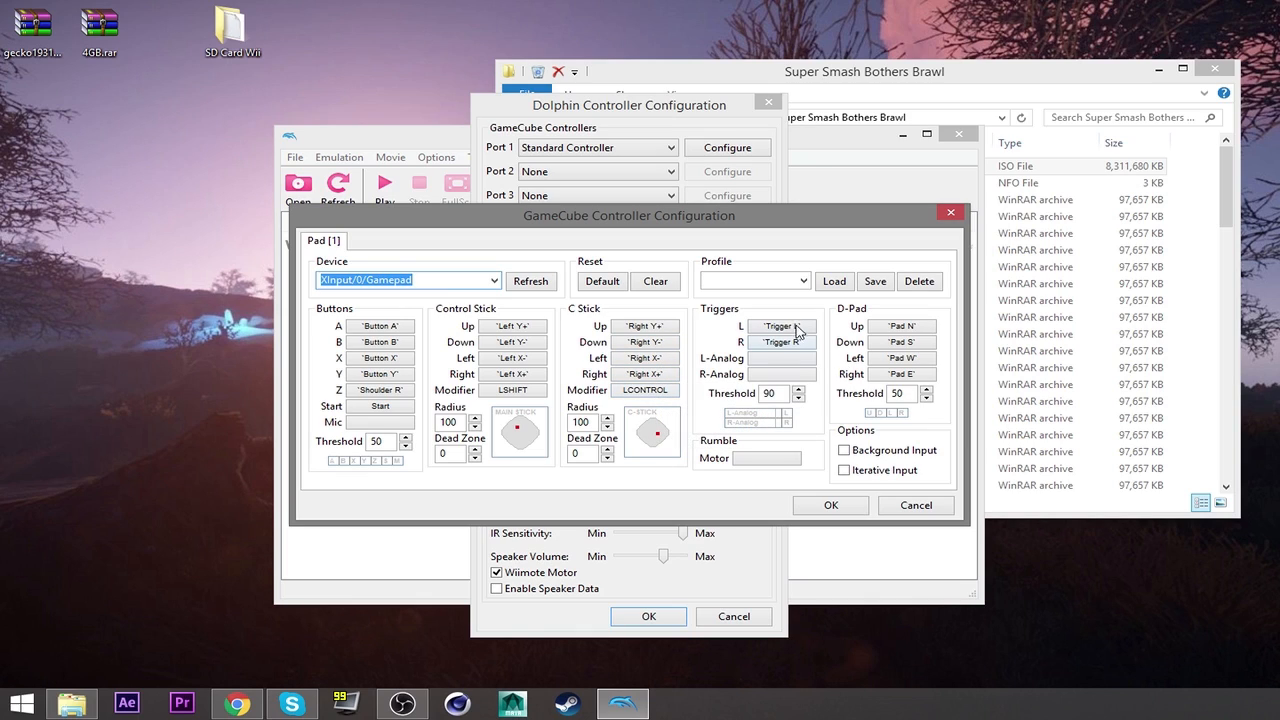
pyautogui.moveTo(780, 342)
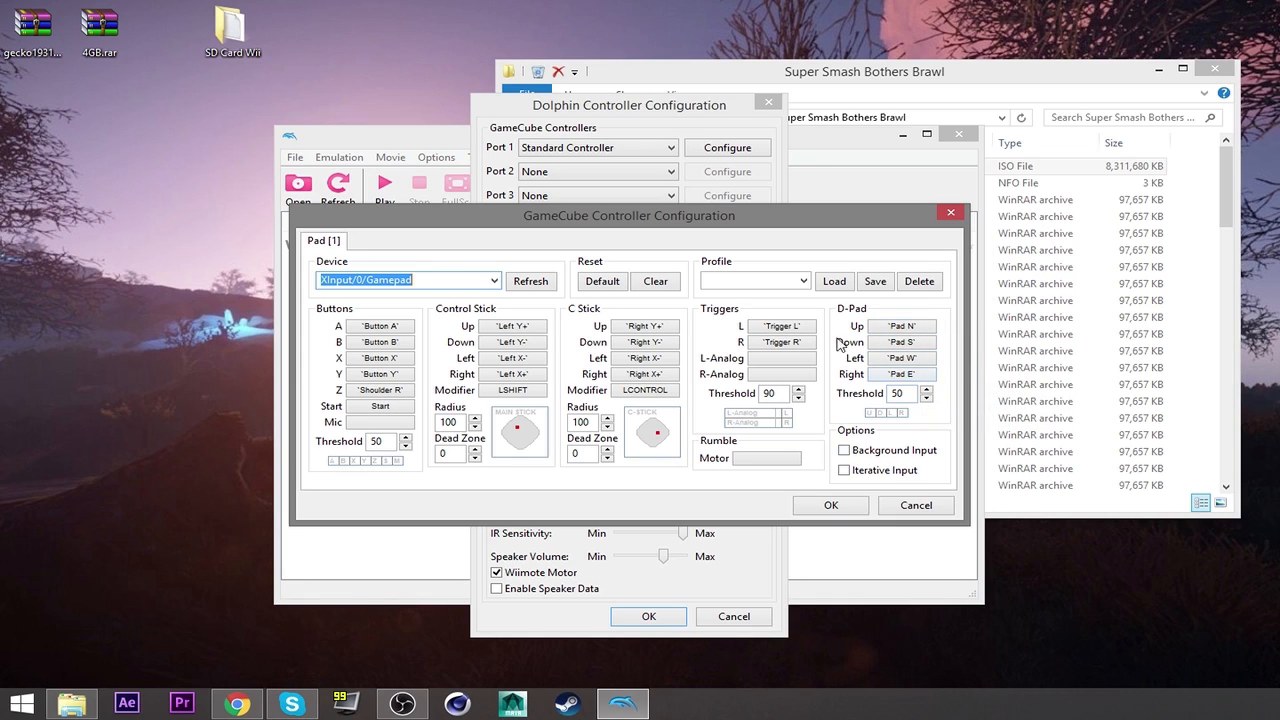
pyautogui.click(804, 280)
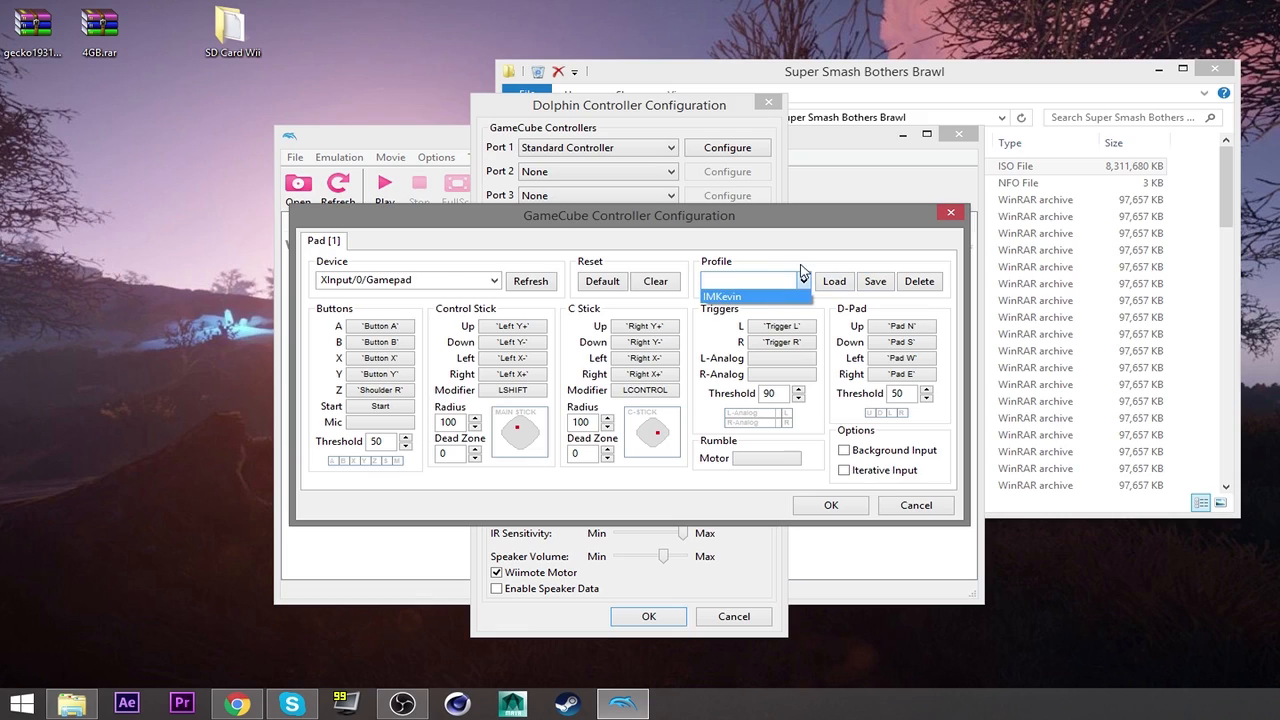
# Step: Name the controller profile in the Profile box (typing 'dflkajsdf', then 'Peni')
pyautogui.write('dflkajsdf')
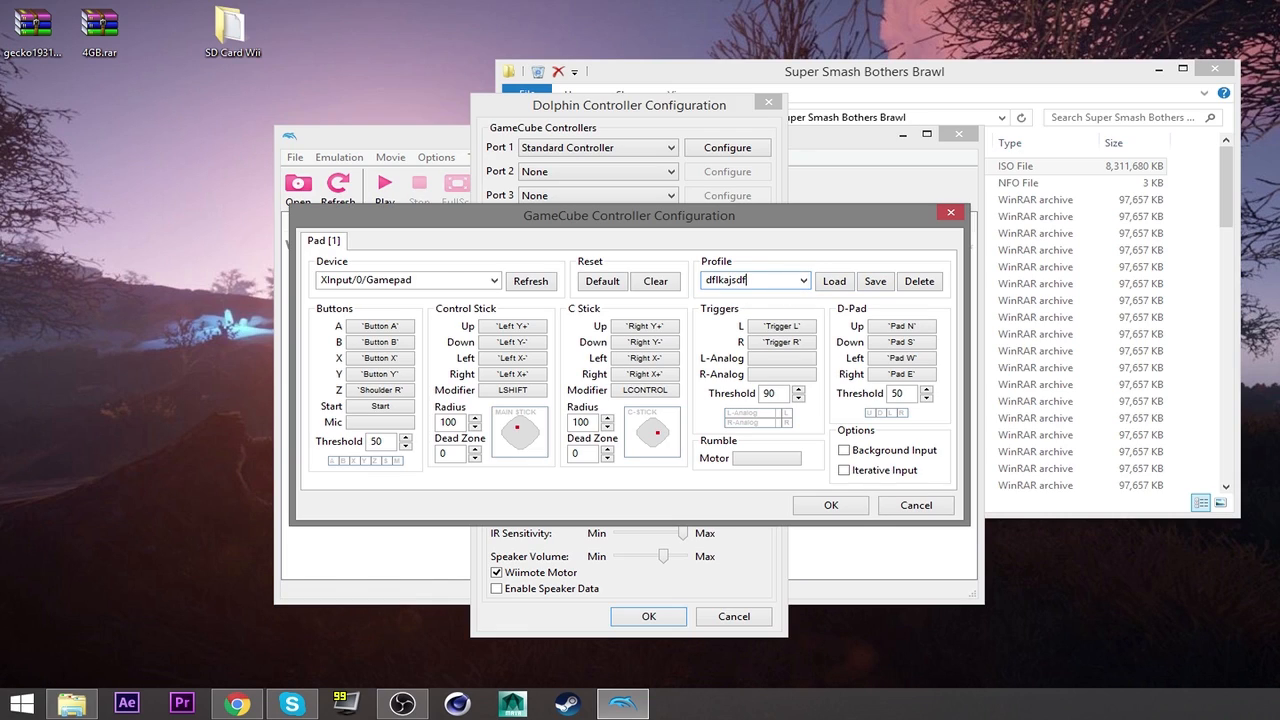
pyautogui.write('Peni')
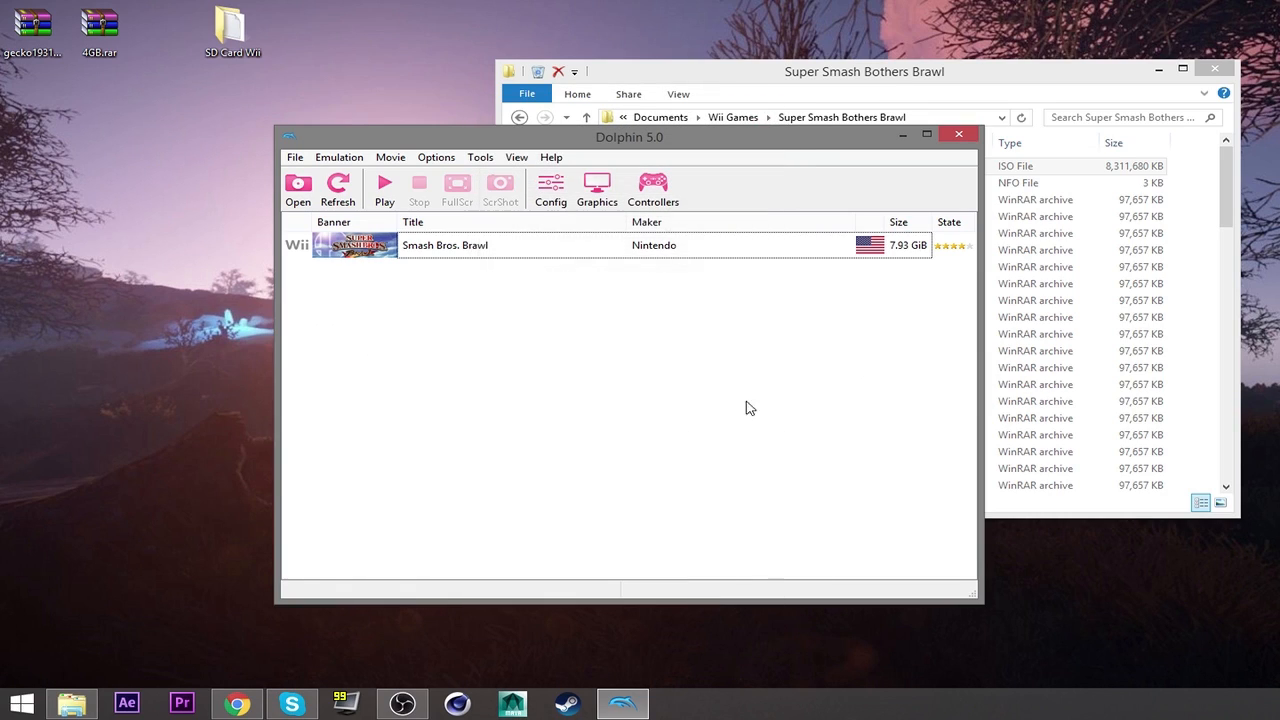
pyautogui.moveTo(528, 324)
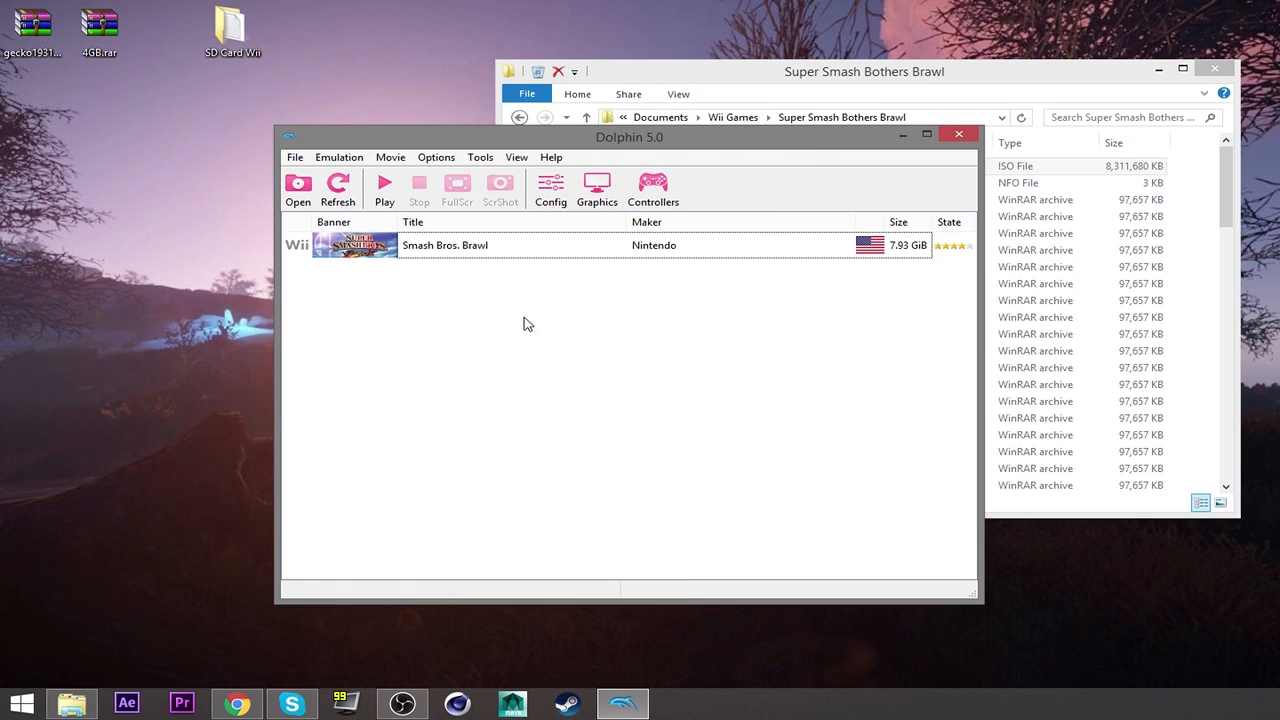
# Step: Confirm Insert SD Card is enabled in the Wii settings of Dolphin's configuration
pyautogui.click(528, 244)
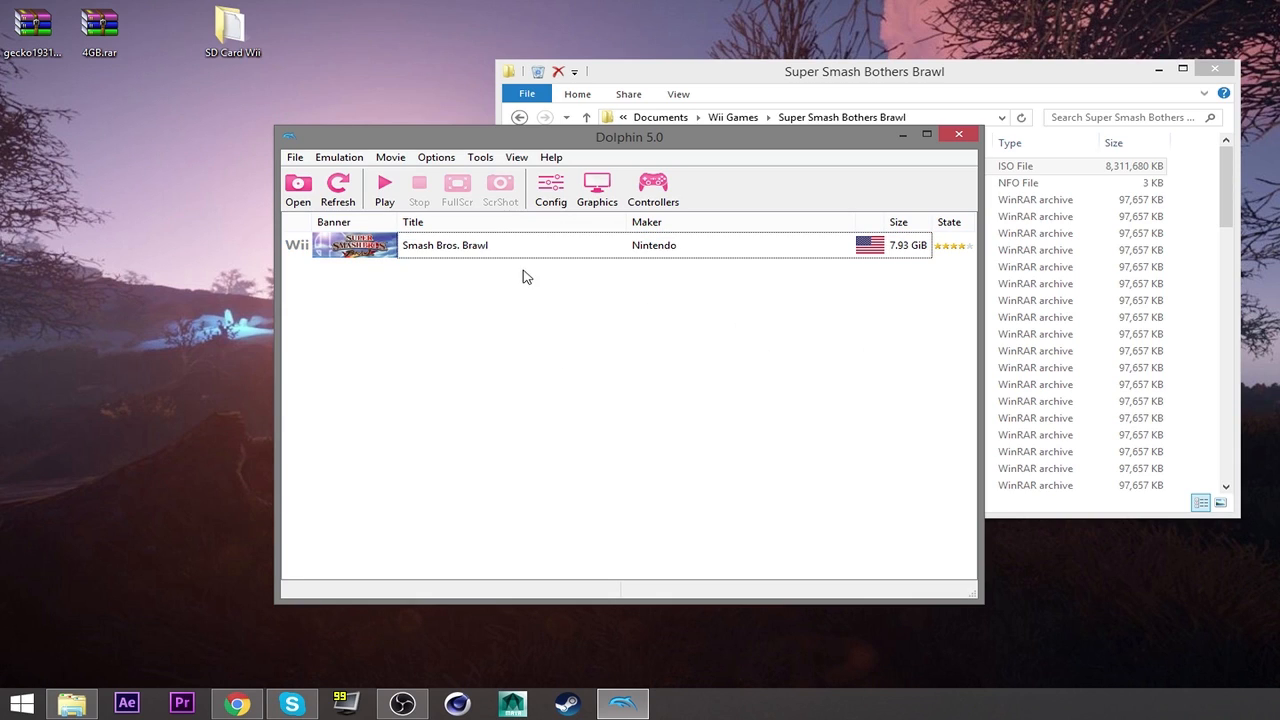
pyautogui.click(444, 244)
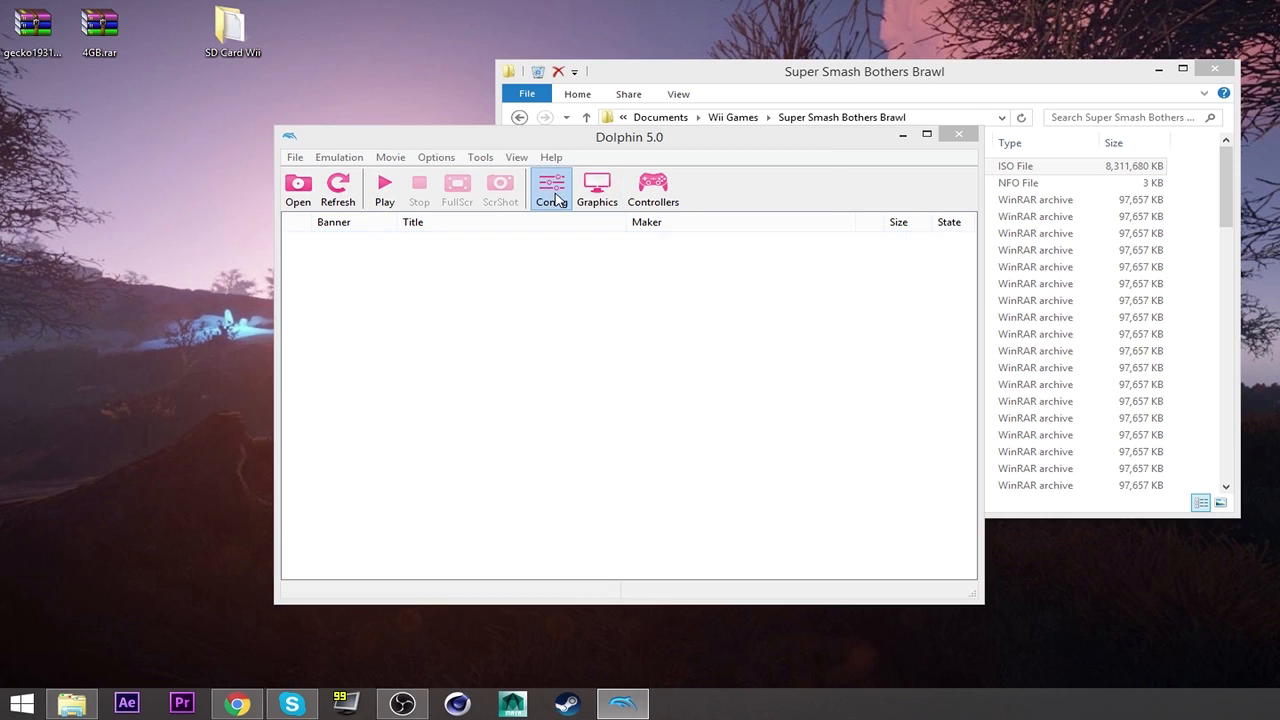
pyautogui.click(552, 184)
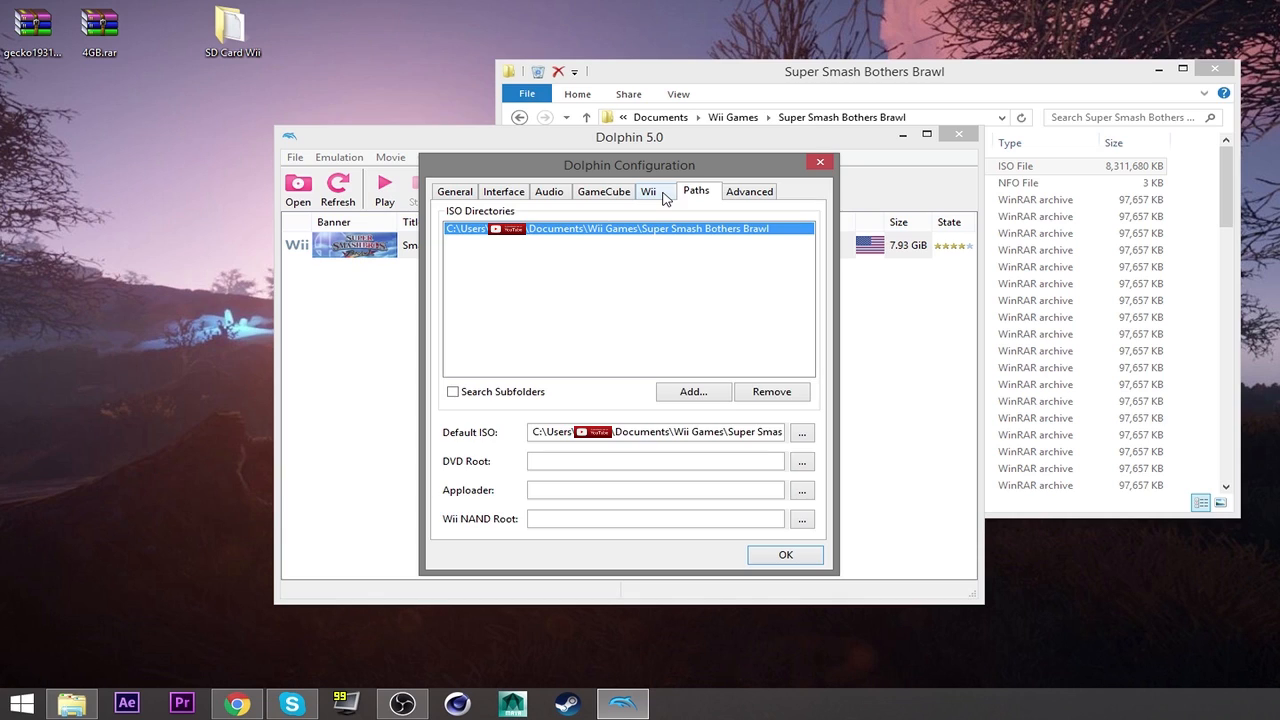
pyautogui.click(648, 192)
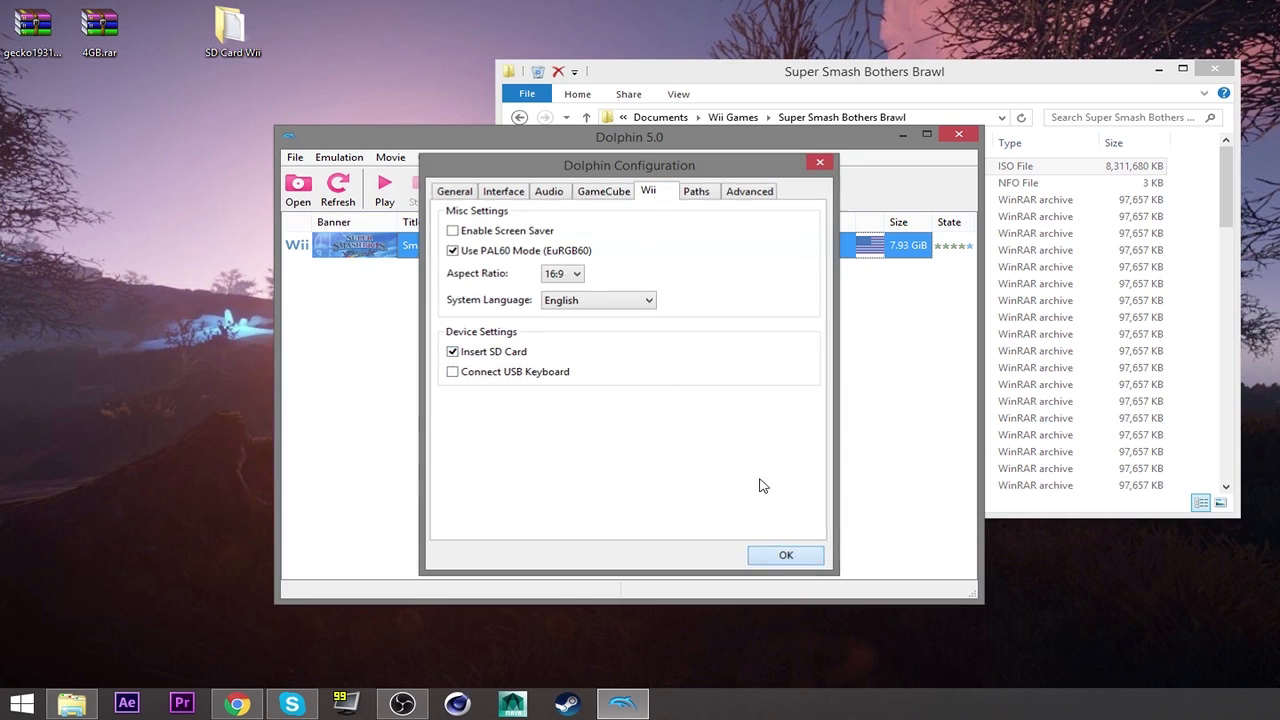
pyautogui.click(784, 556)
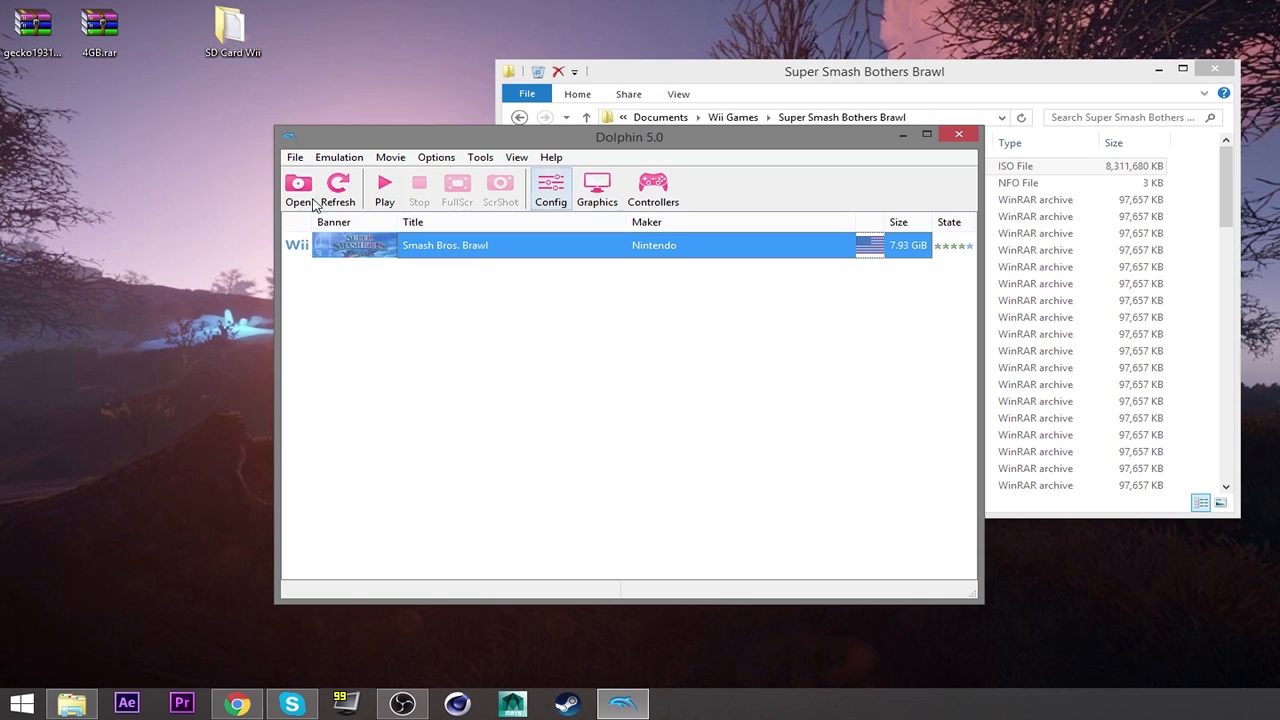
# Step: Bring up Dolphin's load-file browser from the toolbar
pyautogui.click(298, 188)
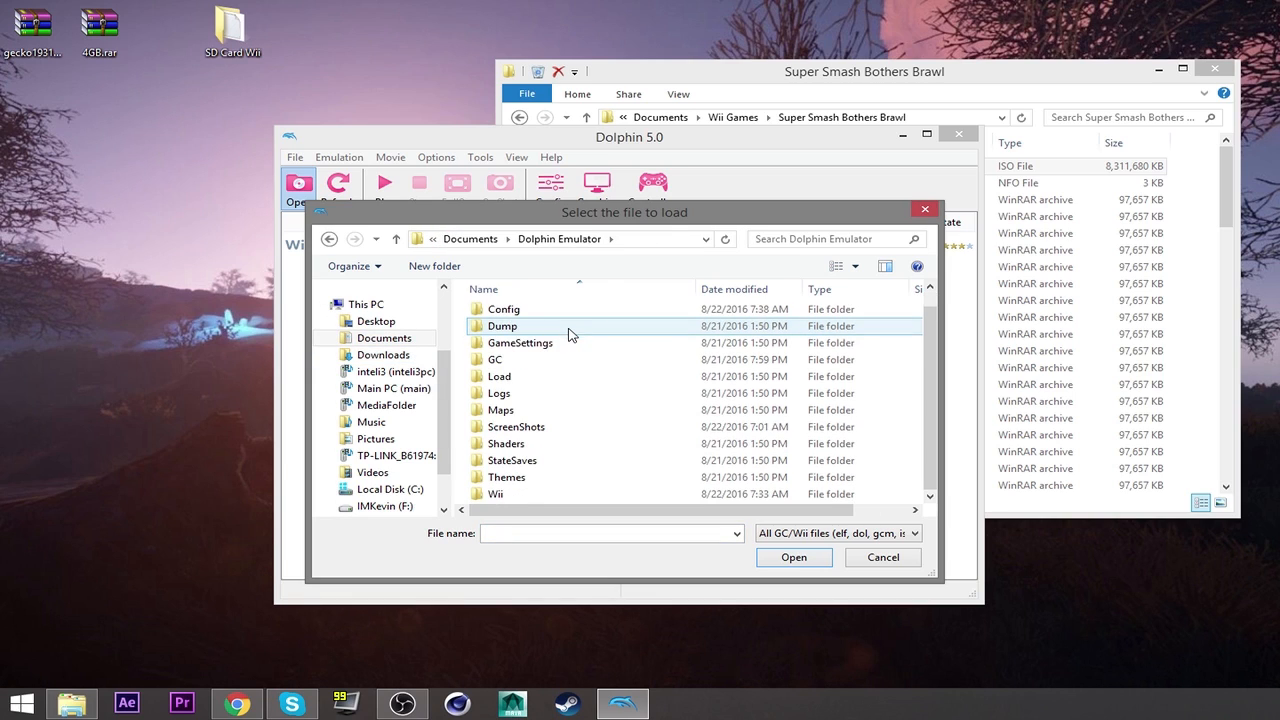
# Step: Navigate into the Wii folder and then the GeckoOS folder in the load browser
pyautogui.click(496, 492)
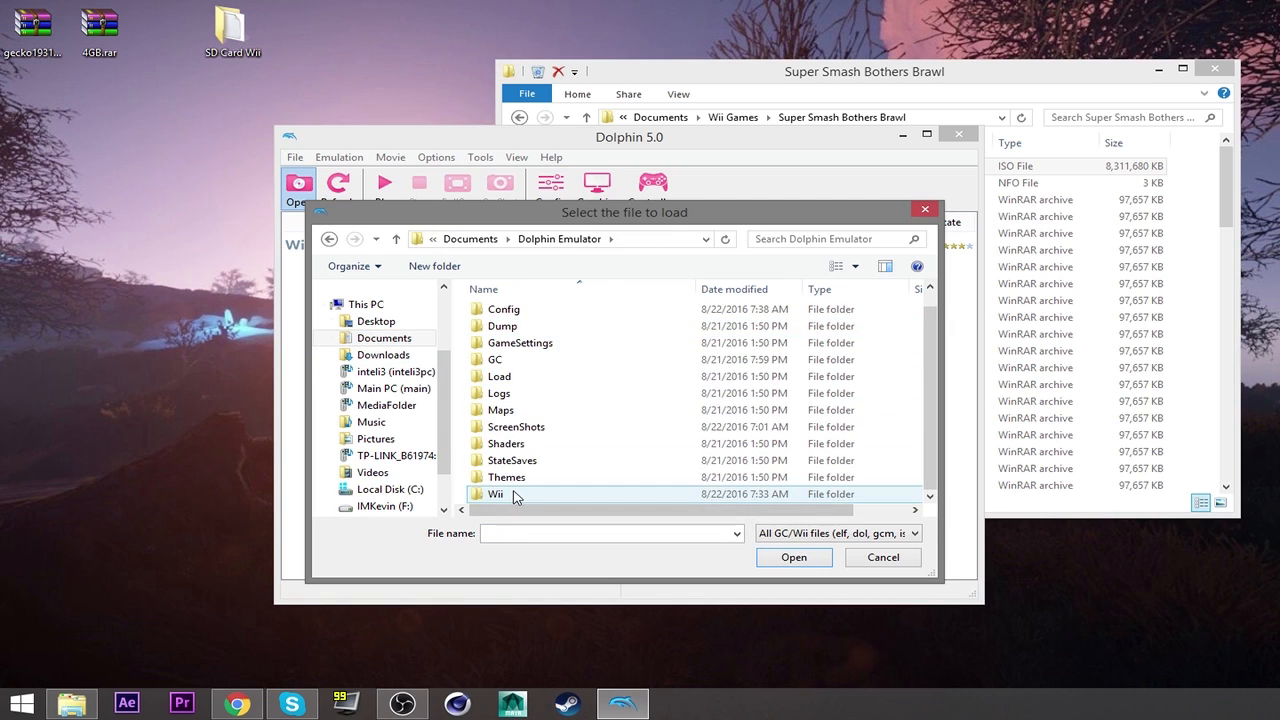
pyautogui.doubleClick(494, 492)
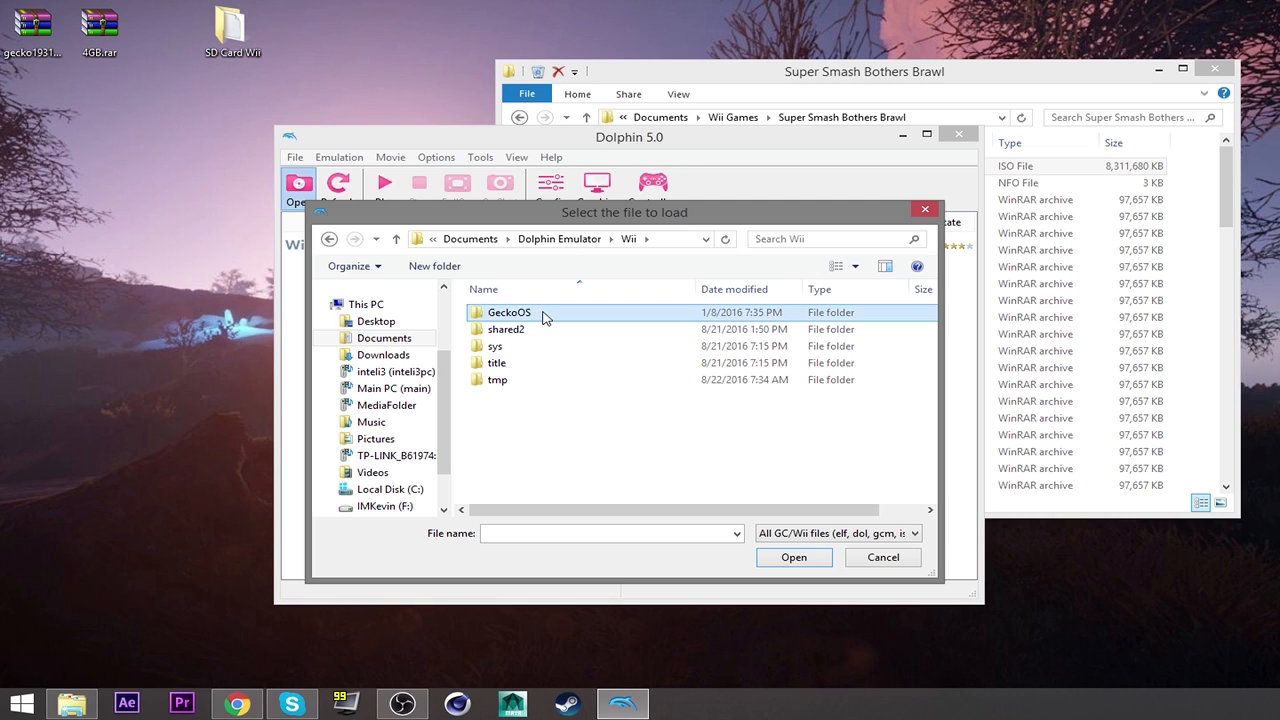
pyautogui.doubleClick(508, 312)
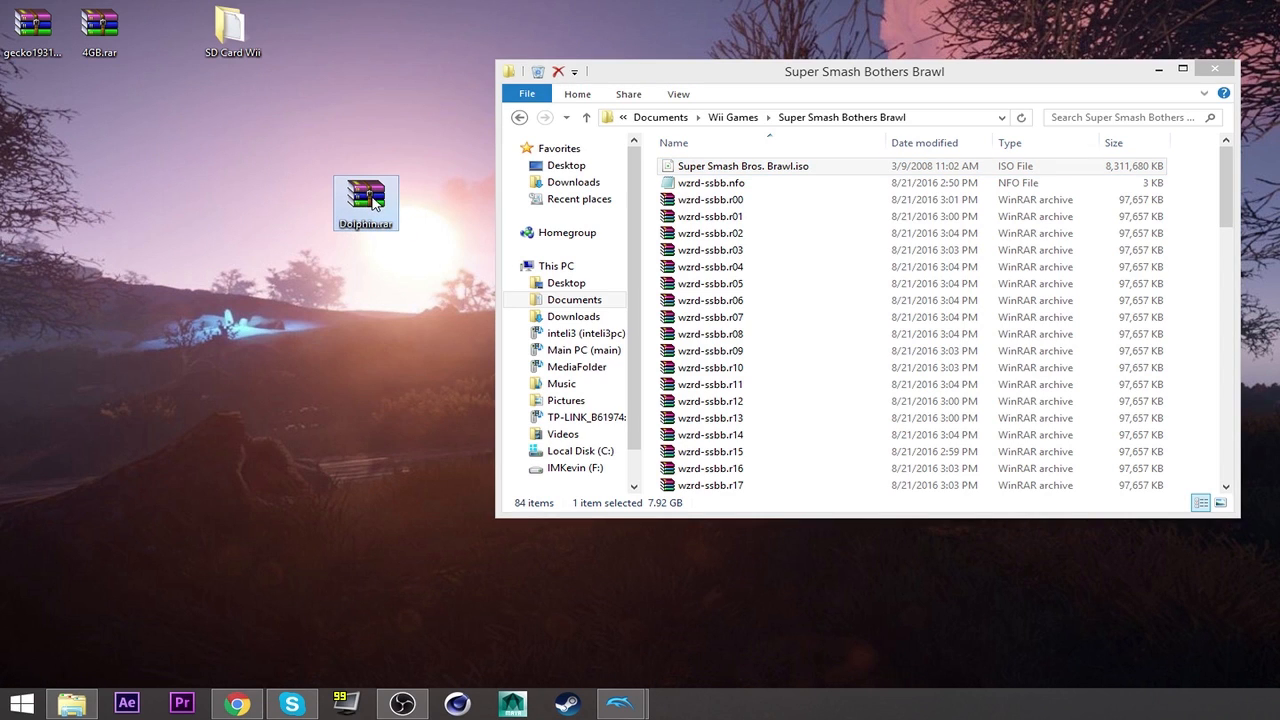
# Step: Launch the Gecko OS boot file so its config screen shows SD Cheats set to YES
pyautogui.doubleClick(364, 196)
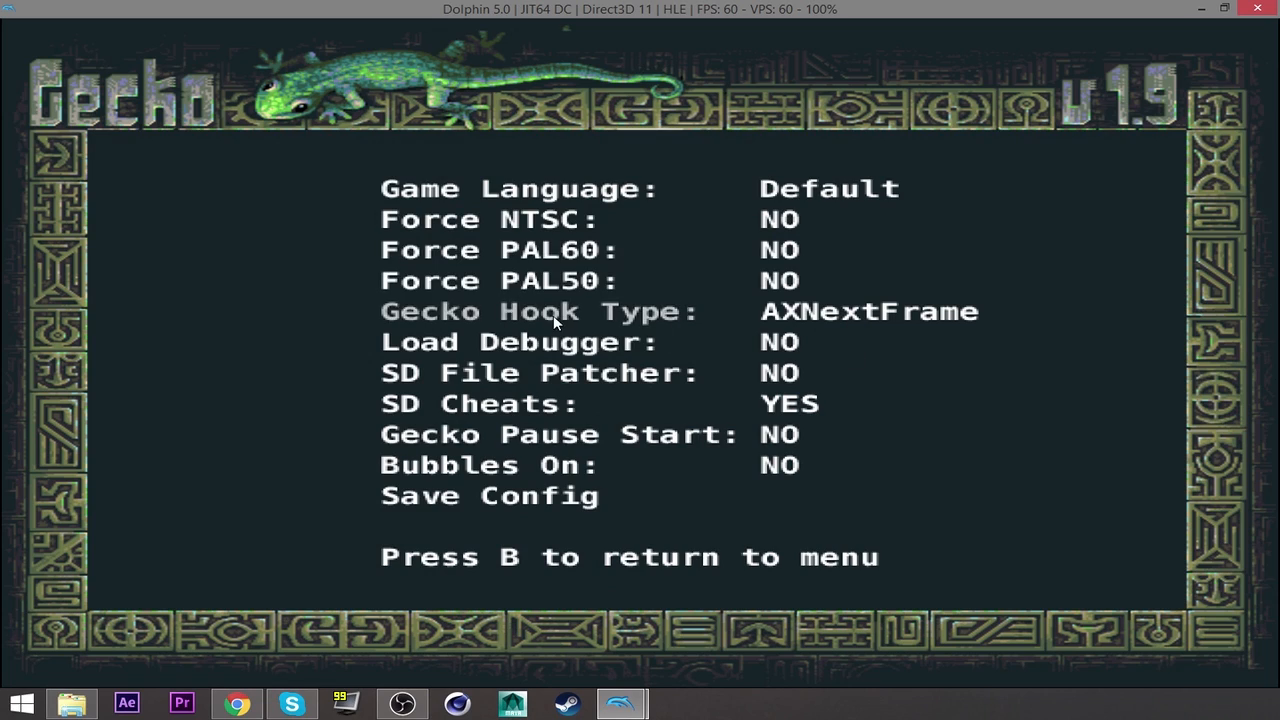
pyautogui.moveTo(736, 388)
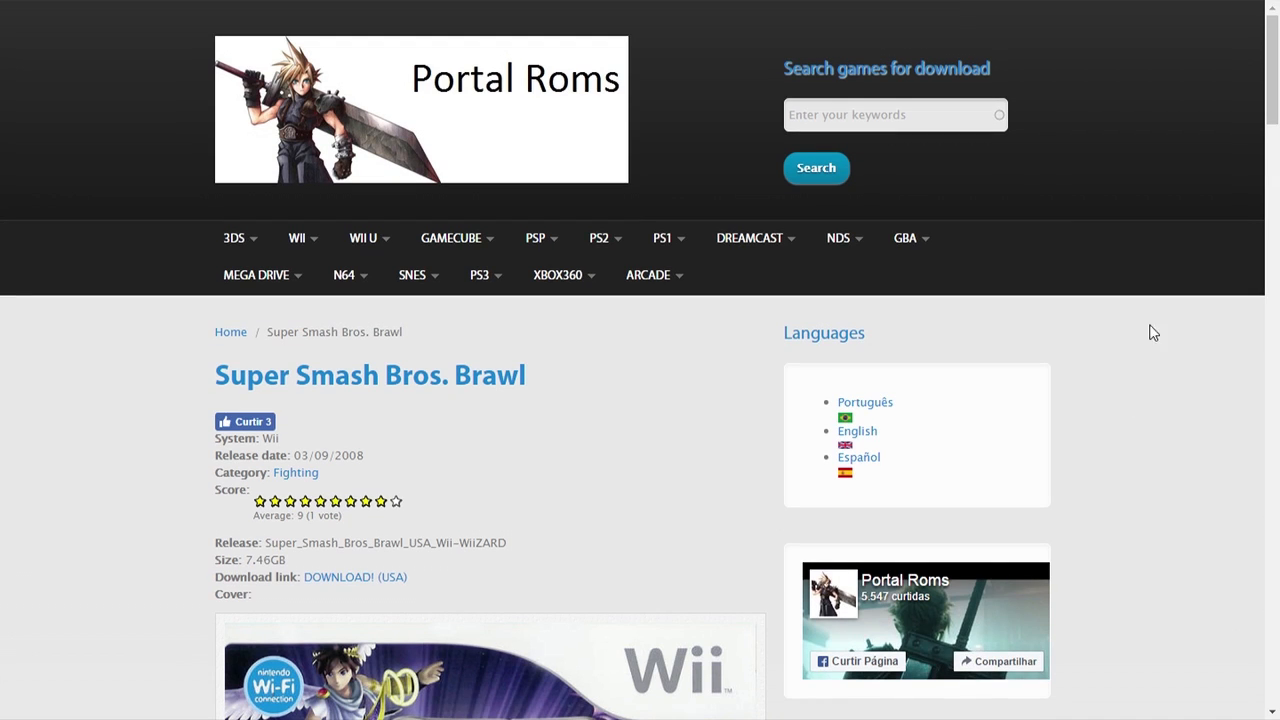
pyautogui.moveTo(530, 164)
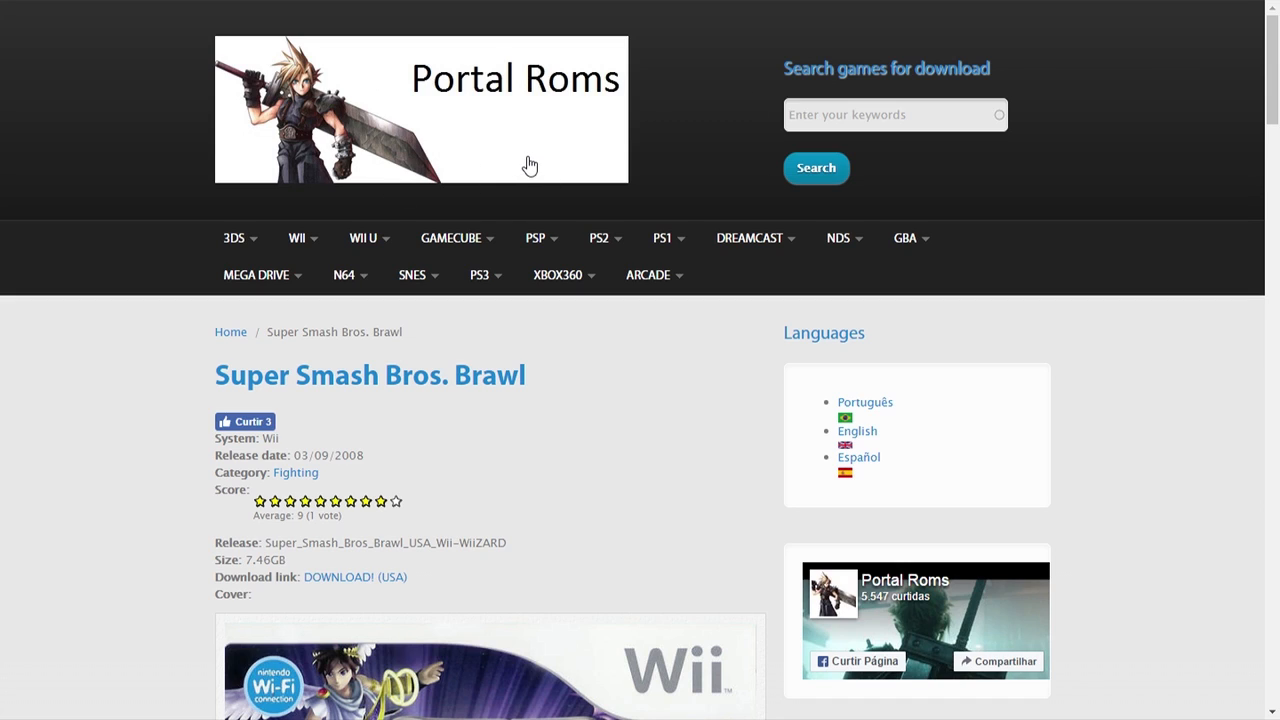
pyautogui.moveTo(656, 420)
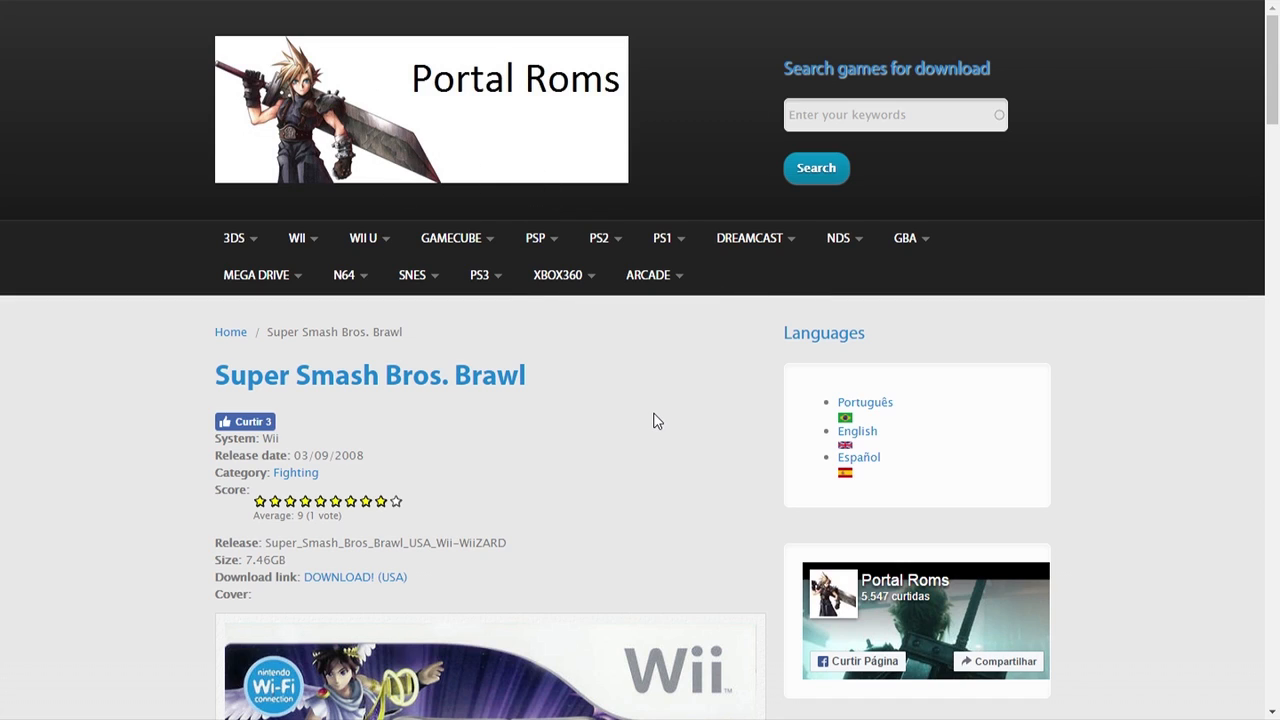
pyautogui.scroll(-3)
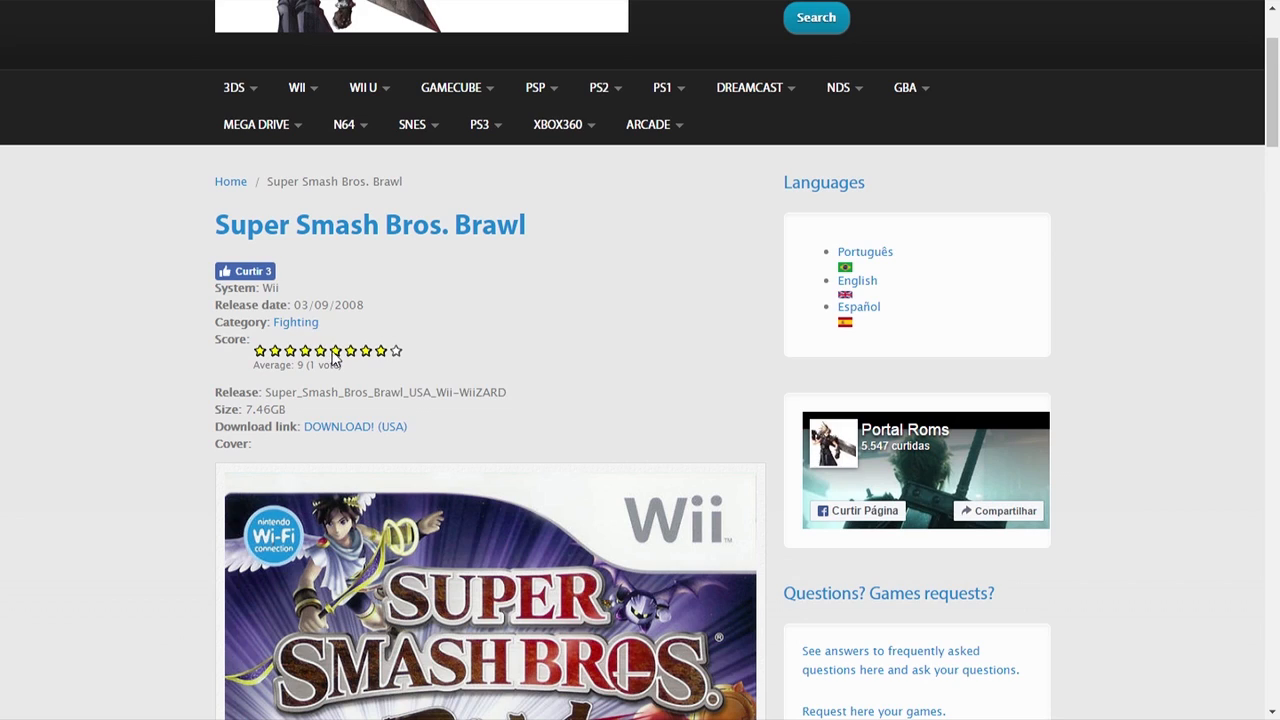
pyautogui.moveTo(396, 430)
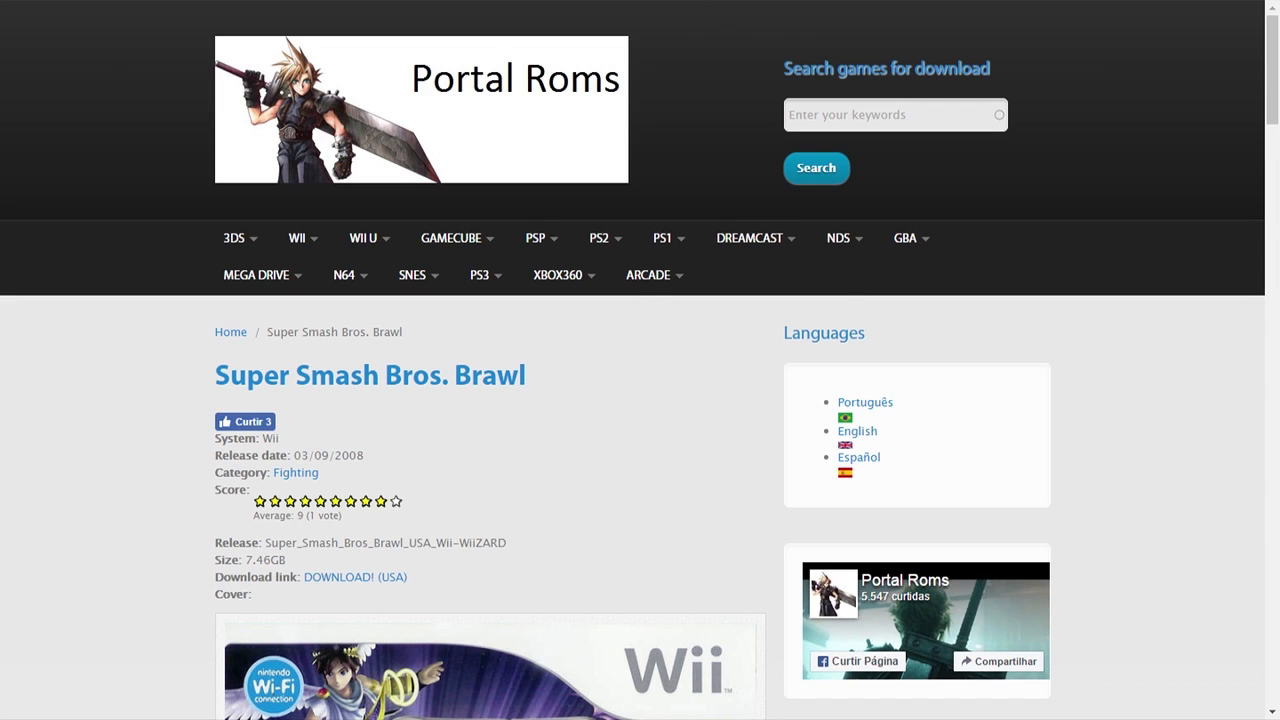
pyautogui.moveTo(660, 408)
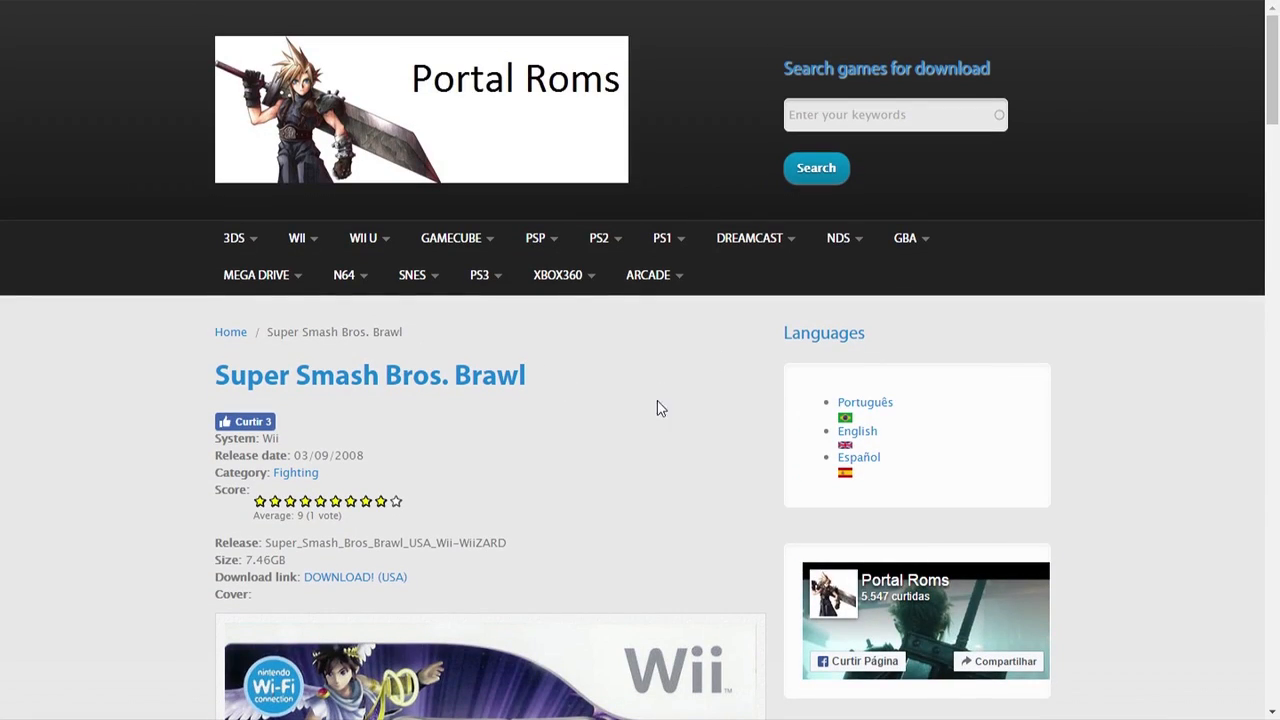
pyautogui.moveTo(332, 72)
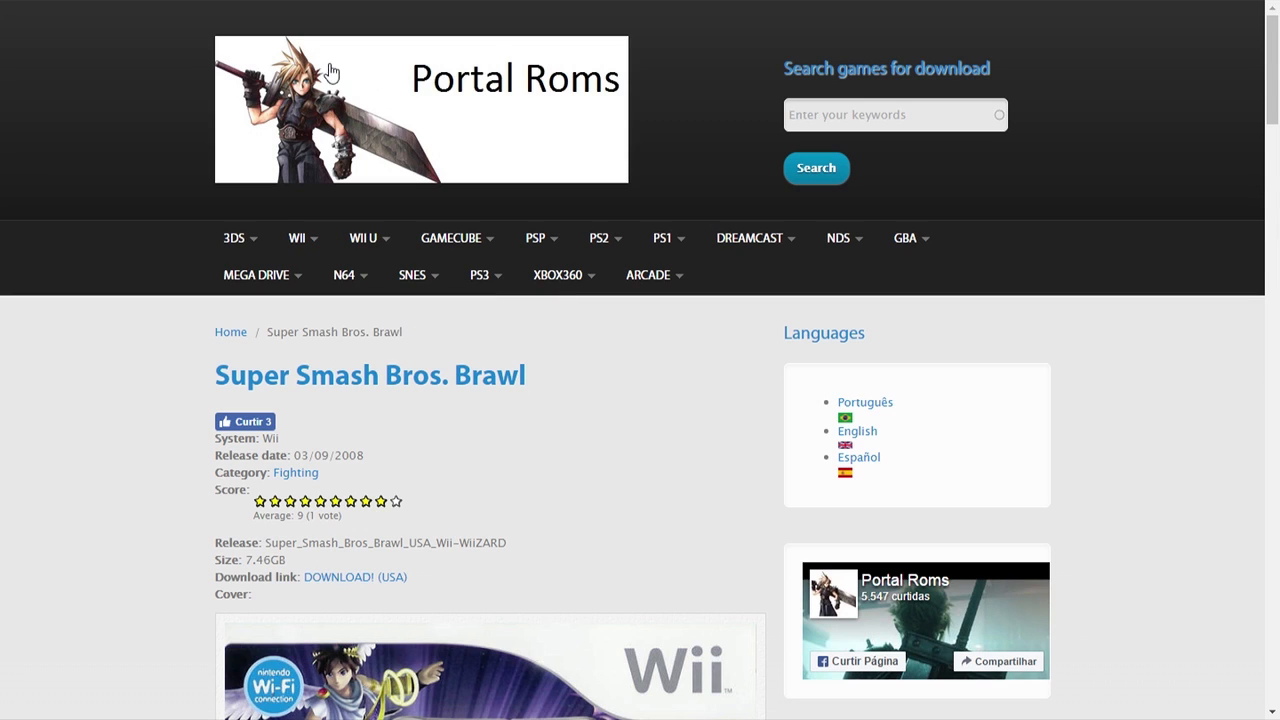
pyautogui.moveTo(472, 94)
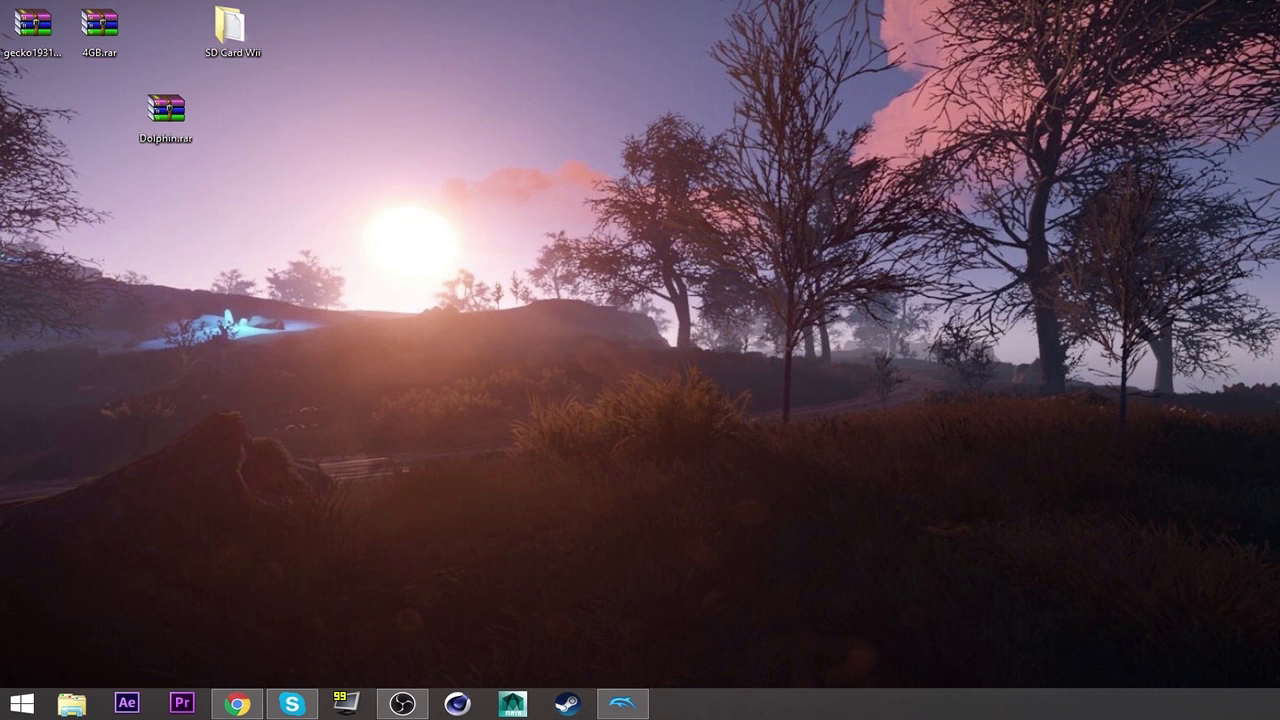
pyautogui.moveTo(294, 292)
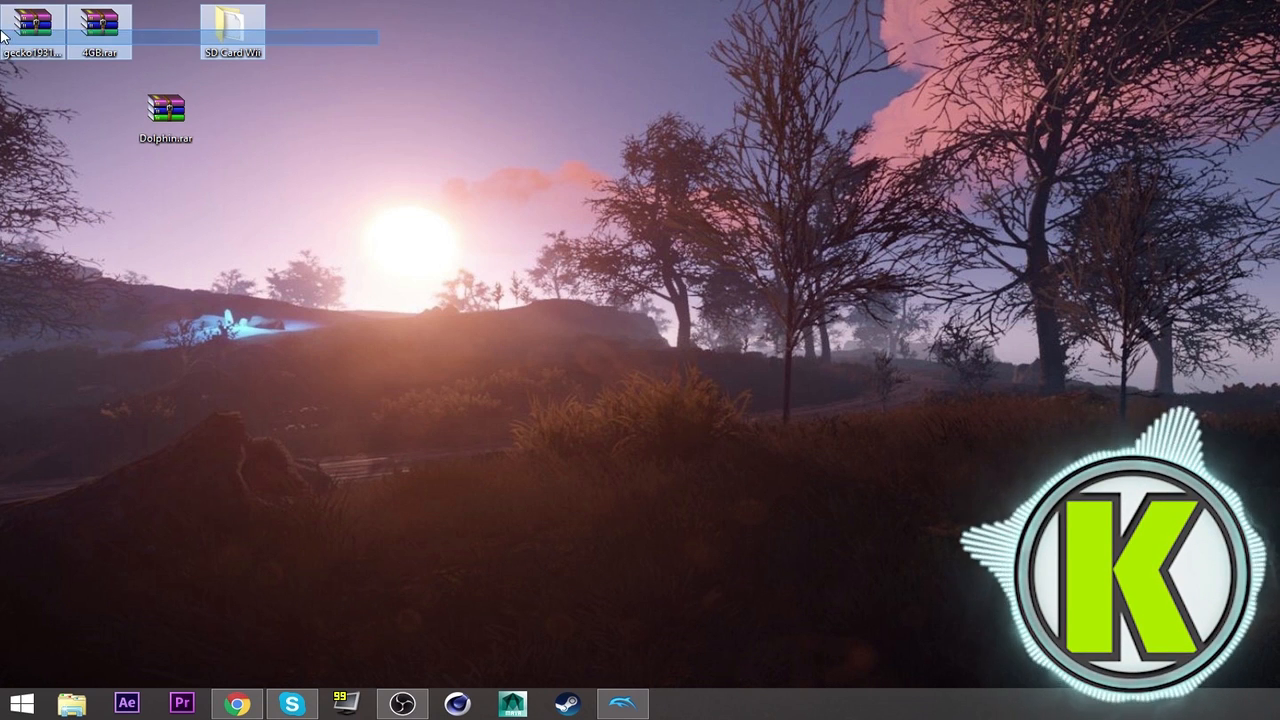
pyautogui.click(508, 238)
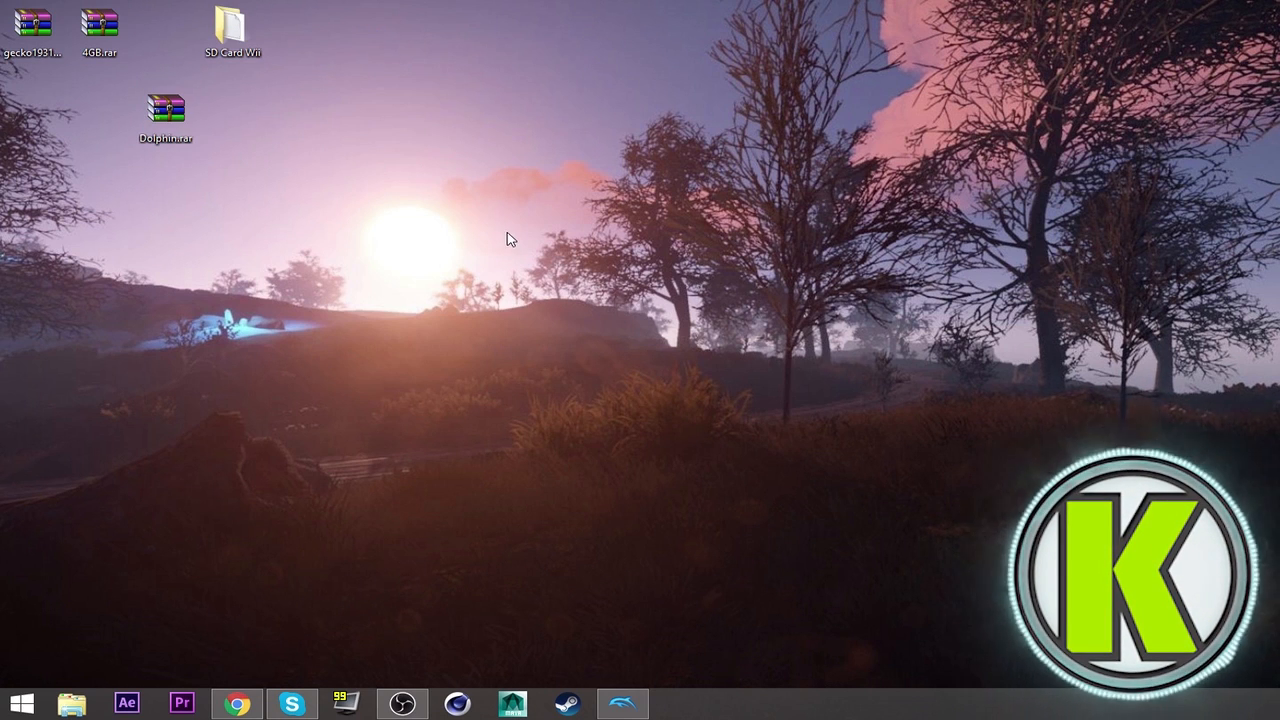